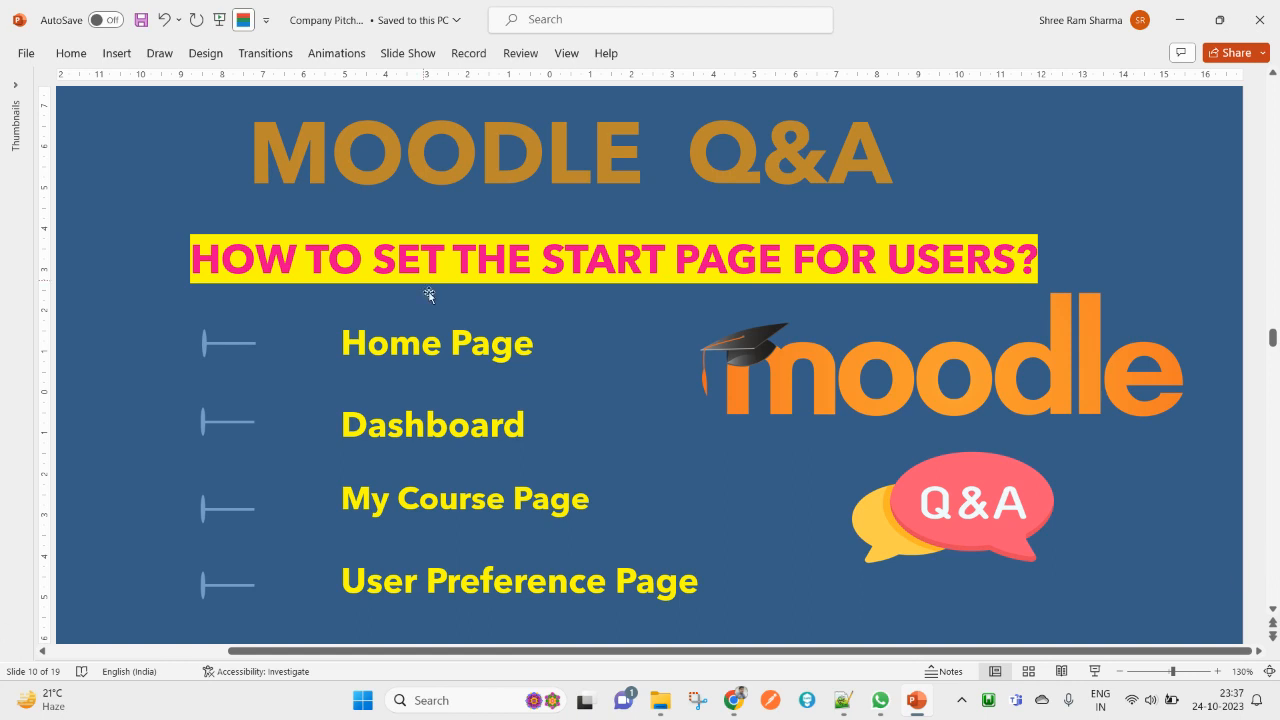
mouse_move(404, 364)
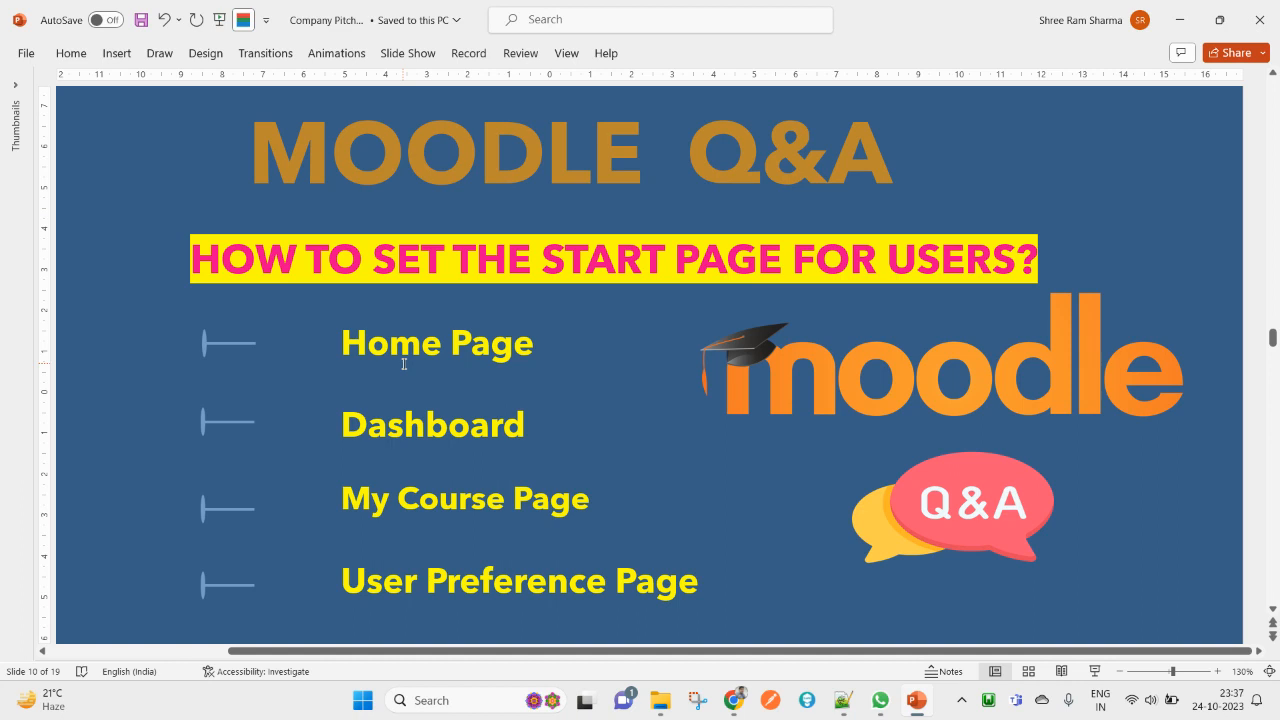
mouse_move(500, 412)
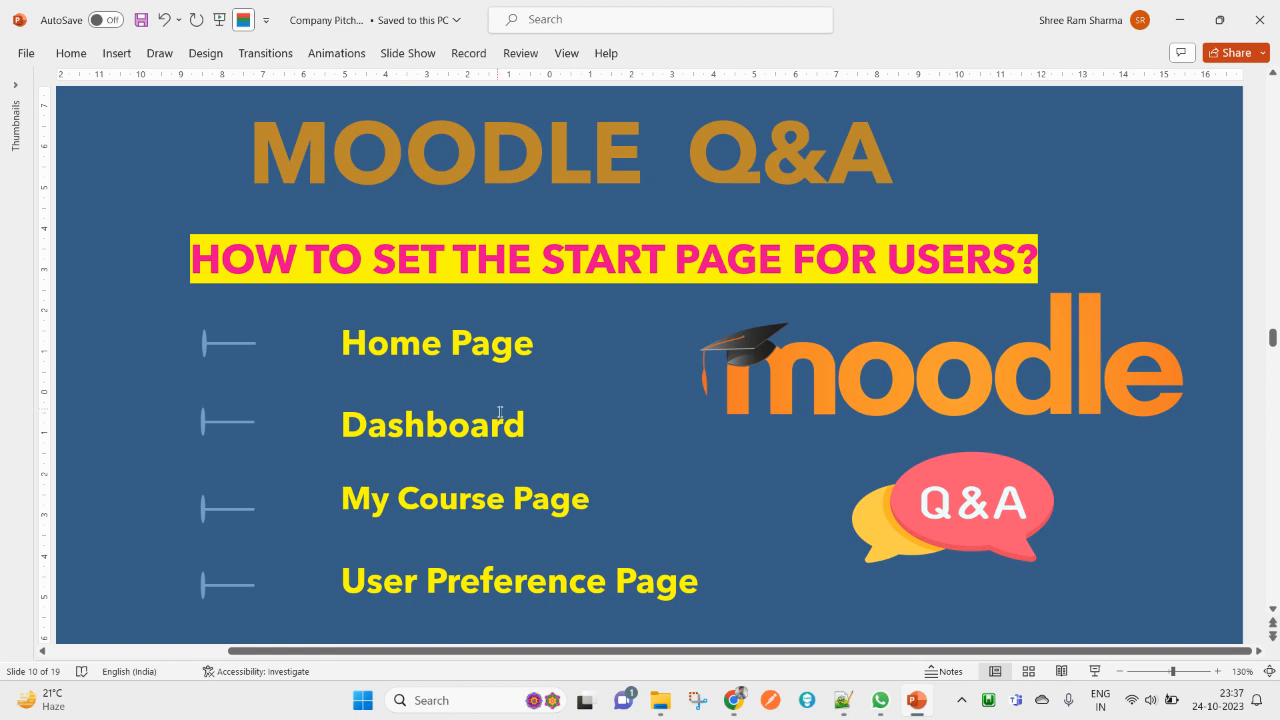
mouse_move(530, 476)
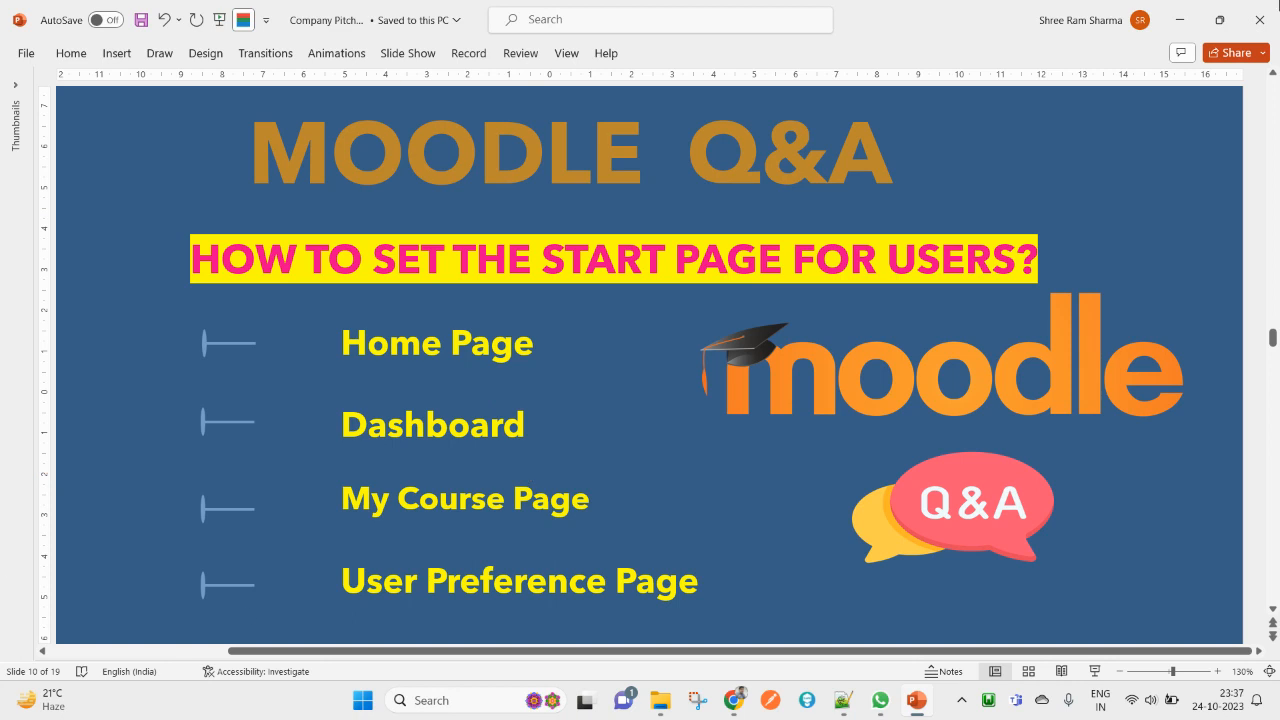
mouse_move(654, 610)
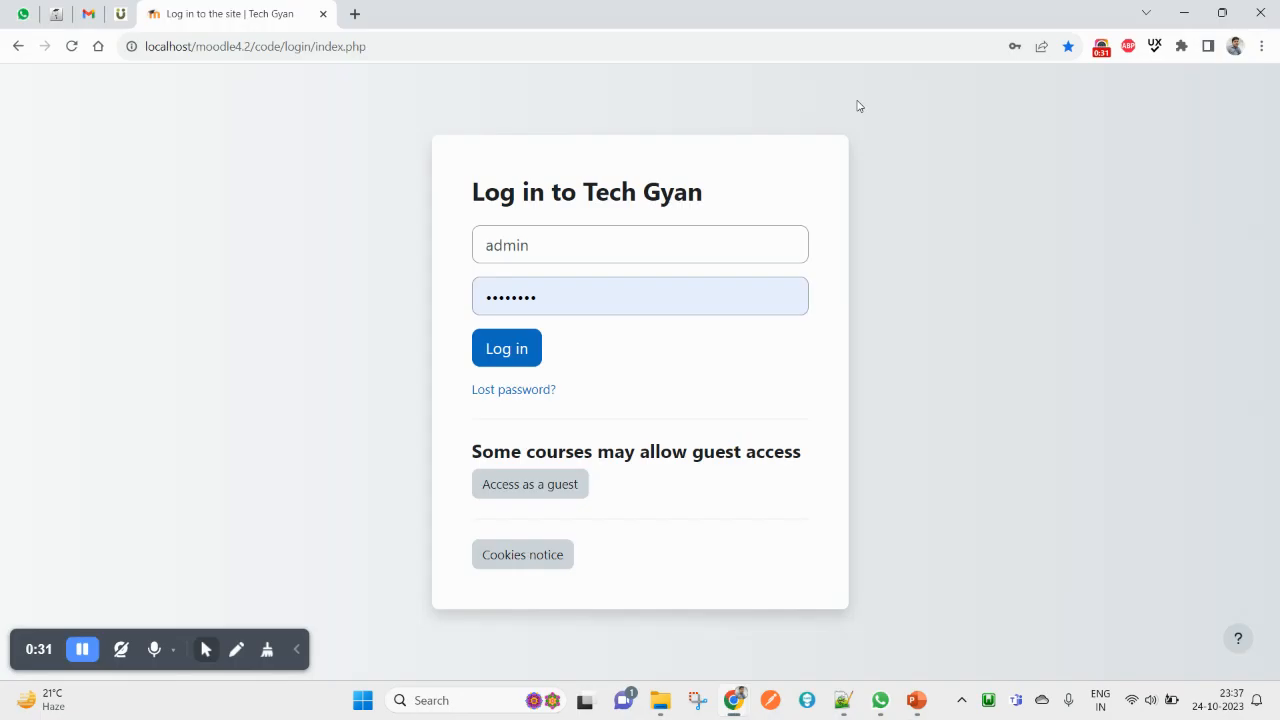
mouse_move(216, 164)
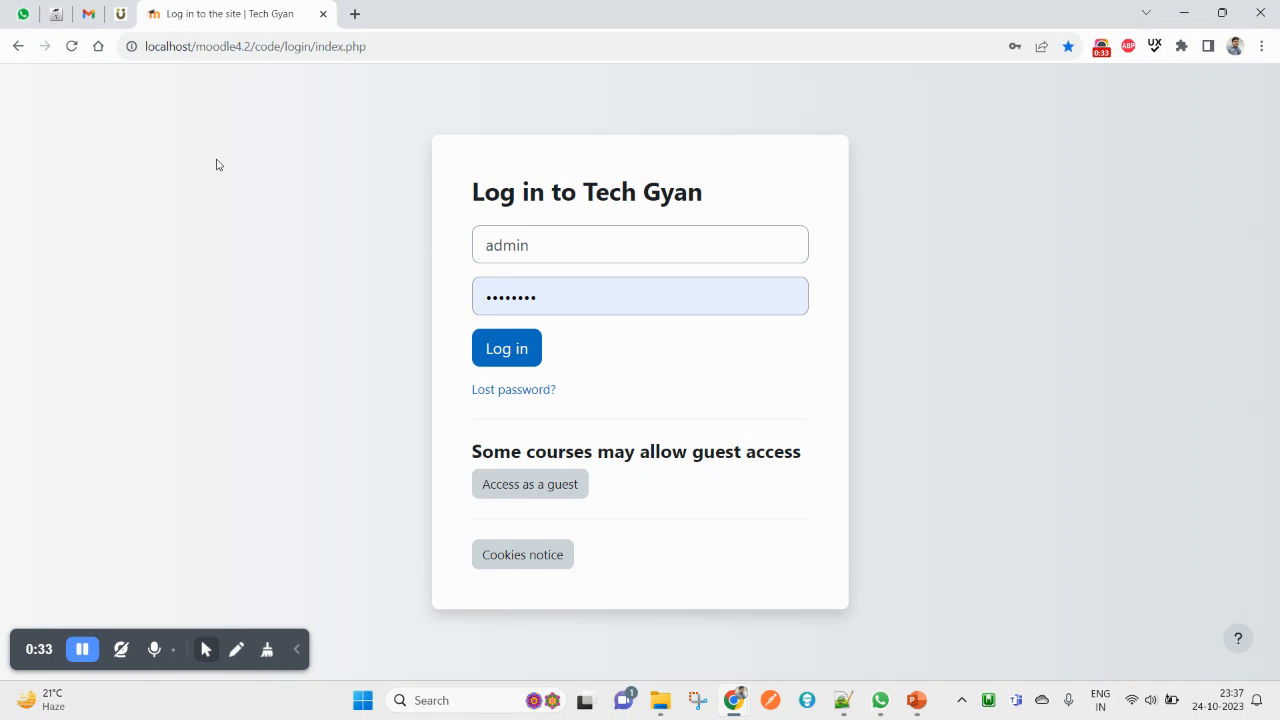
mouse_move(388, 236)
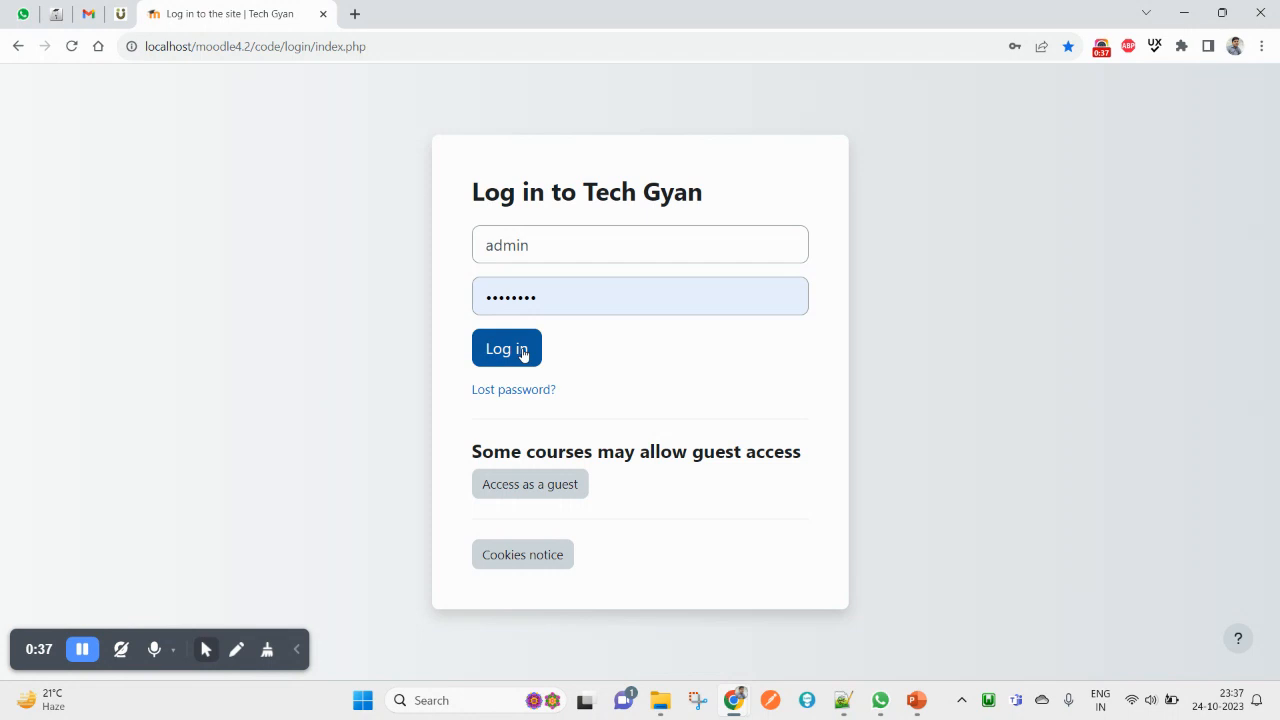
Log in as admin, then visit the Dashboard and the site Home page
click(506, 348)
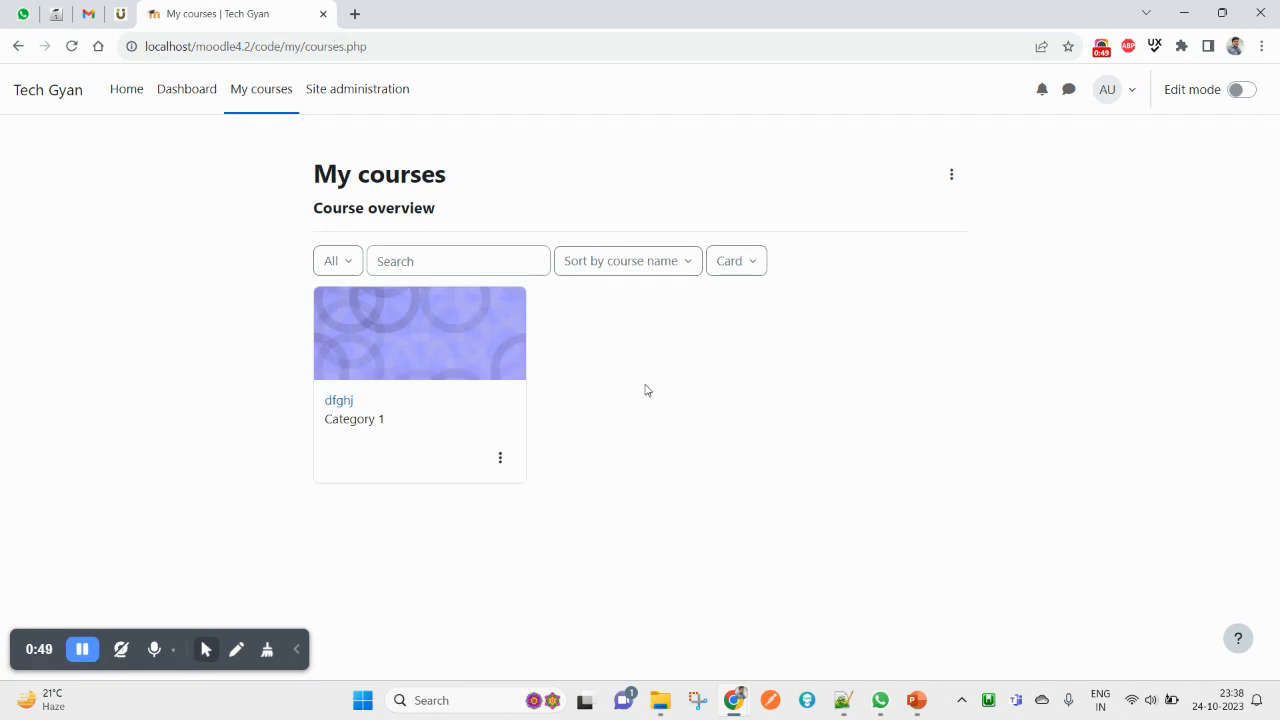
mouse_move(510, 570)
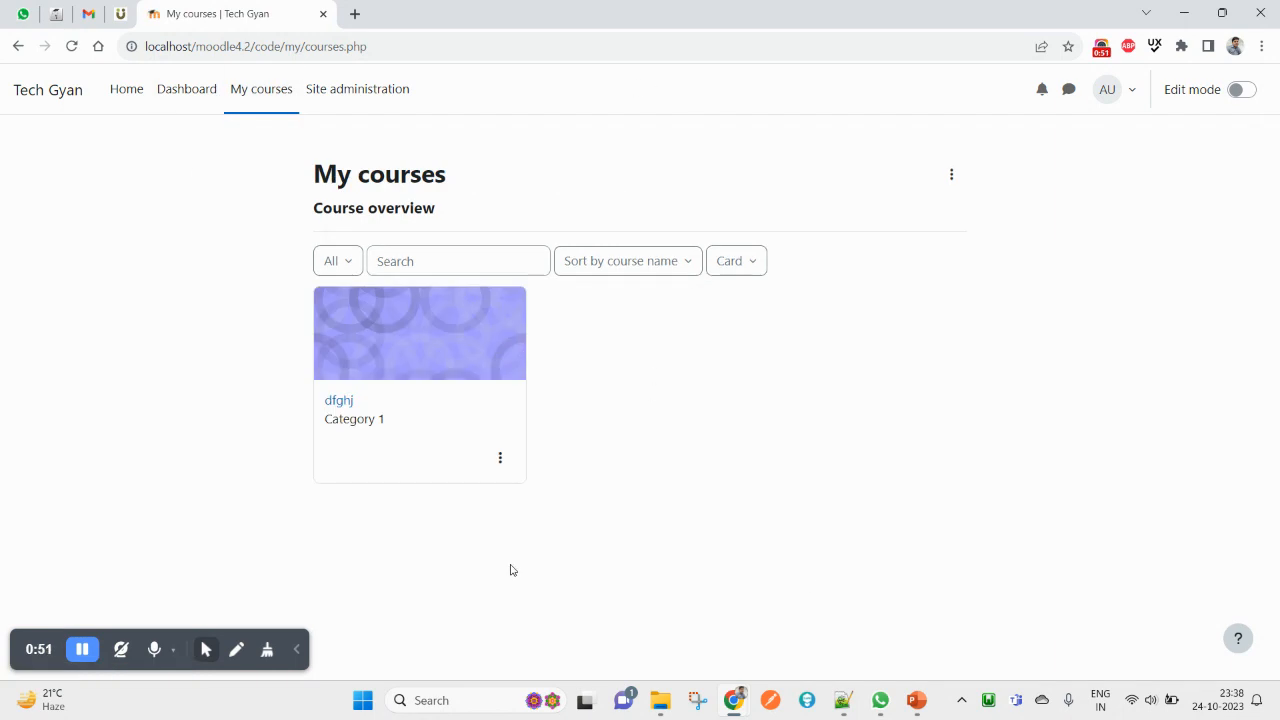
mouse_move(600, 374)
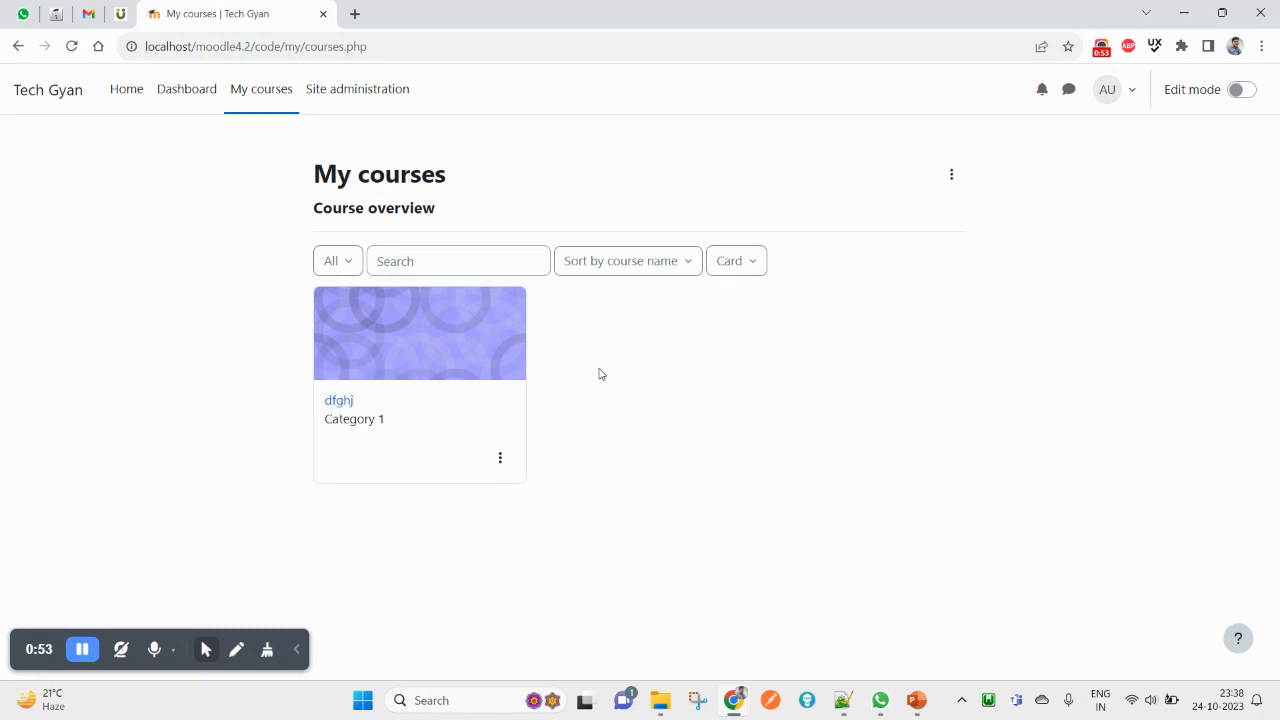
click(186, 88)
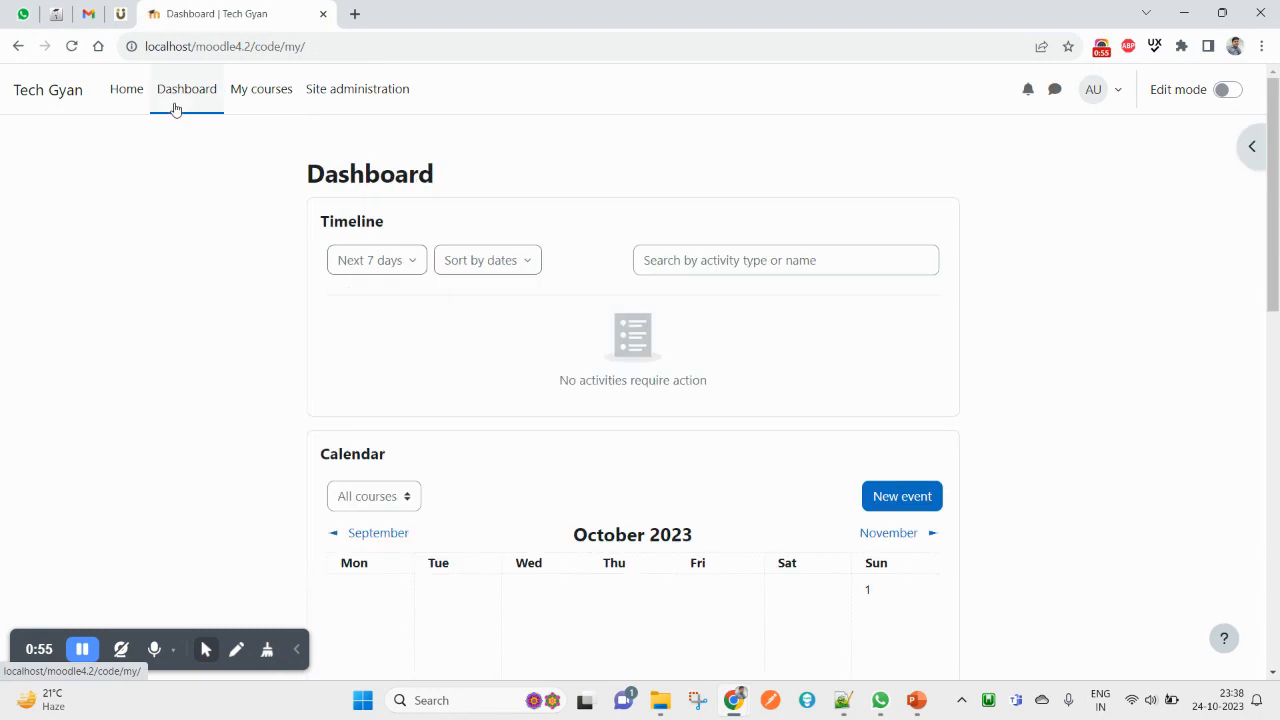
click(126, 88)
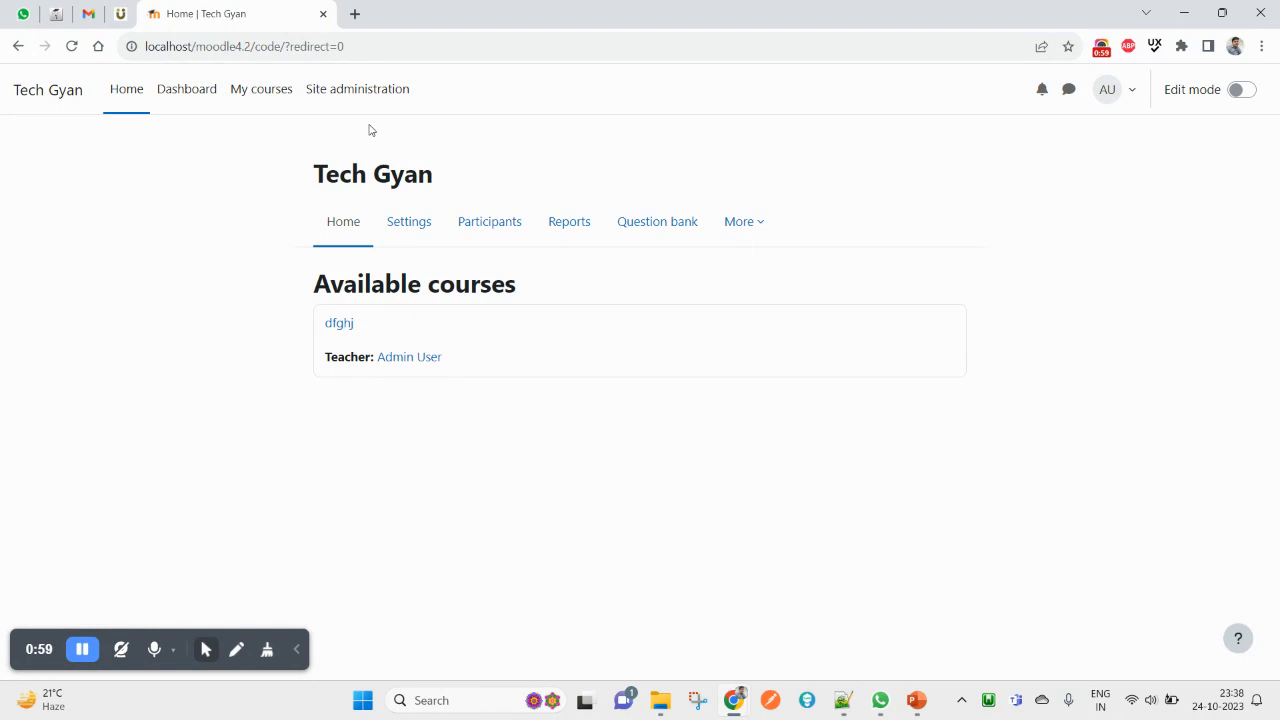
mouse_move(1148, 142)
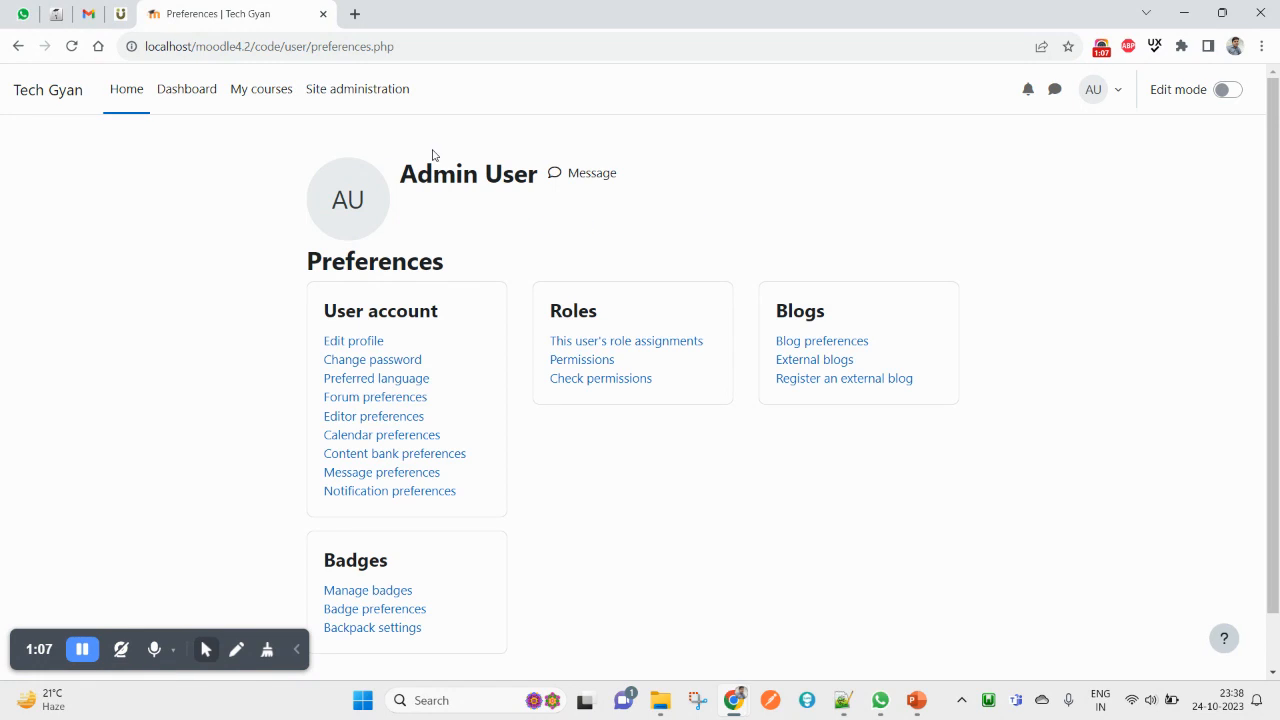
mouse_move(356, 88)
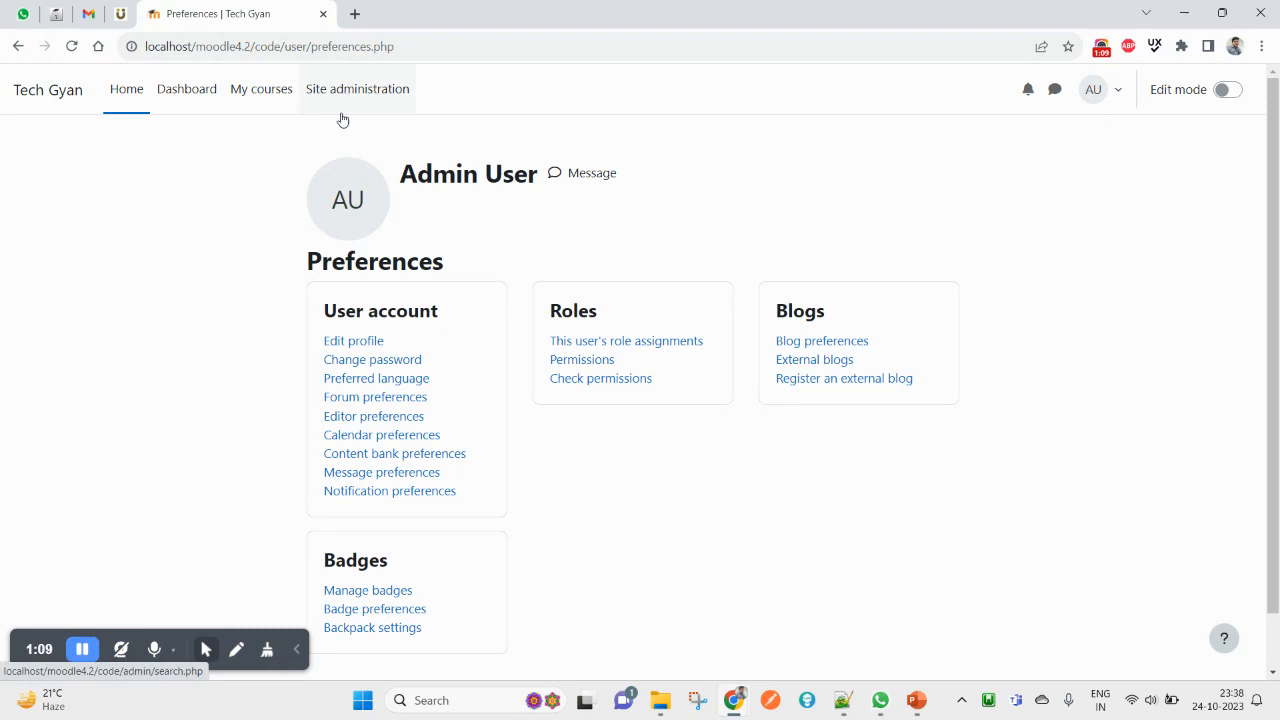
Navigate to Site administration > Appearance > Navigation settings
click(356, 88)
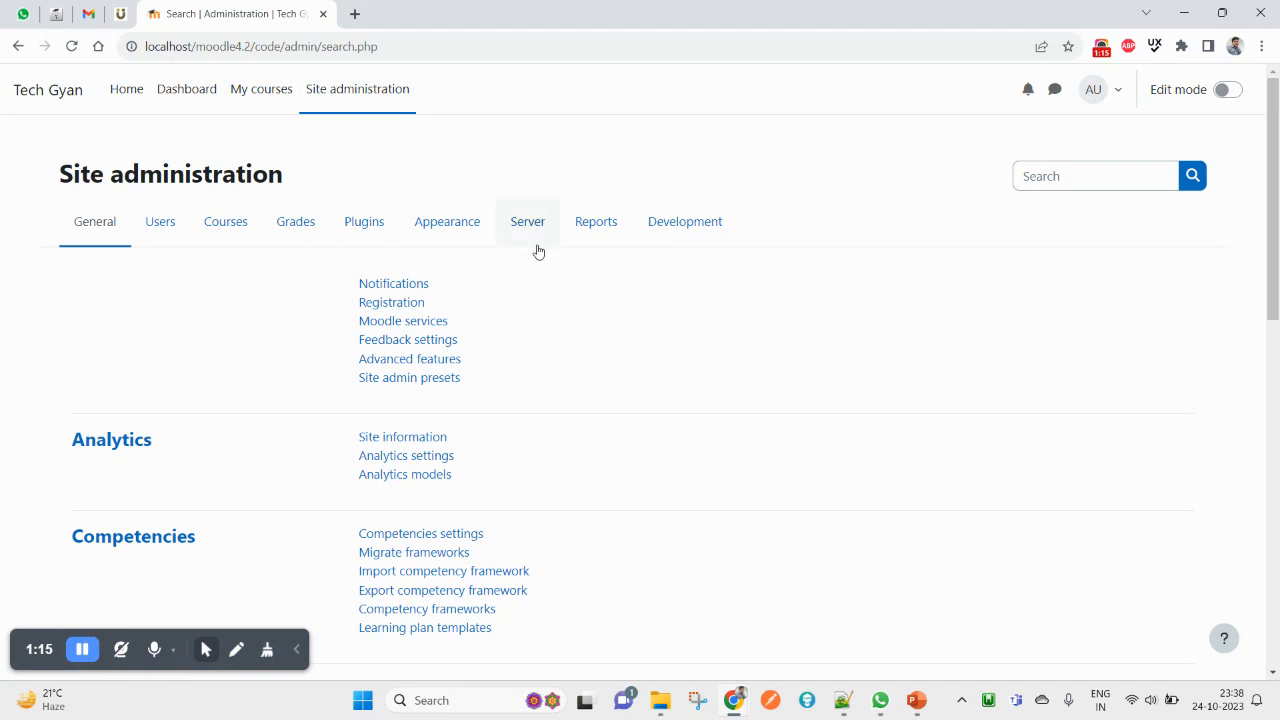
click(448, 220)
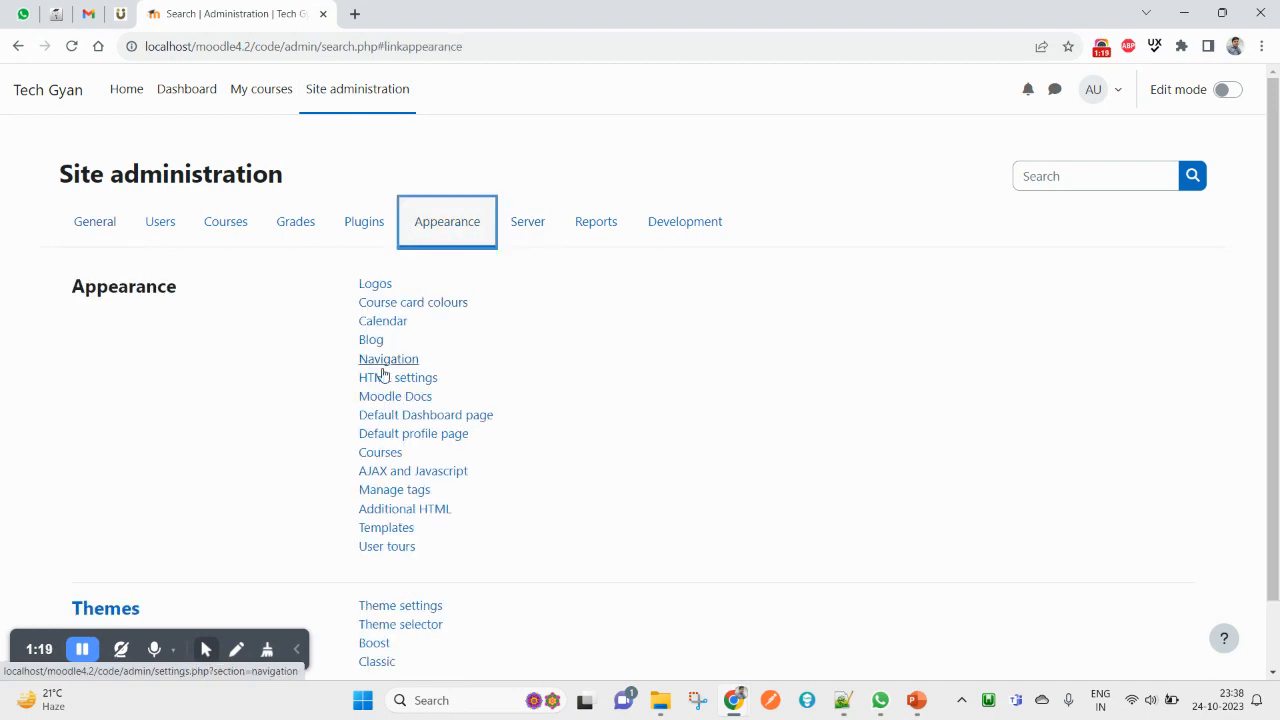
click(388, 360)
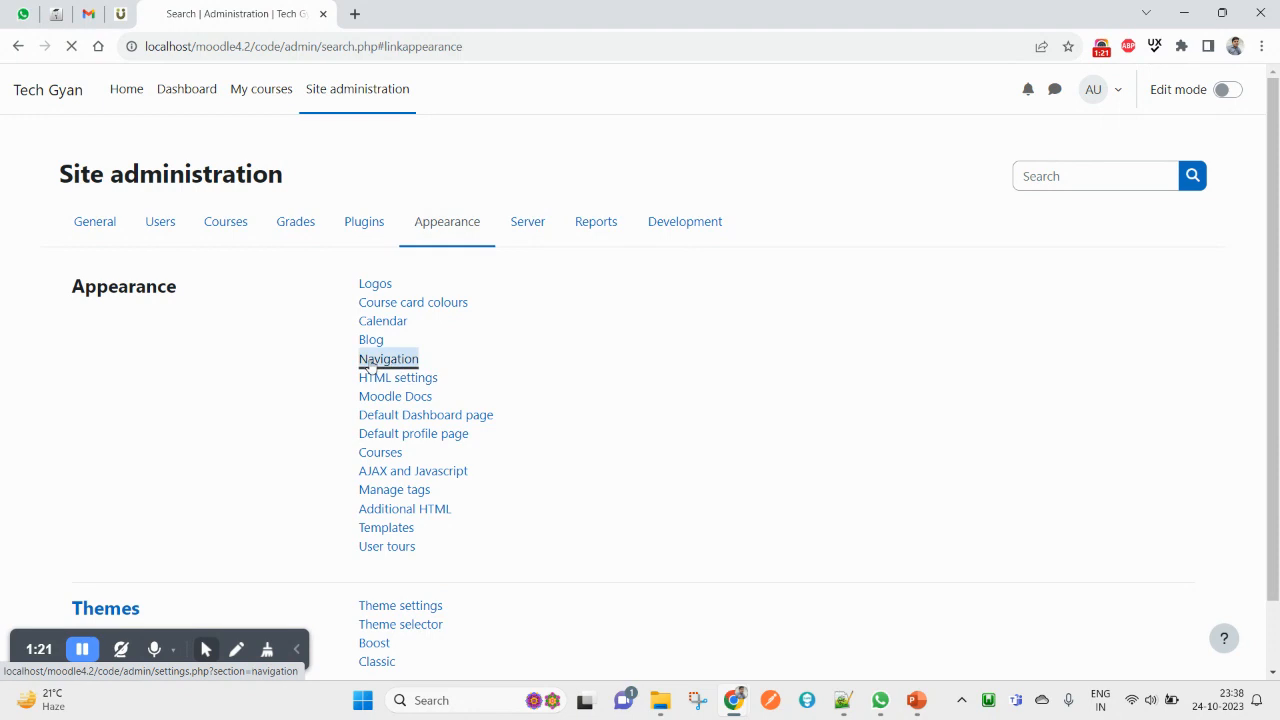
click(388, 358)
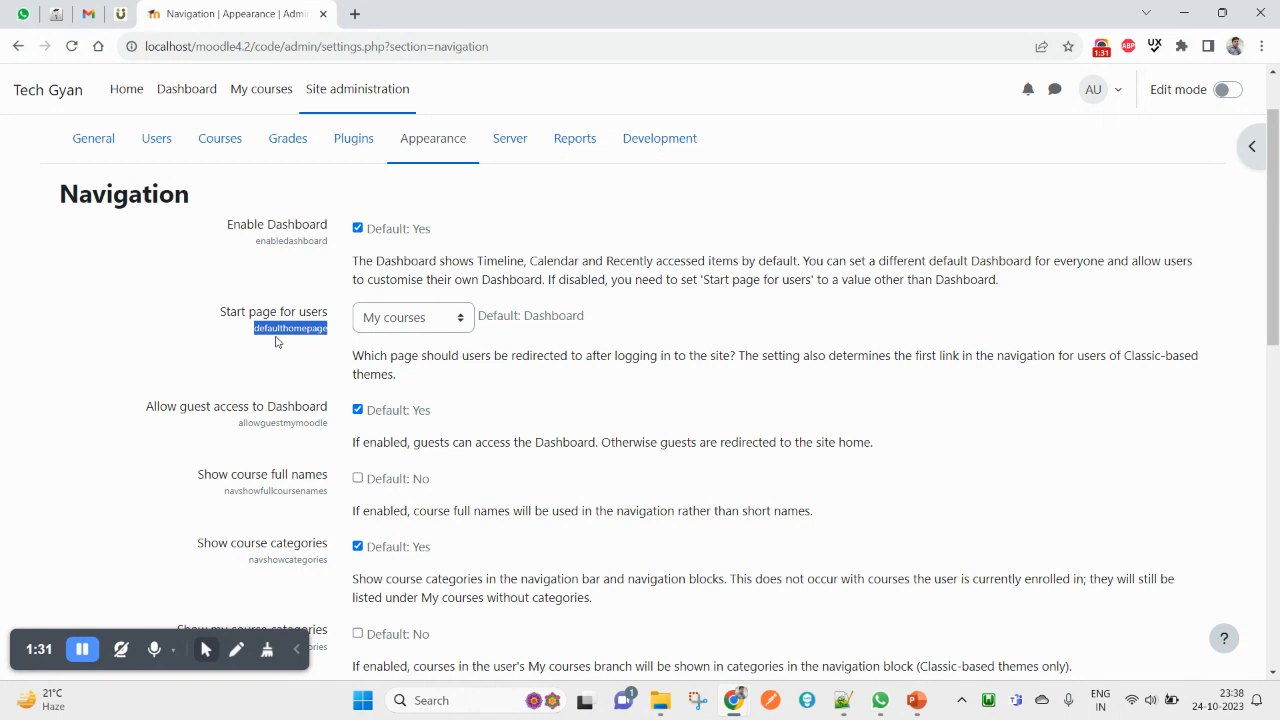
mouse_move(748, 430)
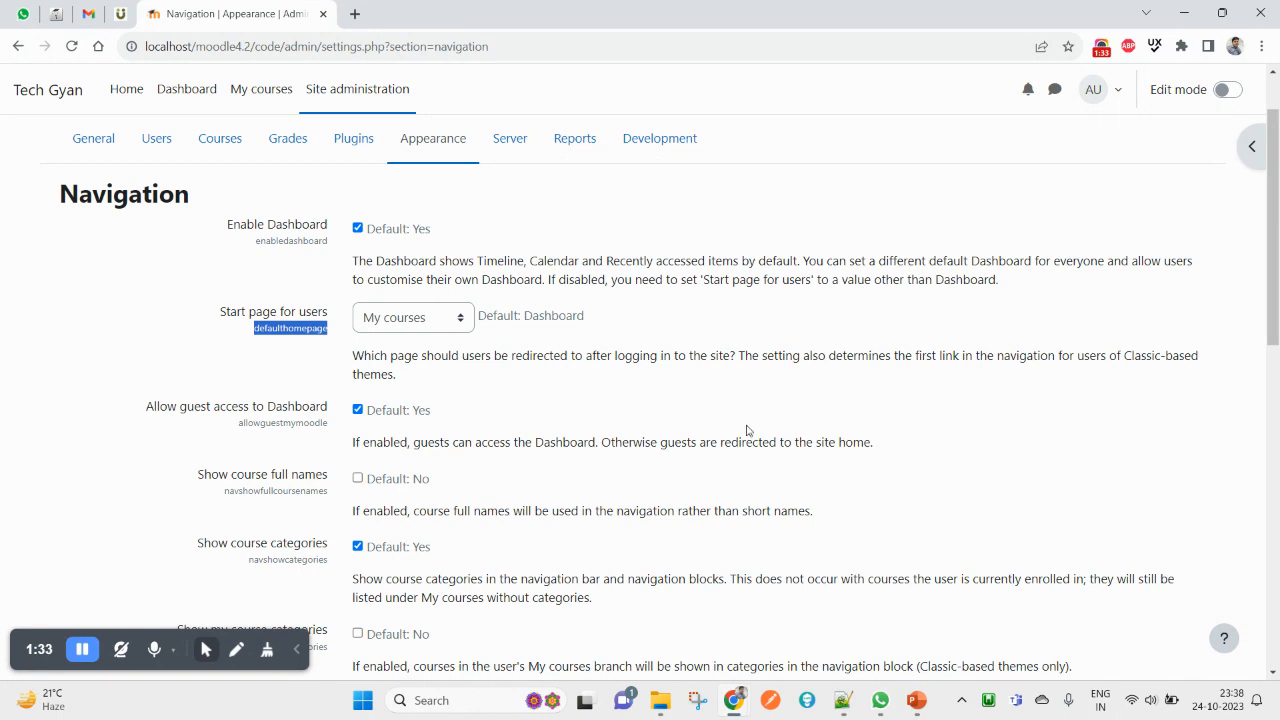
mouse_move(432, 382)
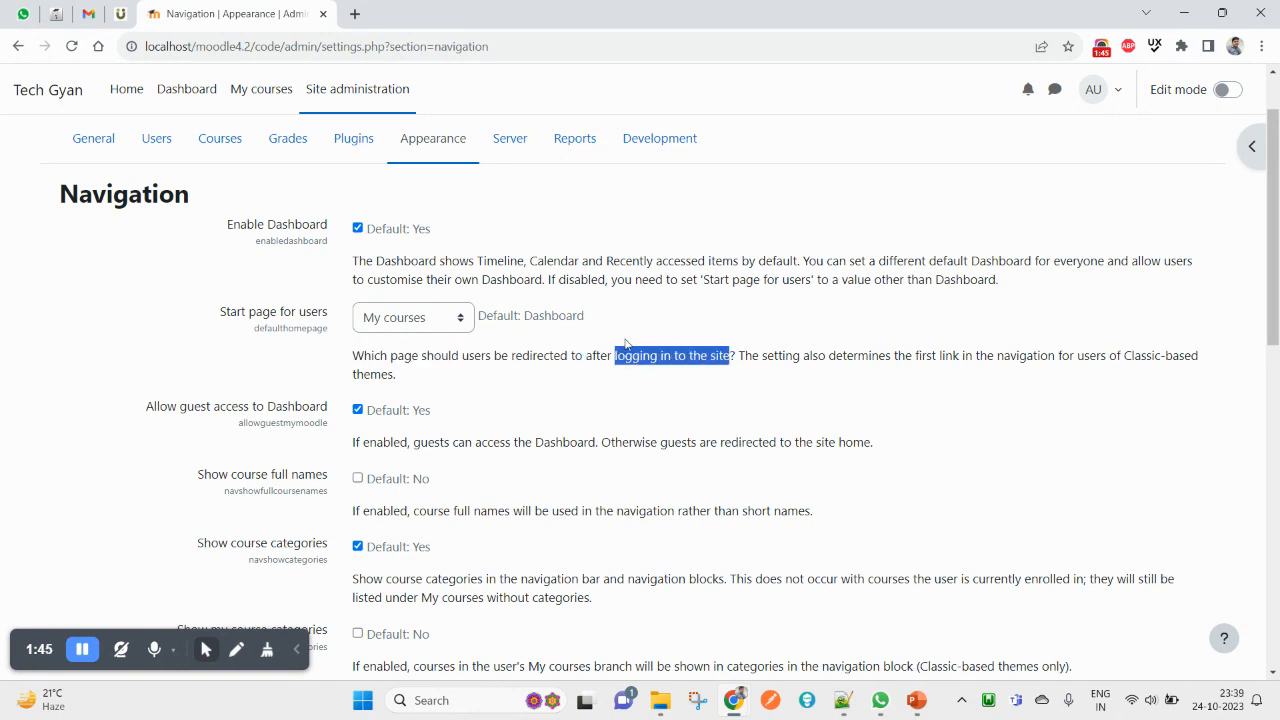
Expand the Start page for users dropdown listing Home, Dashboard, My courses, User preference
click(412, 316)
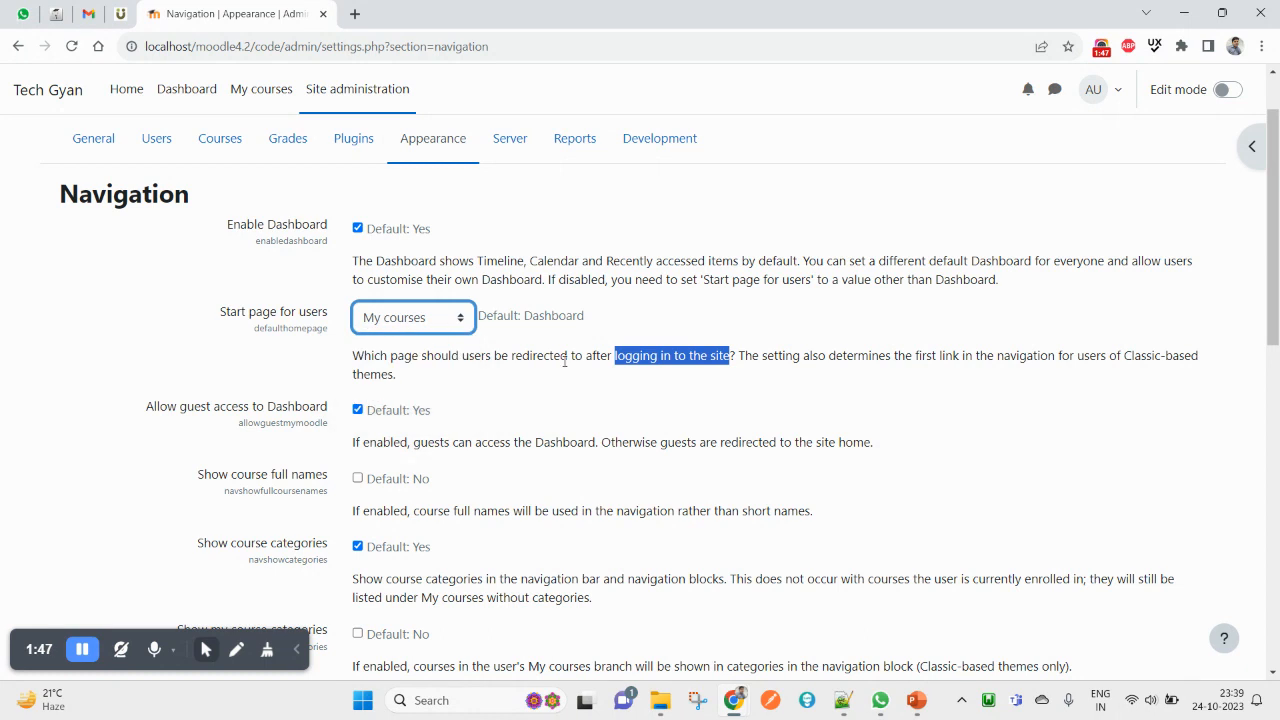
click(412, 316)
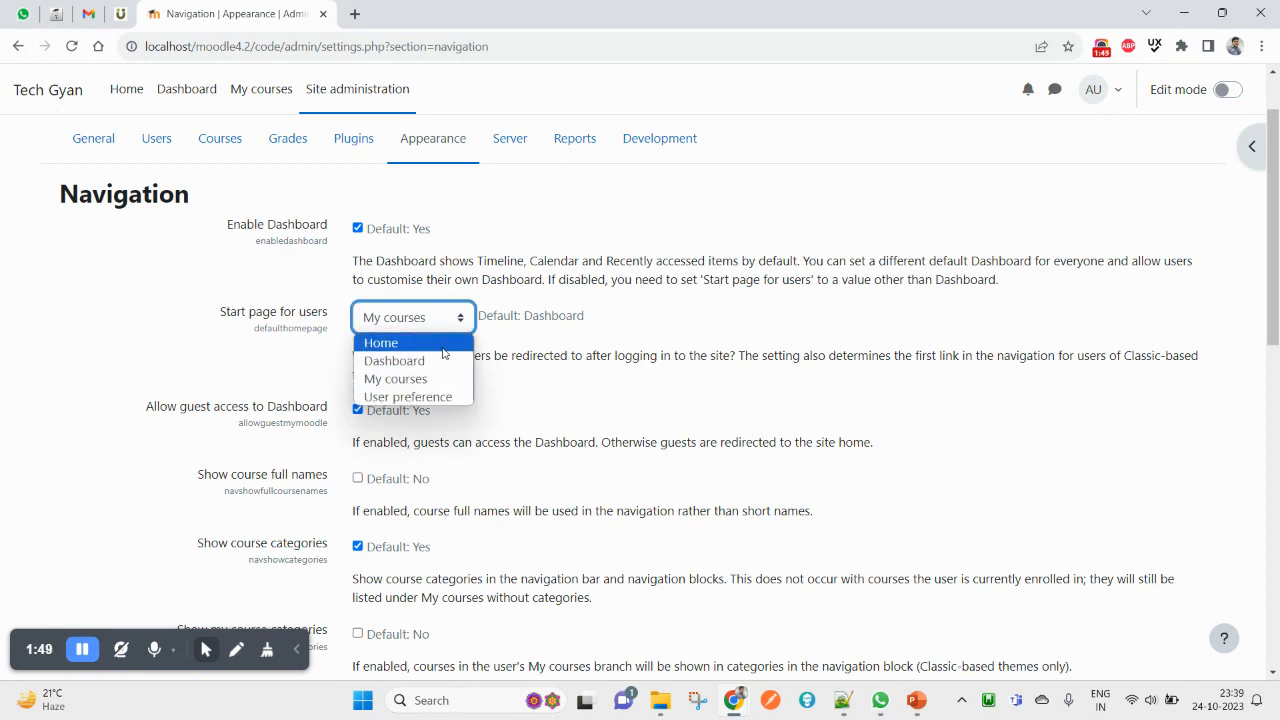
mouse_move(626, 372)
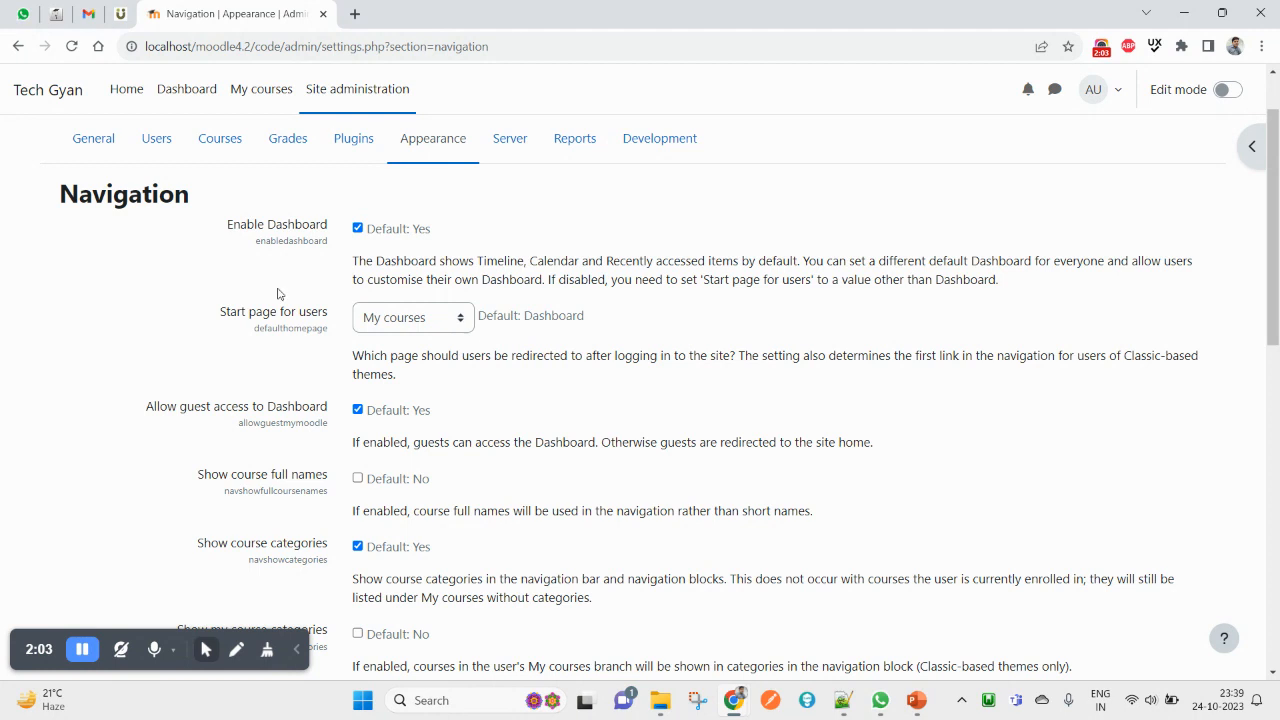
mouse_move(48, 88)
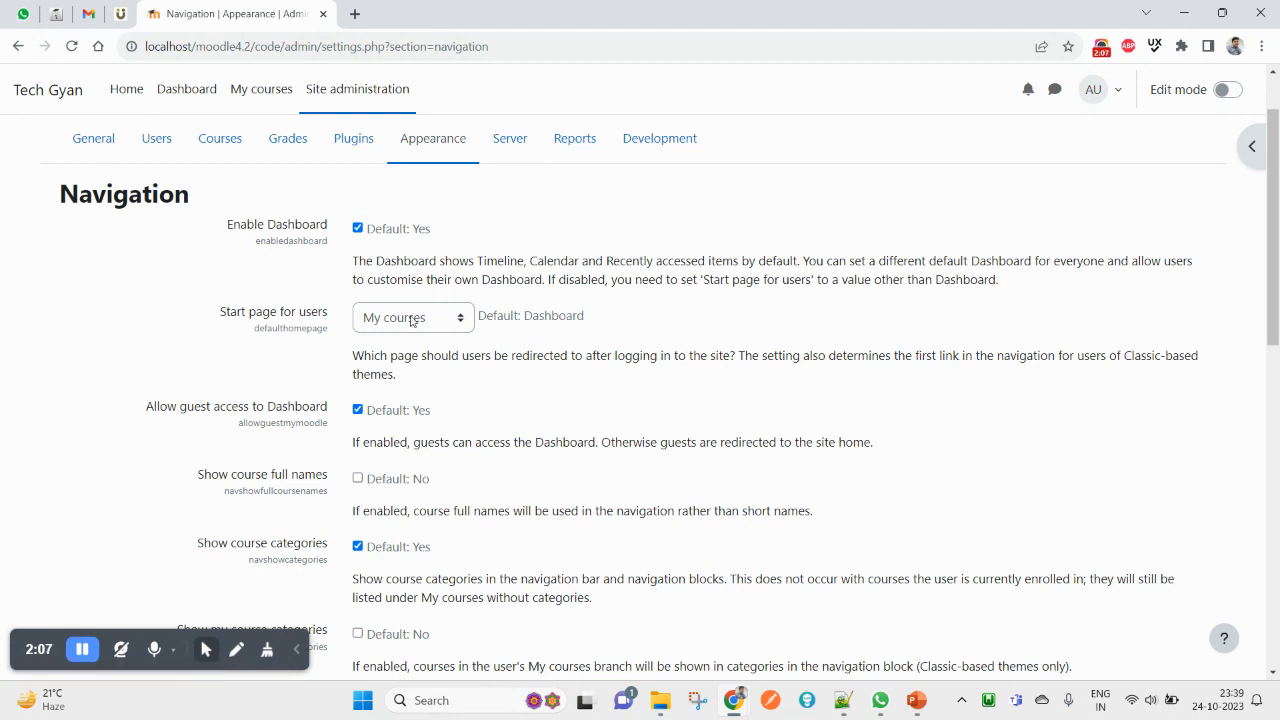
Set Start page for users to Home and save the Navigation settings
click(412, 316)
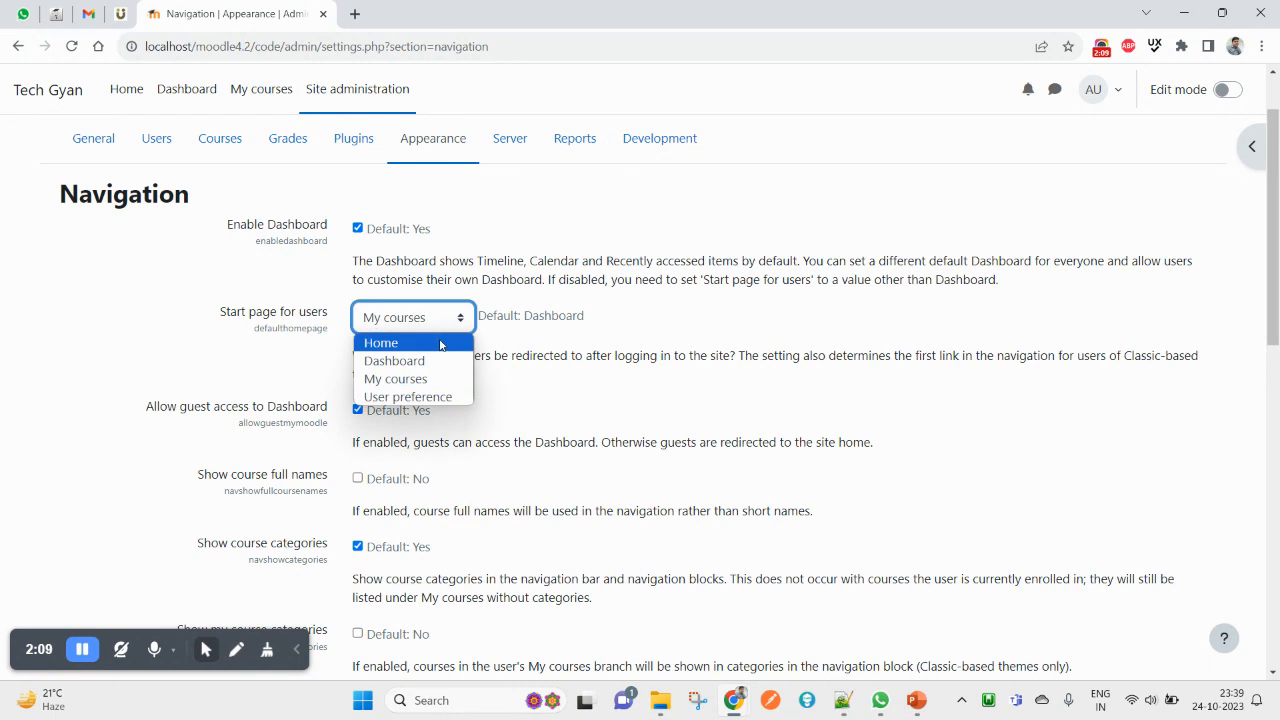
click(380, 342)
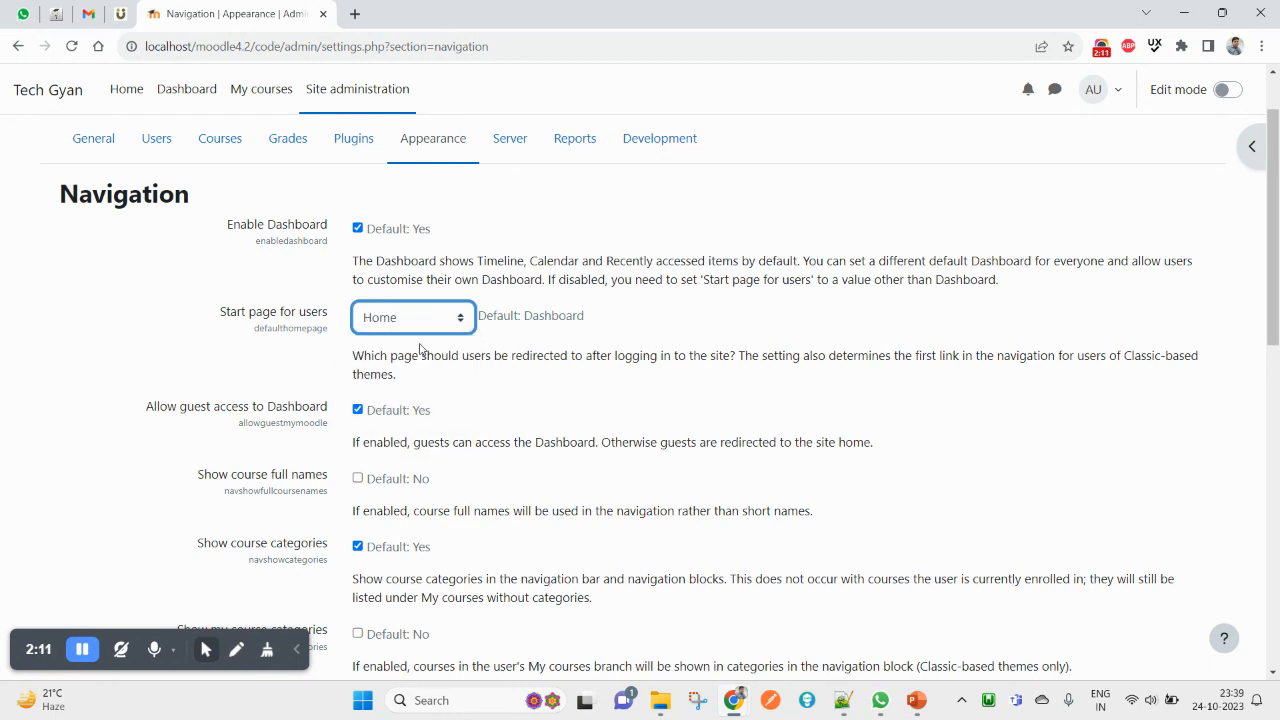
mouse_move(532, 346)
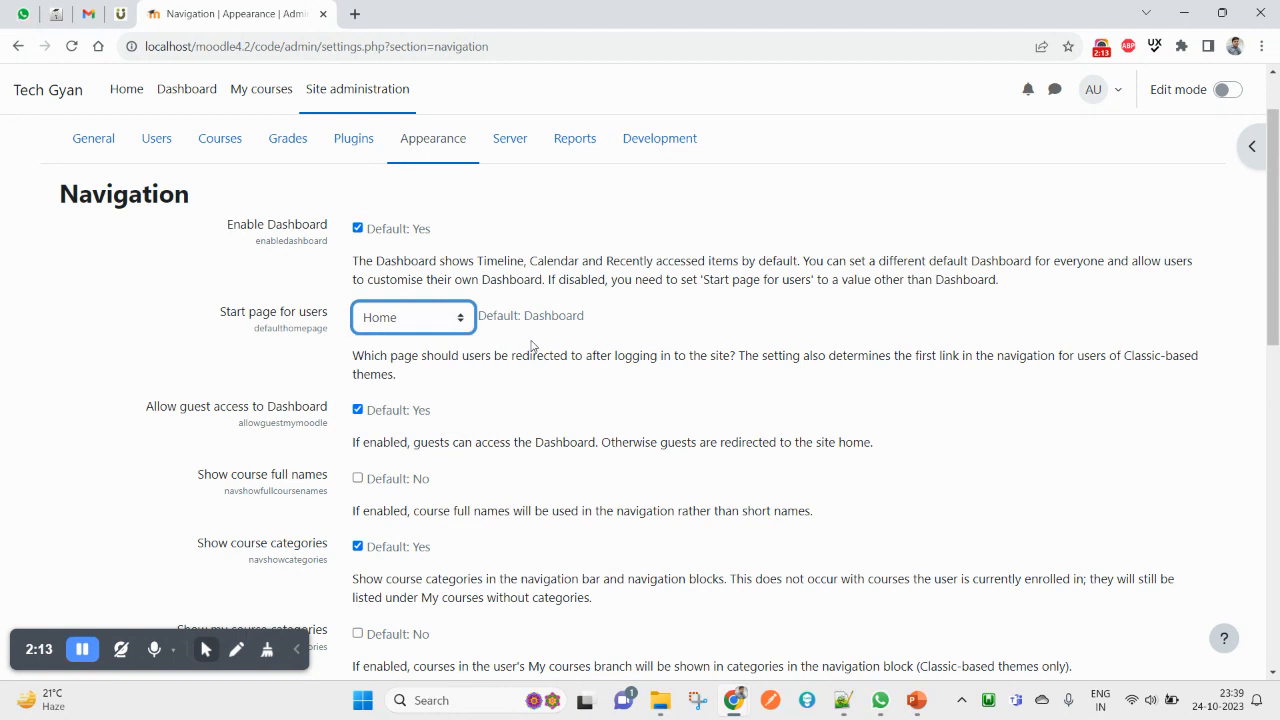
scroll(down, 3)
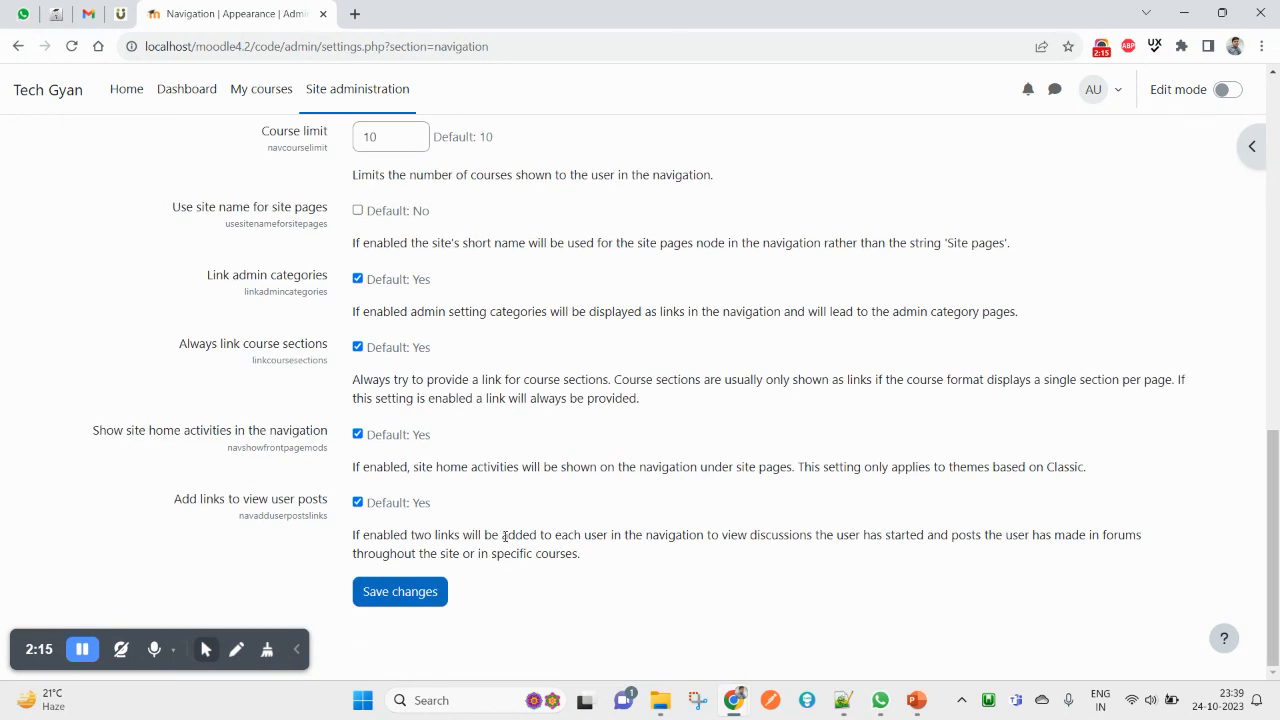
click(400, 592)
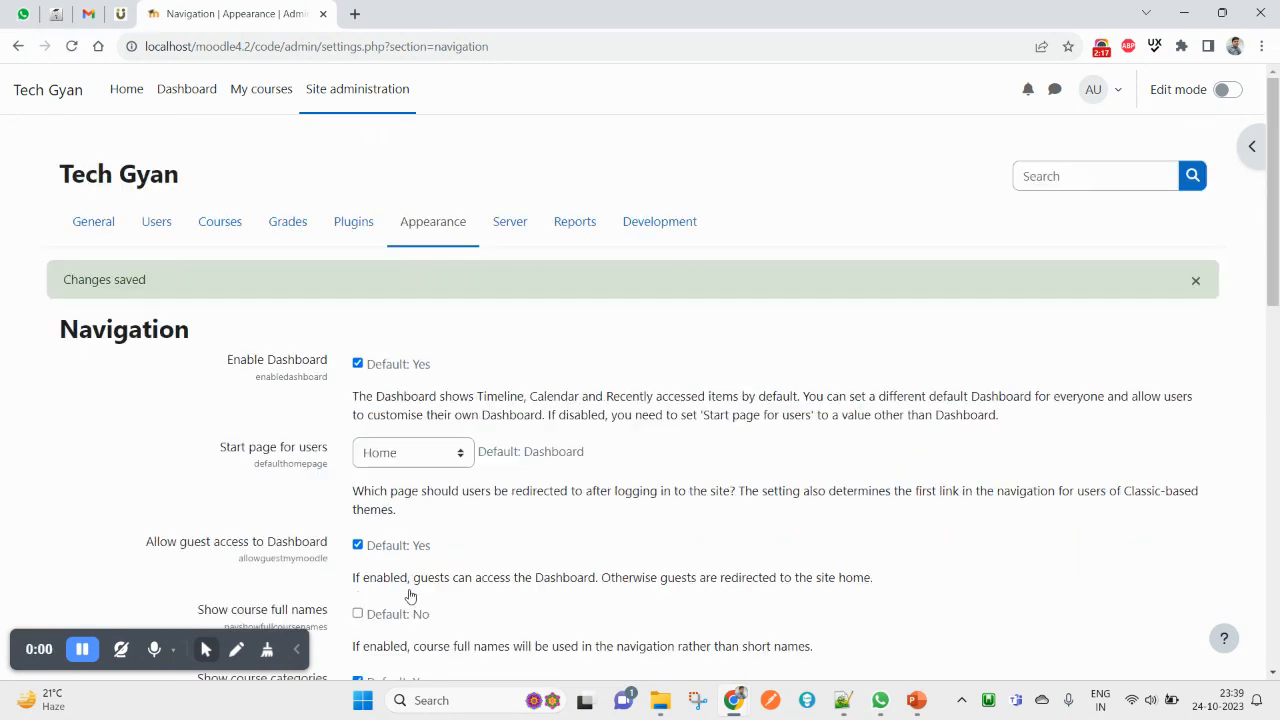
Log out and log in again, landing on Home with Available courses; highlight the Welcome back heading
click(1100, 88)
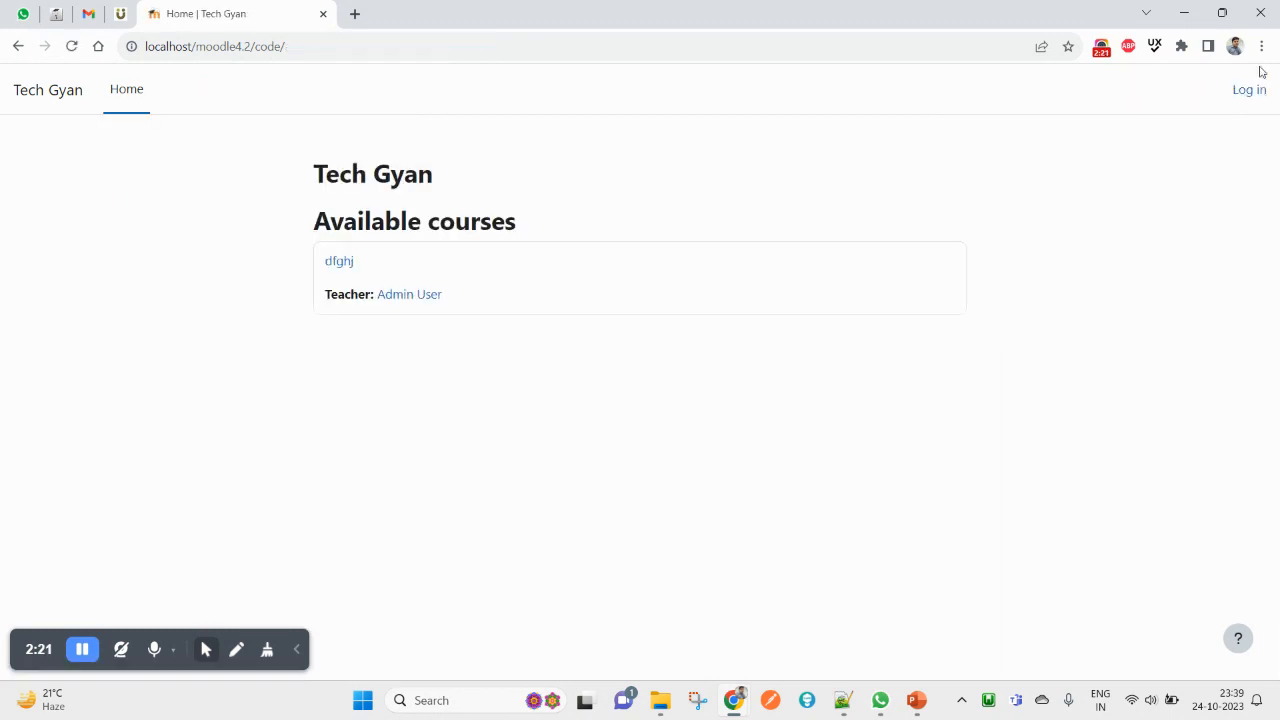
click(1248, 88)
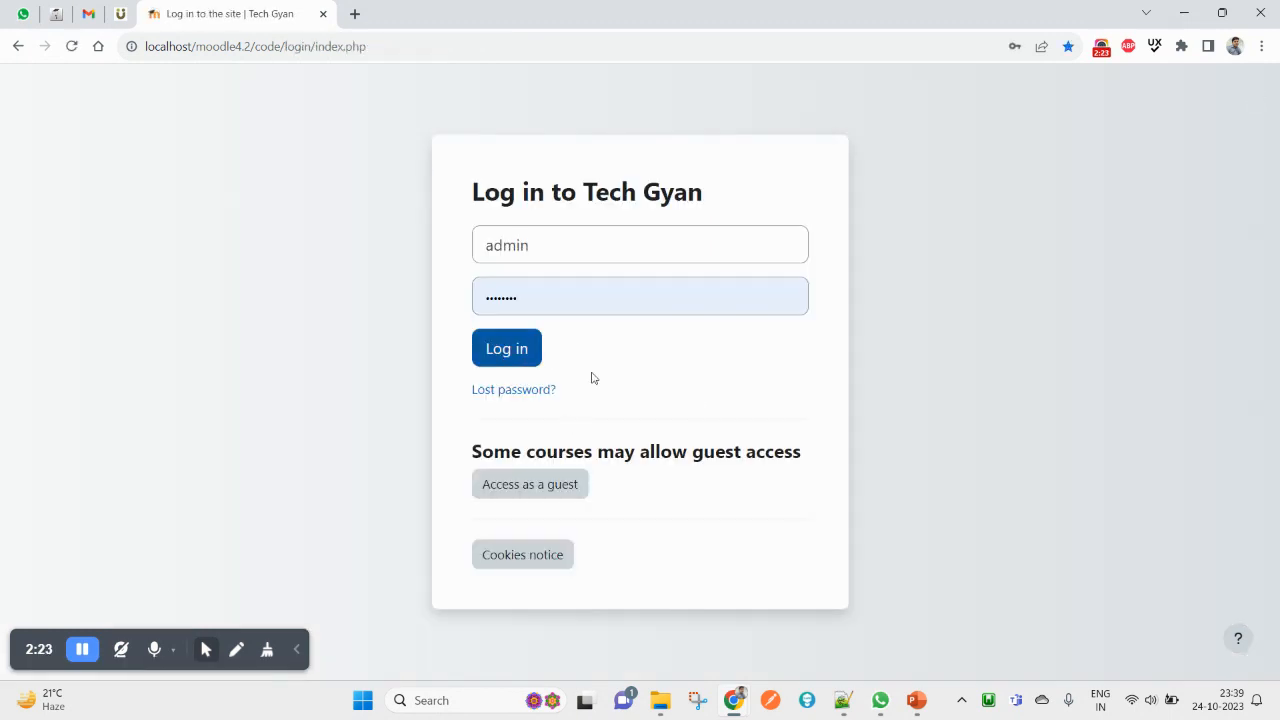
click(506, 348)
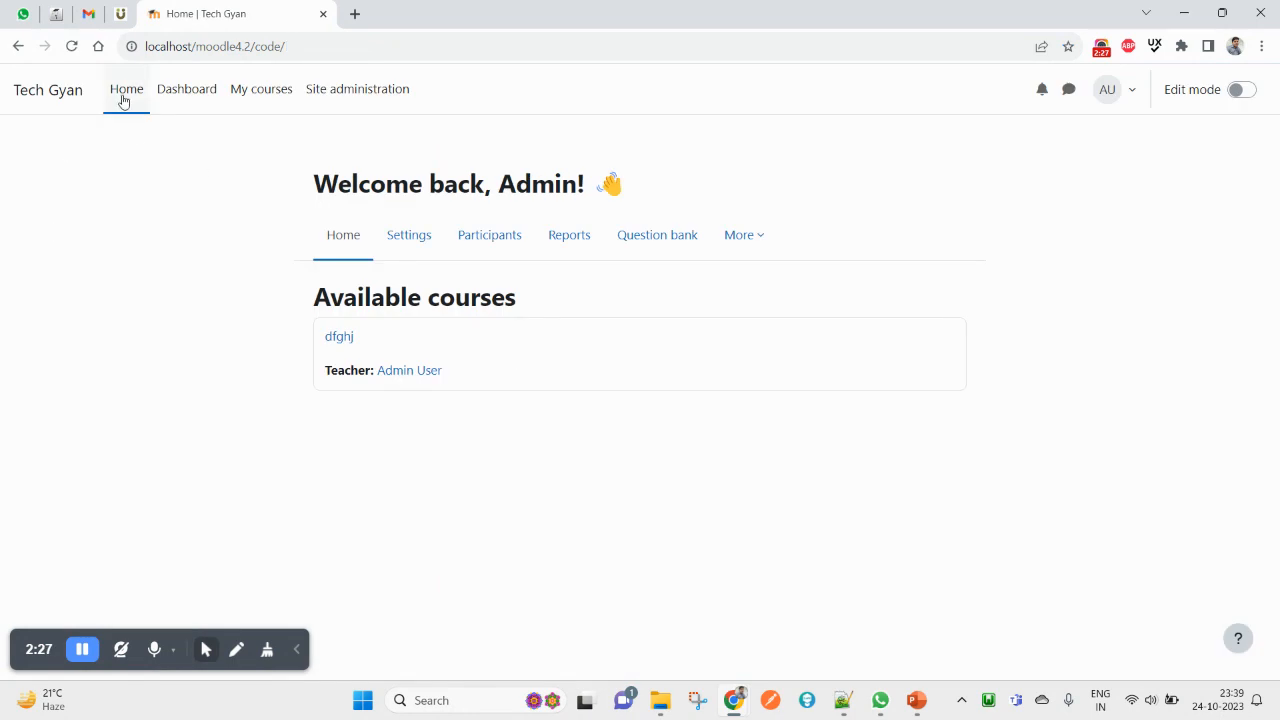
mouse_move(140, 128)
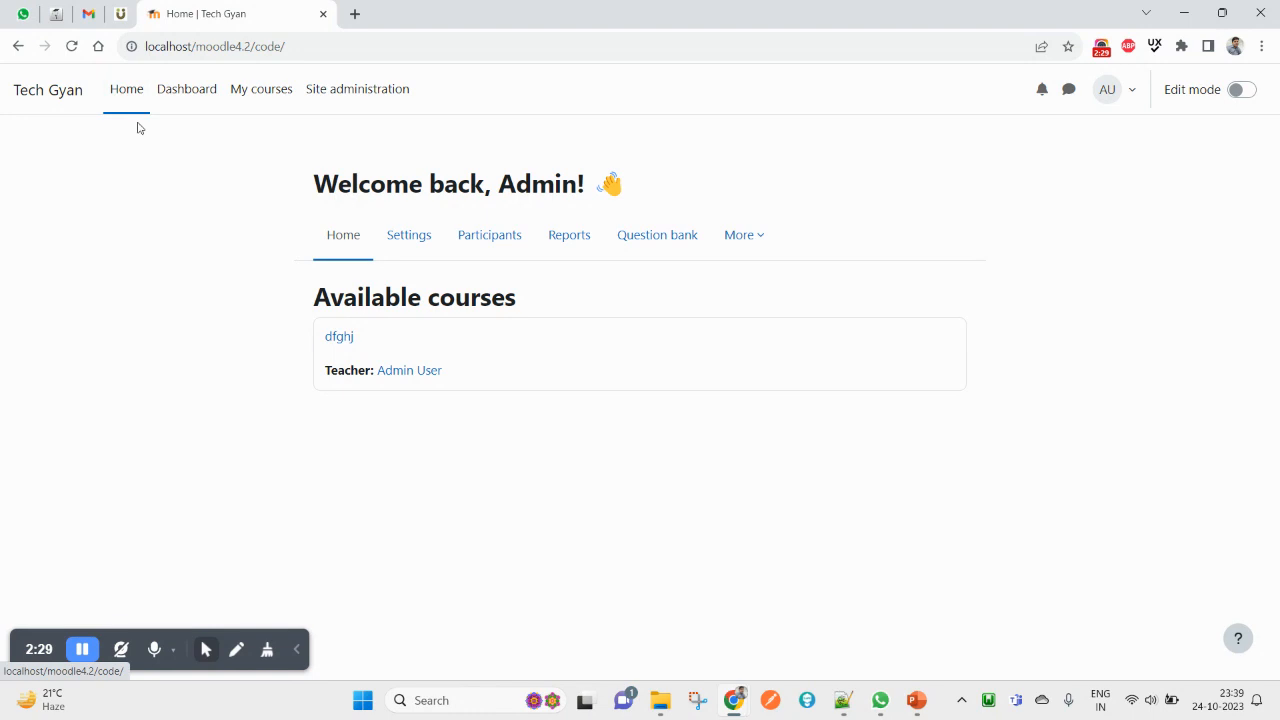
mouse_move(128, 164)
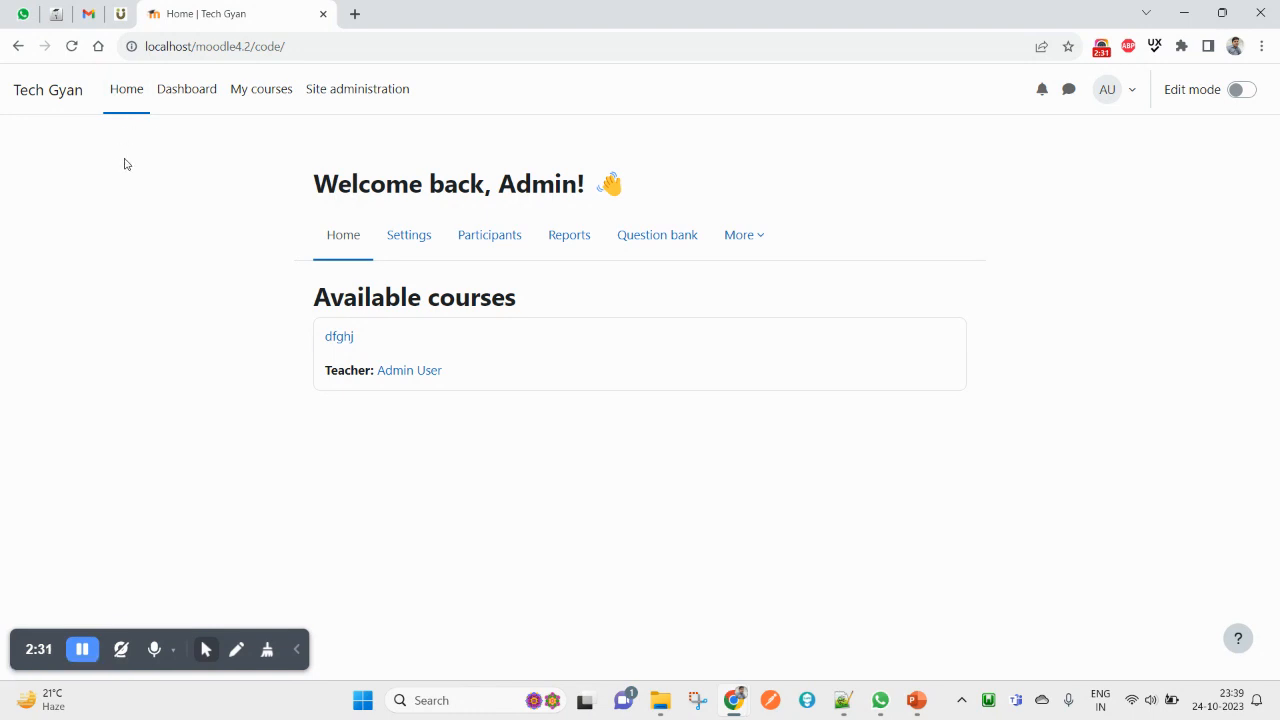
triple_click(448, 184)
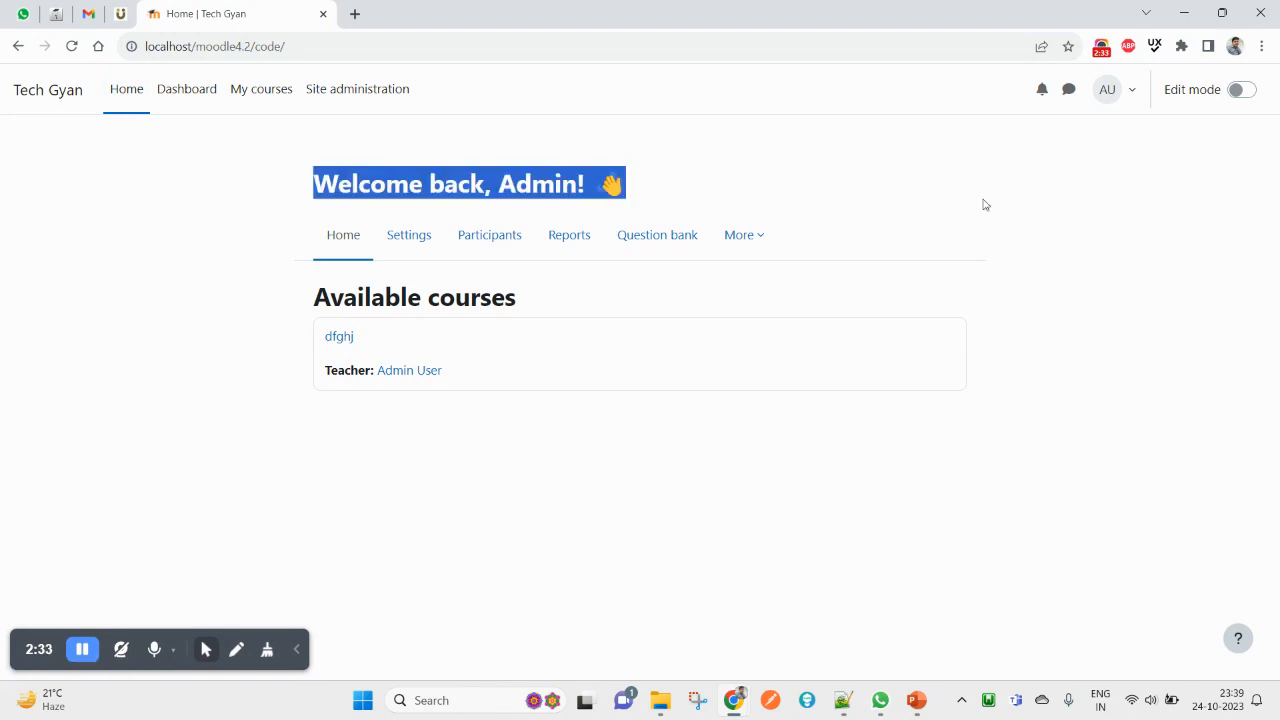
Set Start page for users to Dashboard in Navigation settings and save
click(356, 88)
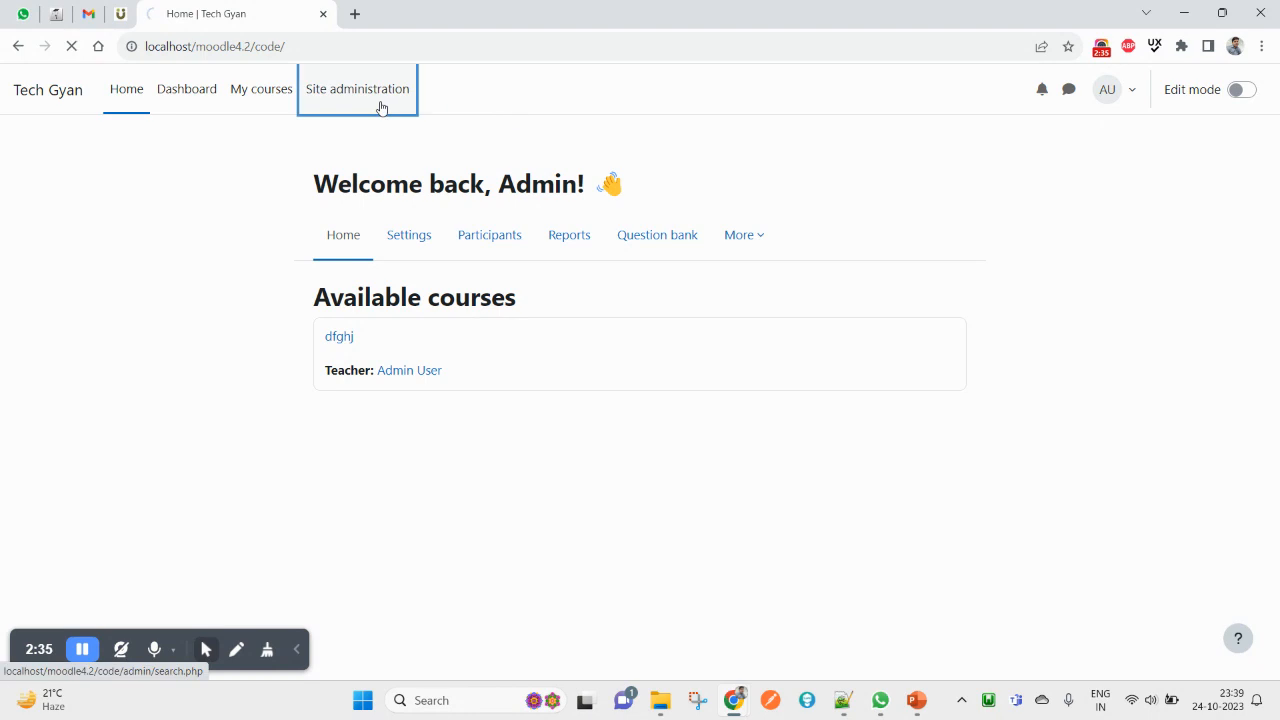
click(356, 88)
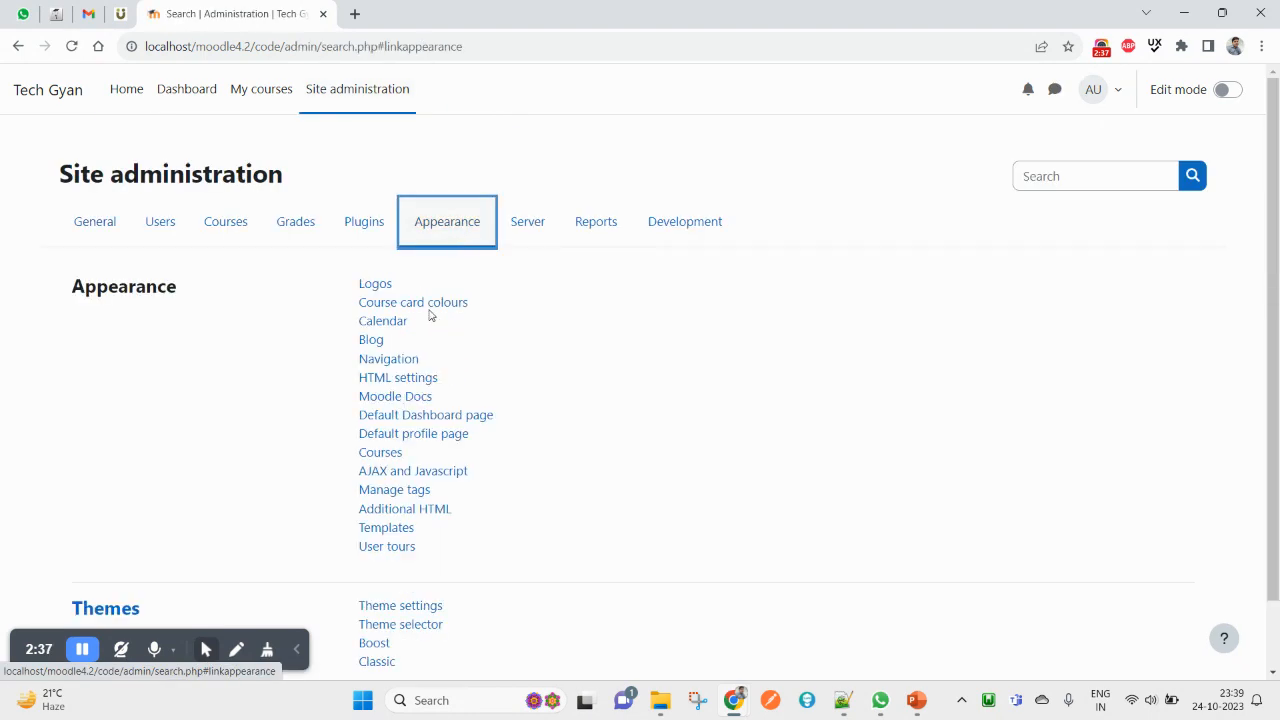
click(388, 358)
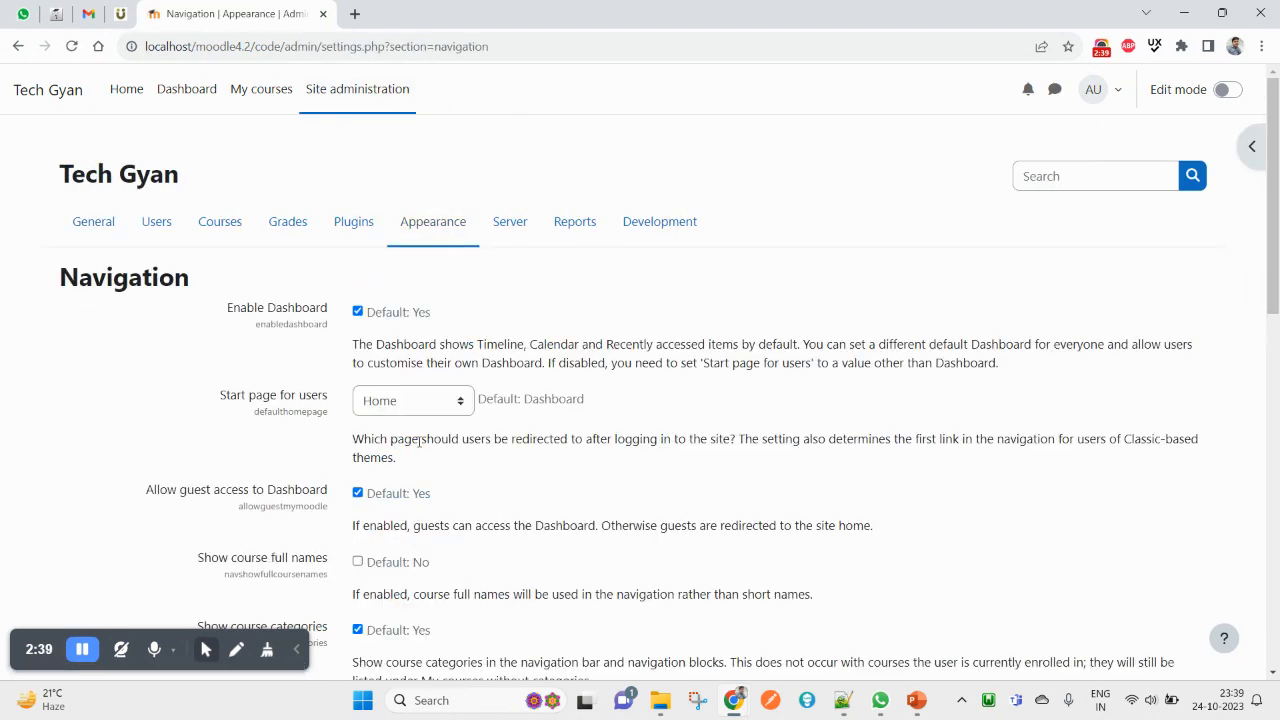
click(412, 400)
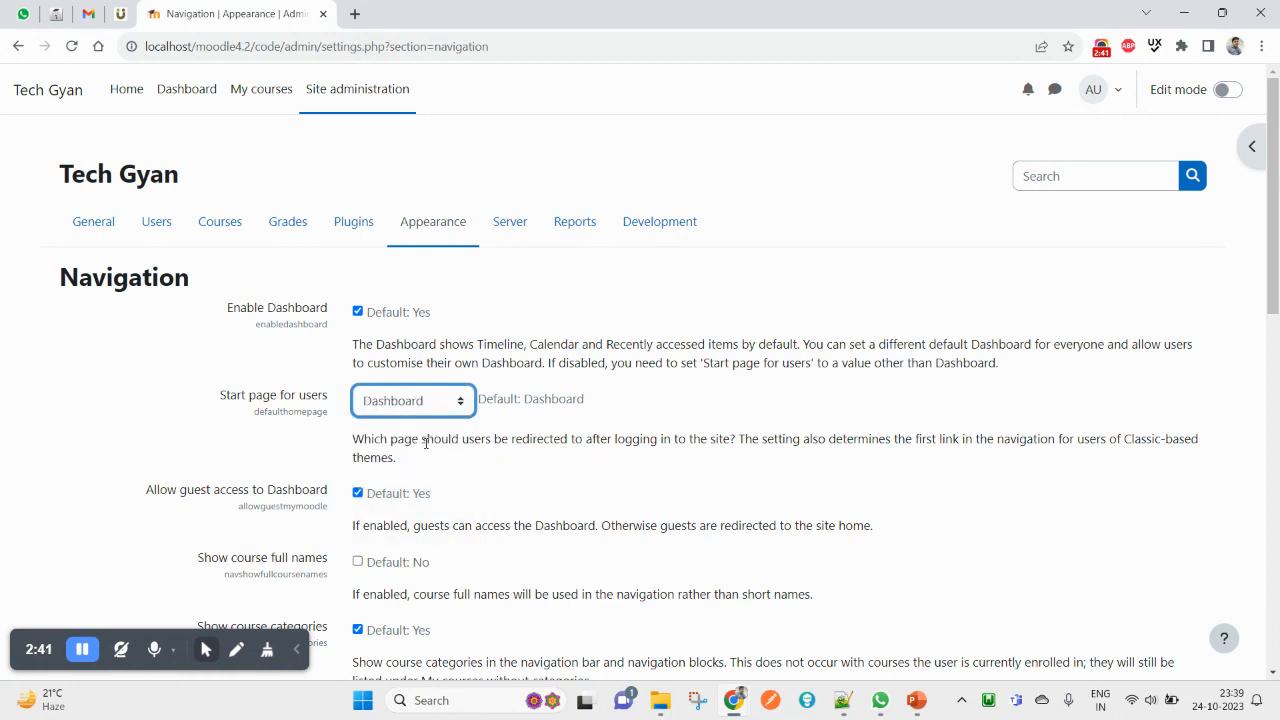
mouse_move(186, 88)
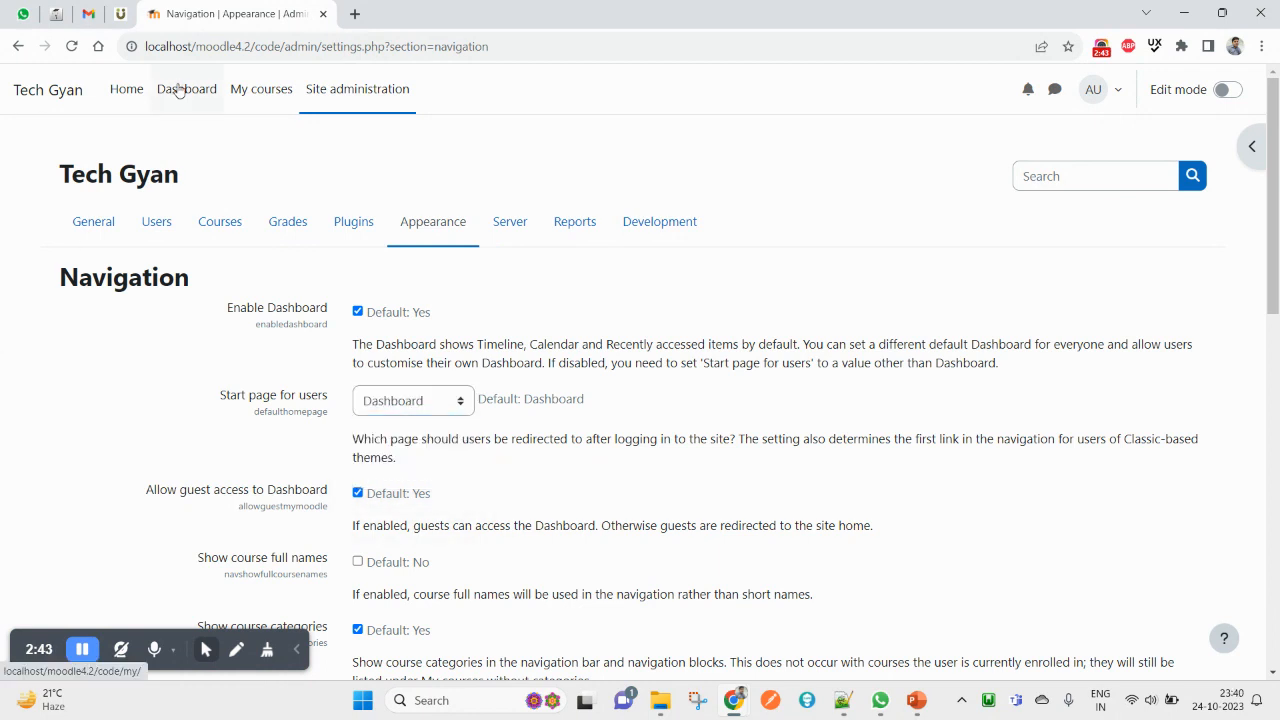
mouse_move(182, 108)
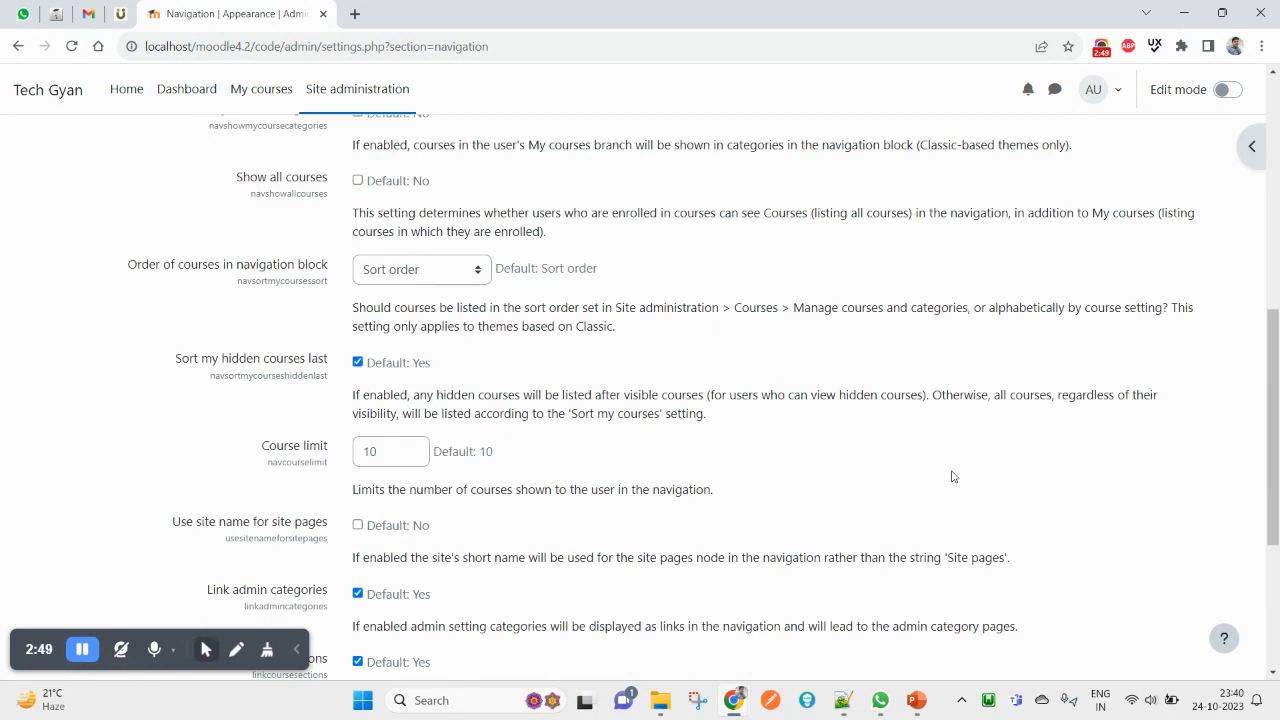
scroll(down, 3)
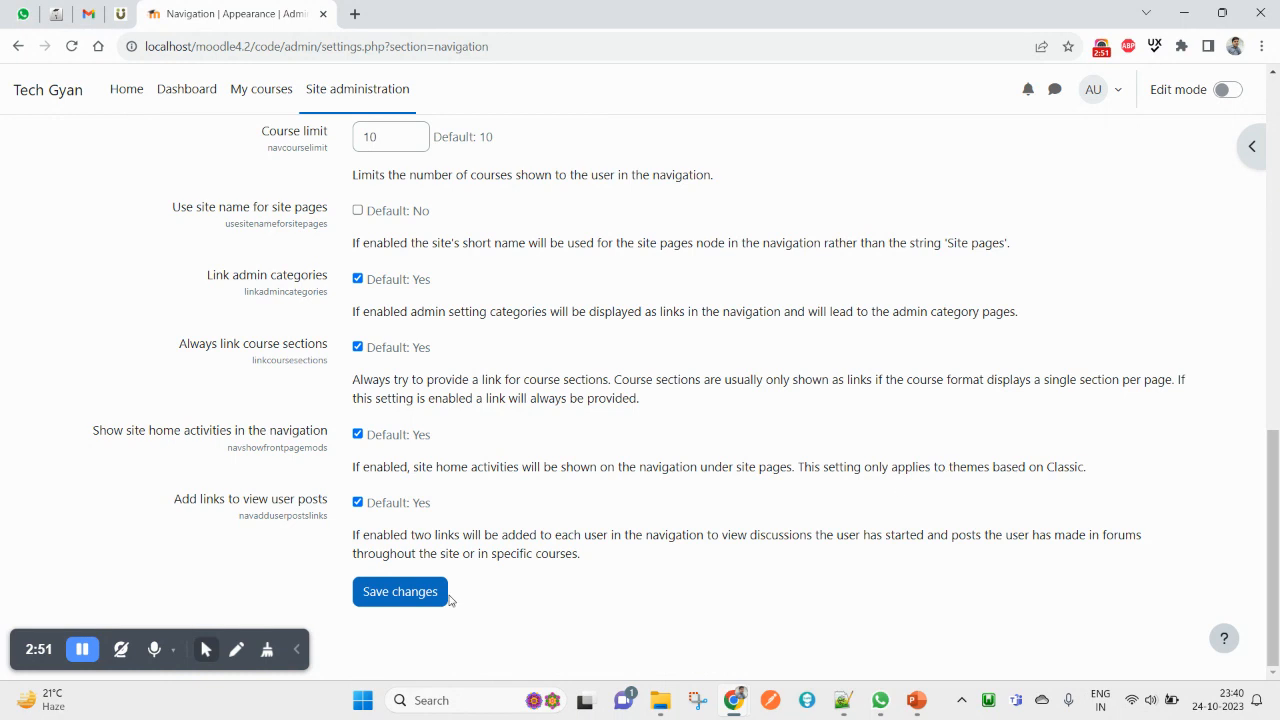
click(400, 592)
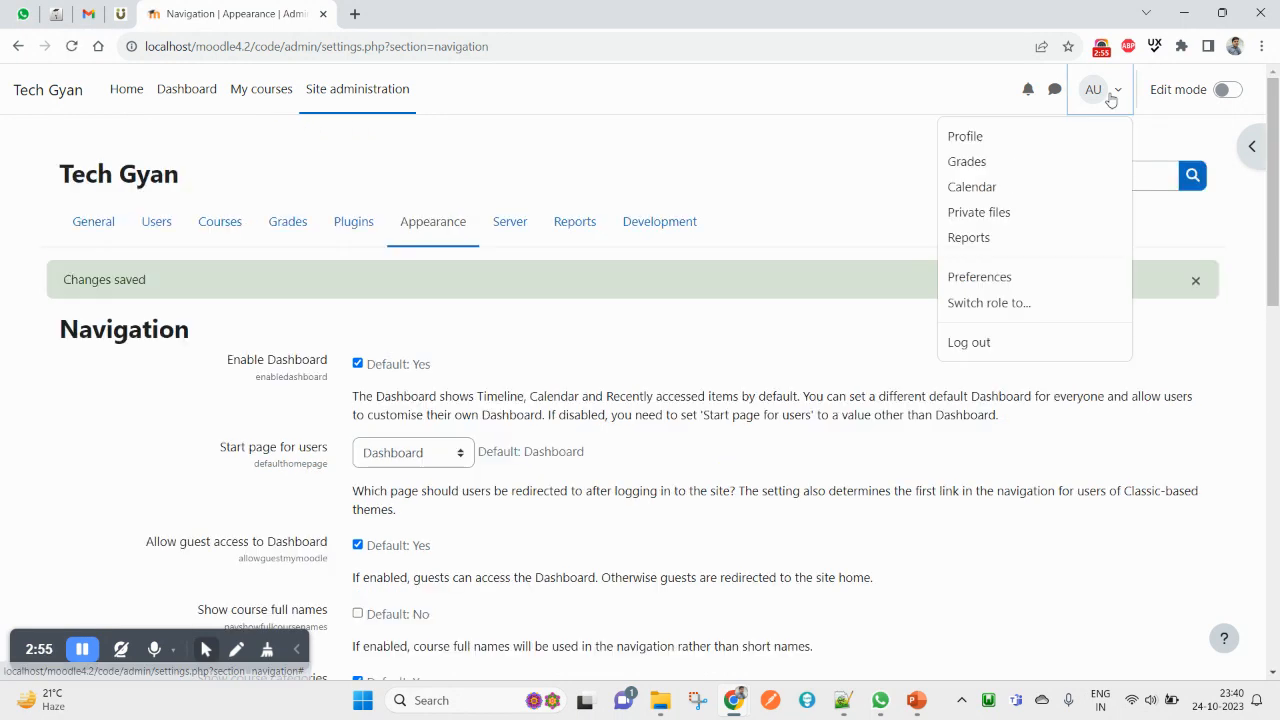
Log out and log back in, landing on the Dashboard with timeline and calendar
click(968, 340)
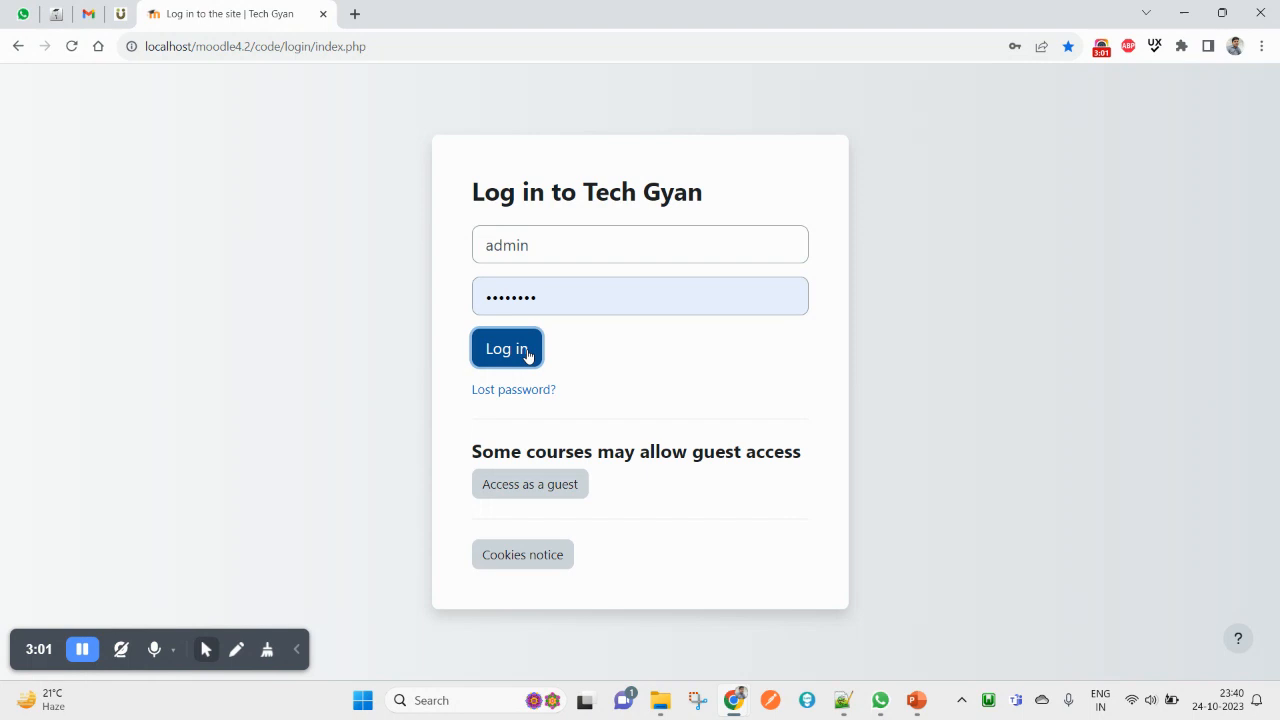
click(506, 348)
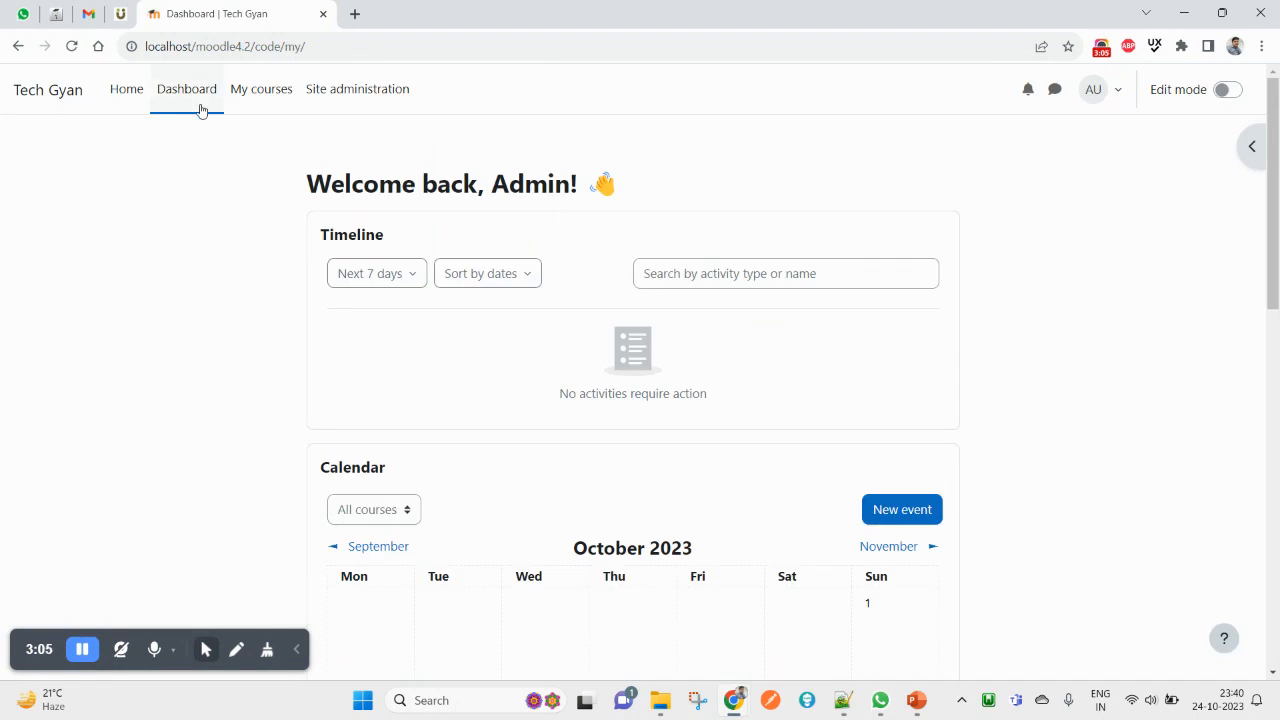
scroll(down, 3)
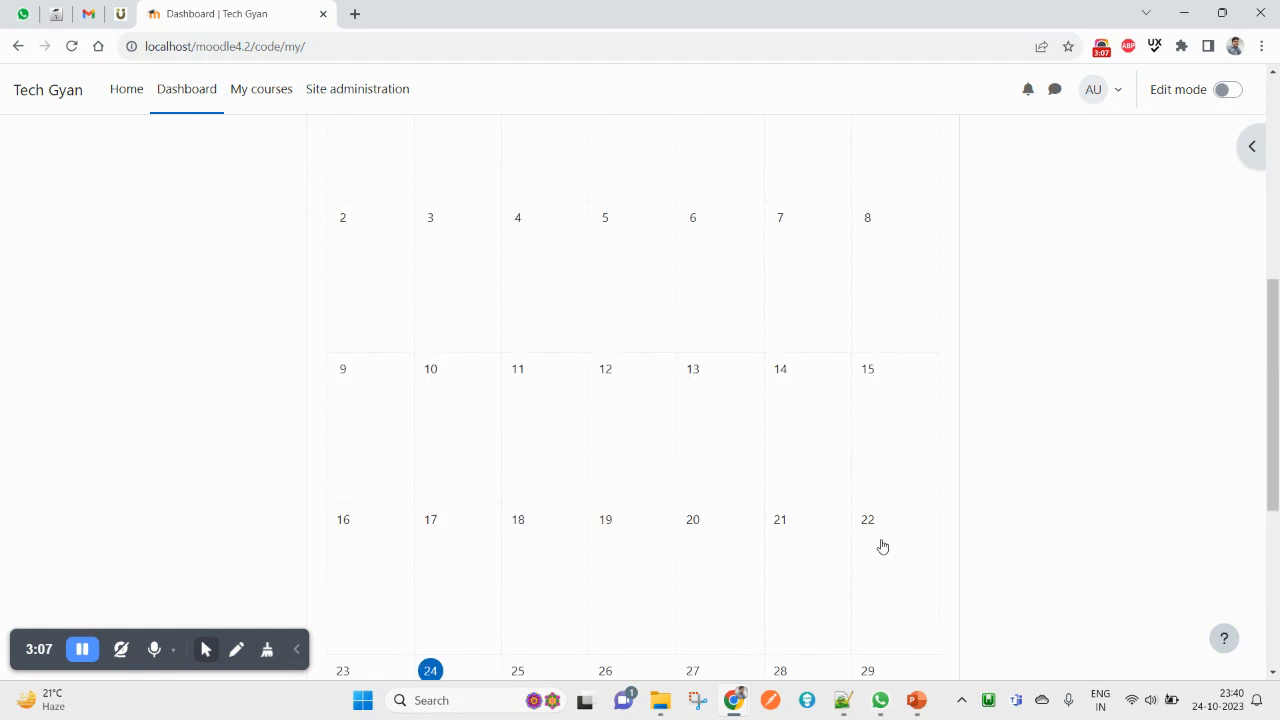
Set Start page for users to User preference, save the settings and log out
click(356, 88)
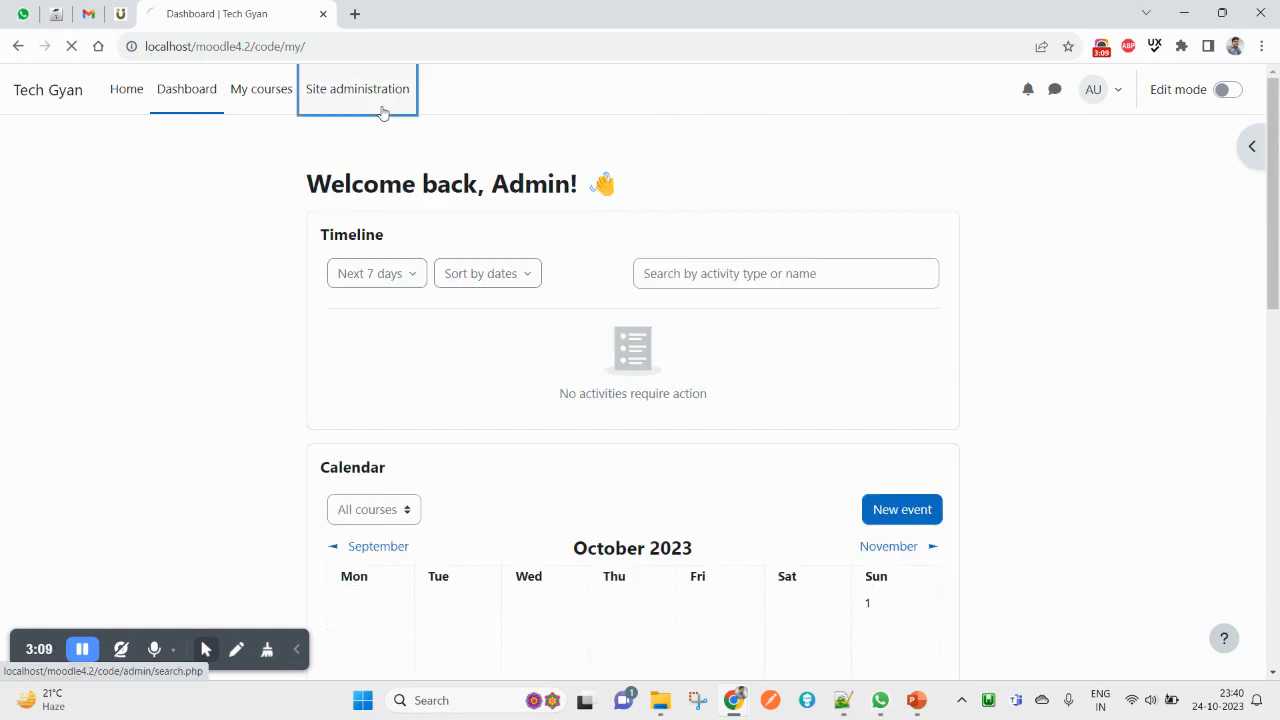
click(356, 88)
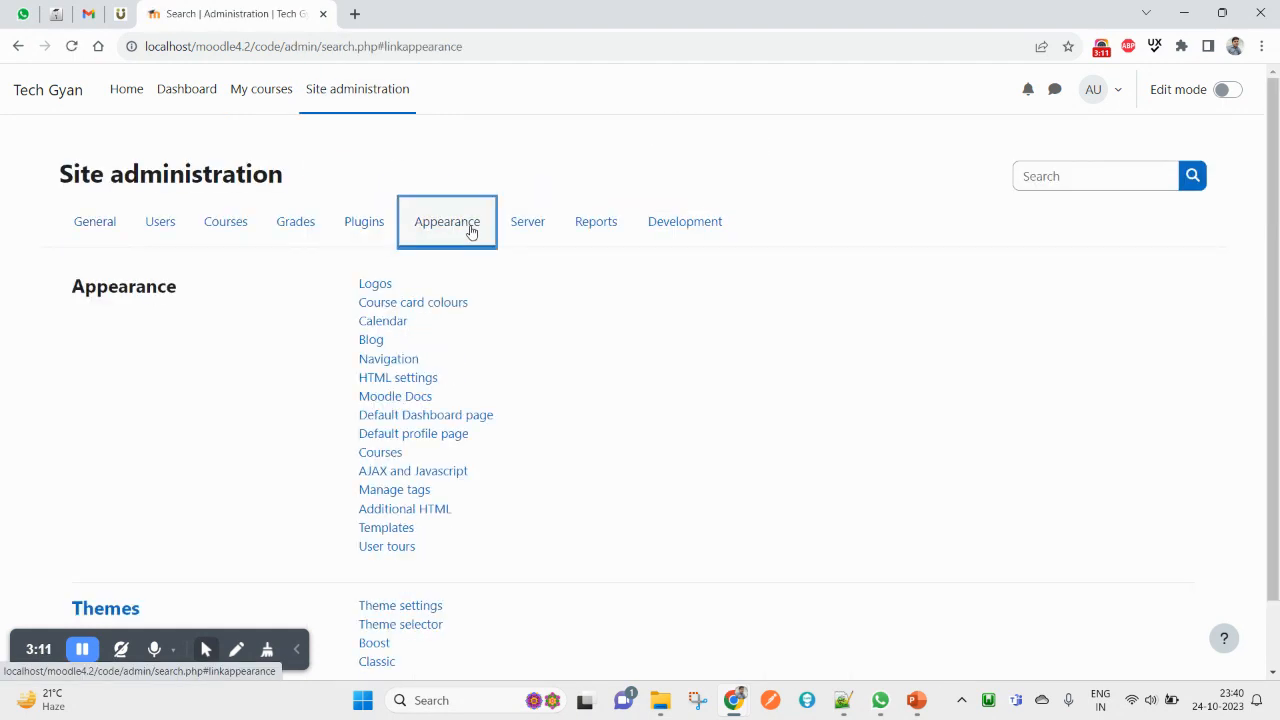
mouse_move(424, 414)
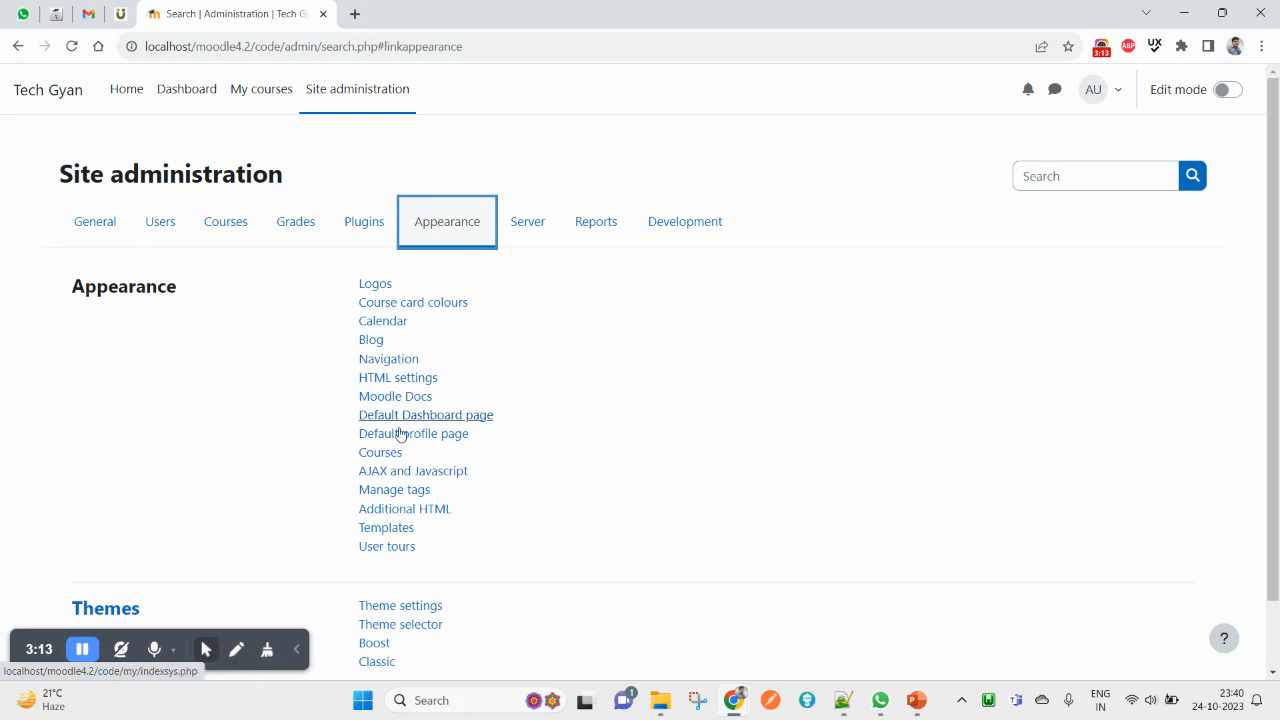
click(388, 358)
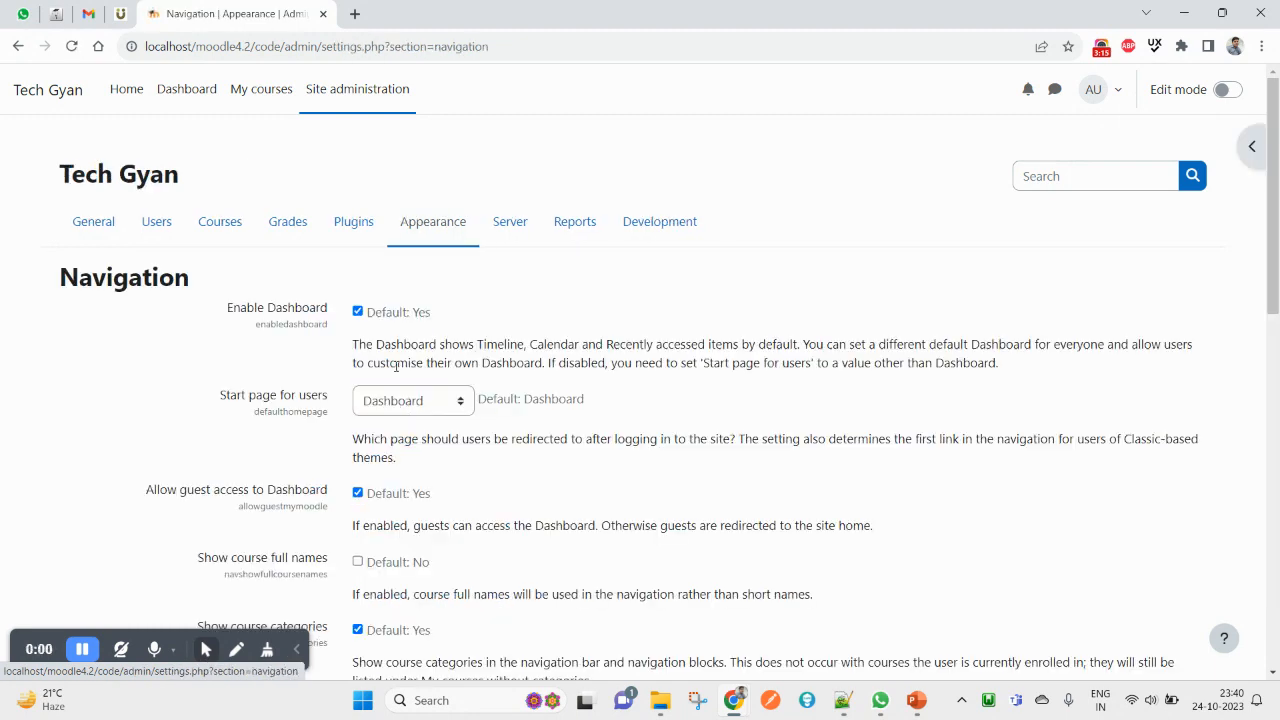
click(412, 400)
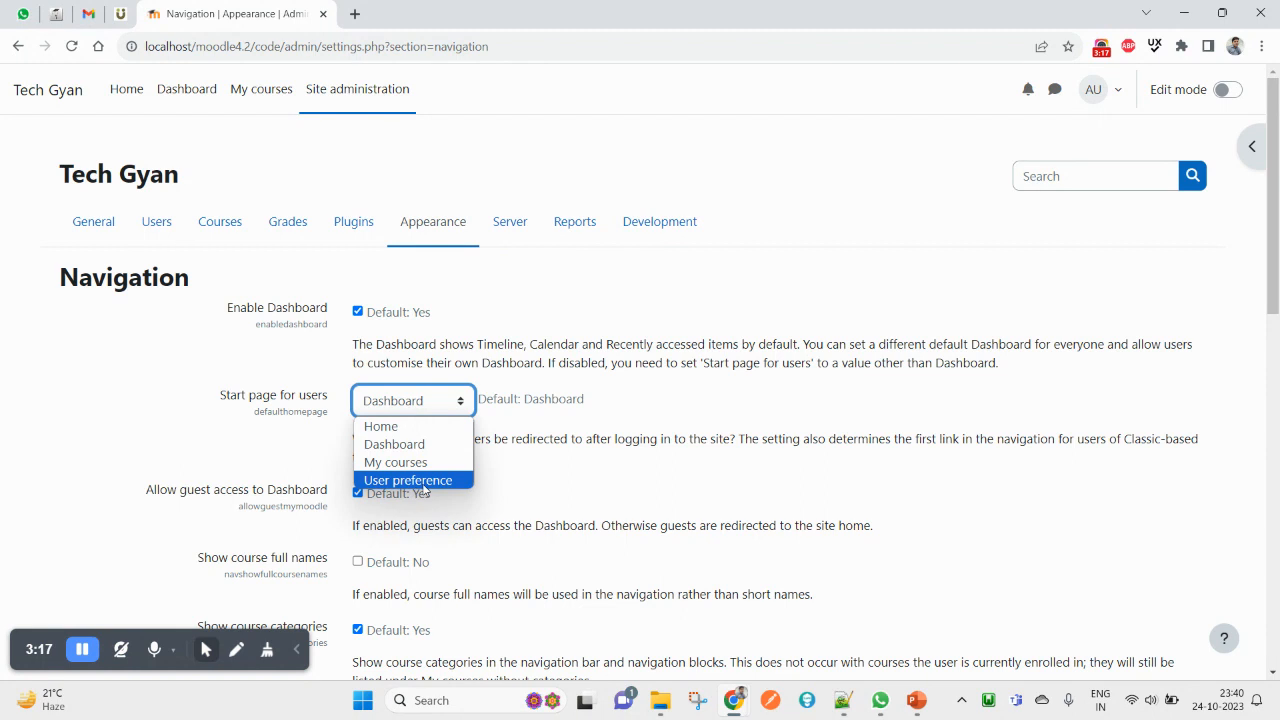
click(408, 480)
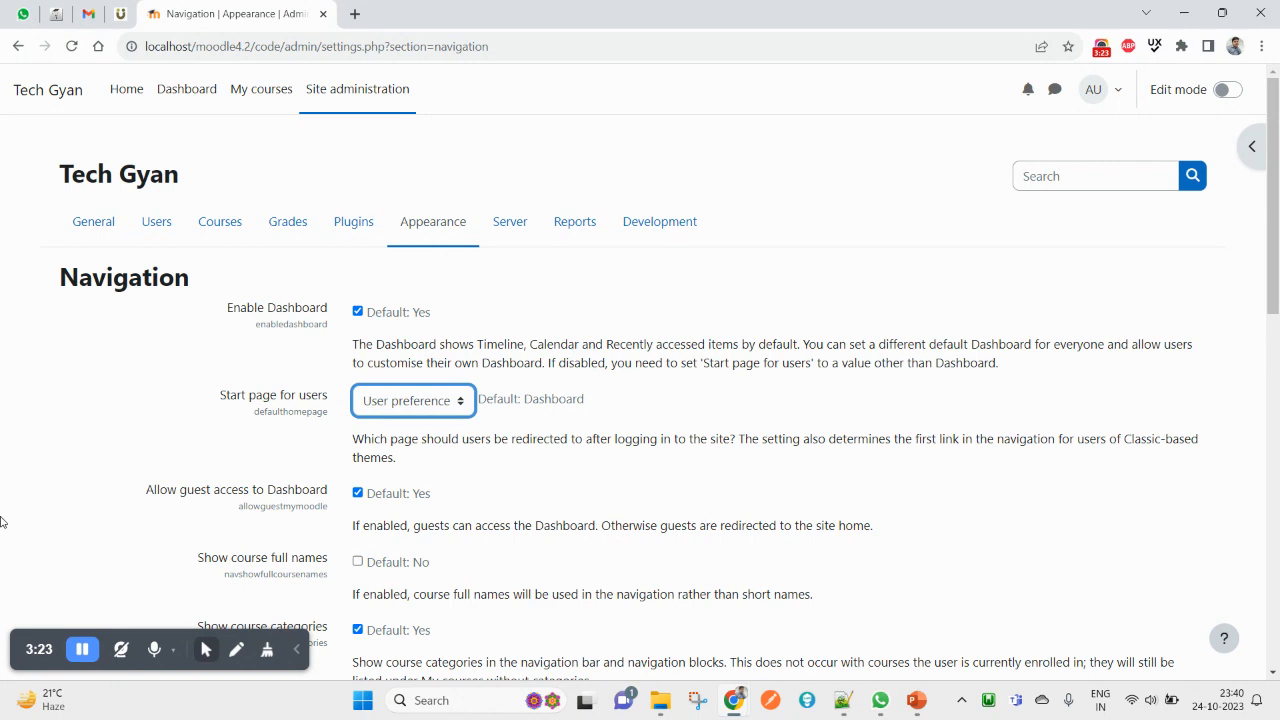
scroll(down, 3)
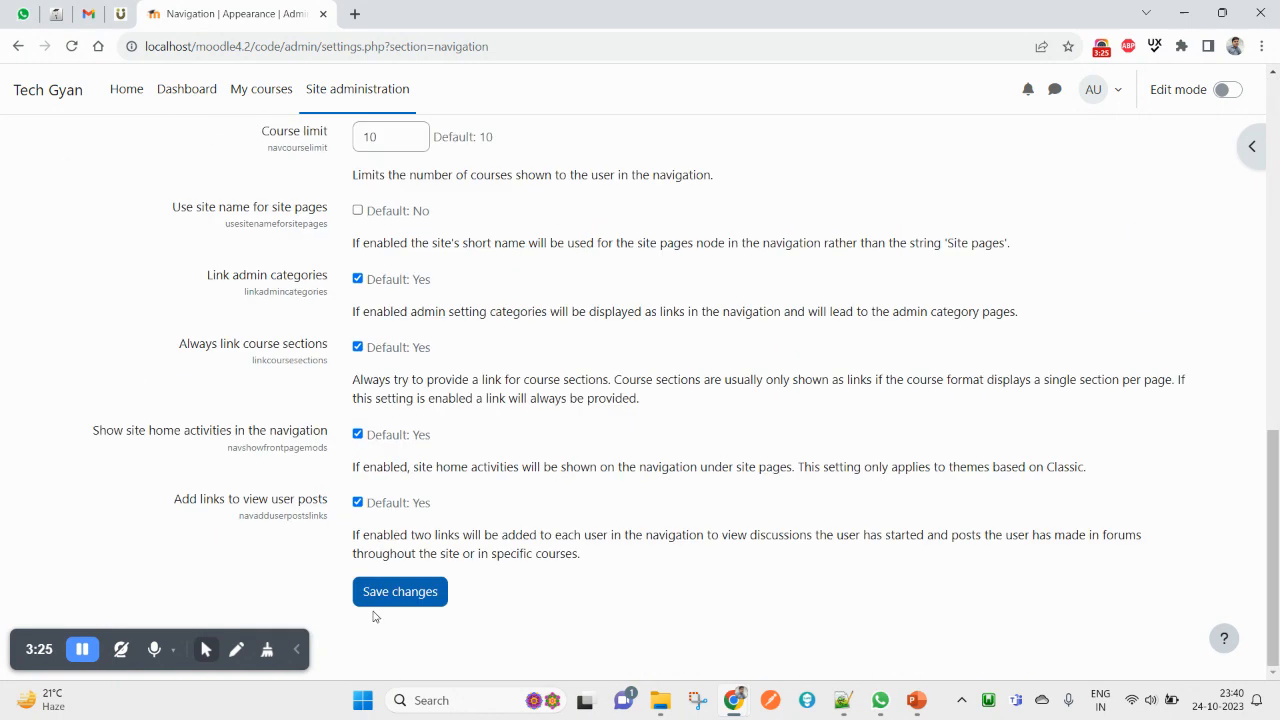
click(400, 592)
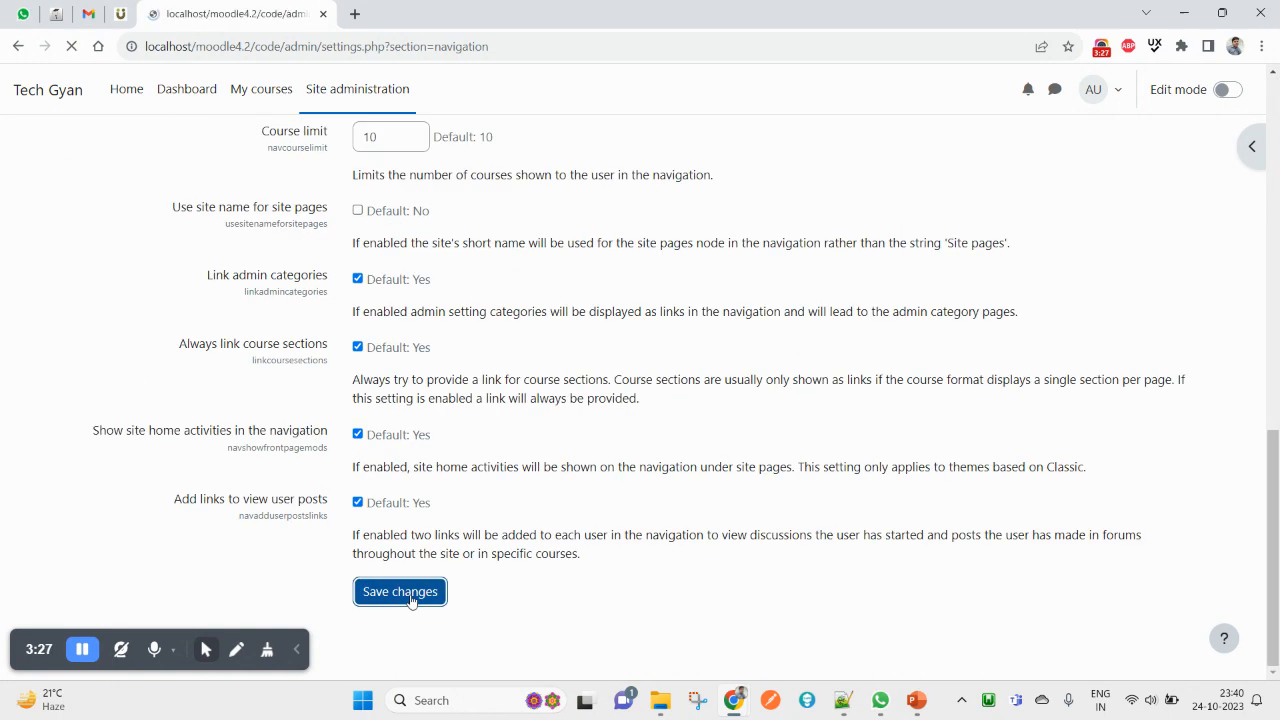
click(400, 592)
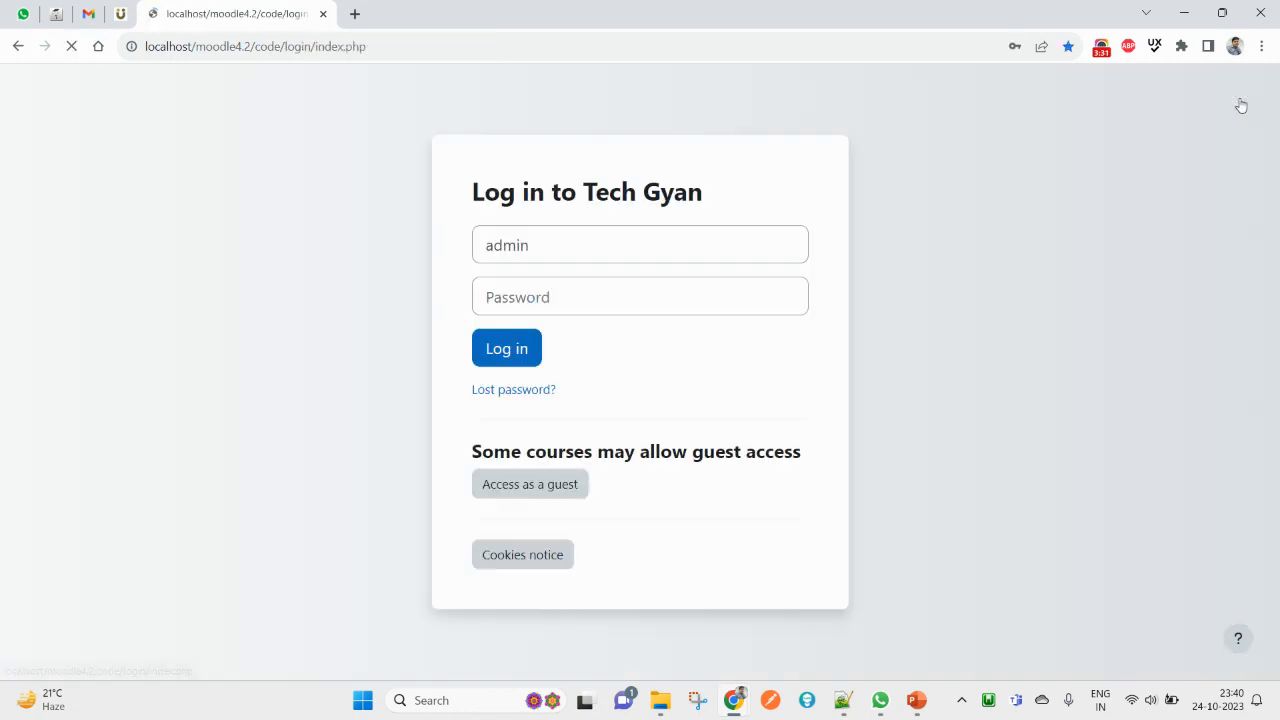
Log back in and reopen Navigation settings with User preference still selected
click(506, 348)
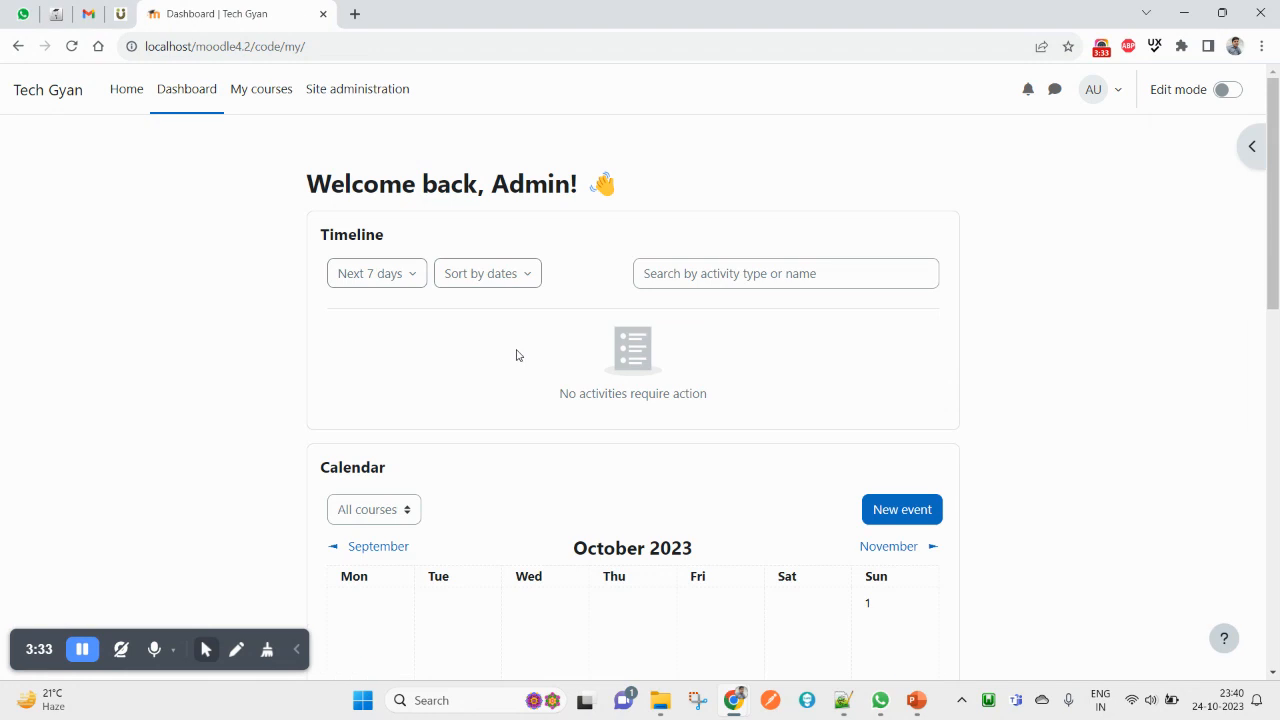
mouse_move(472, 68)
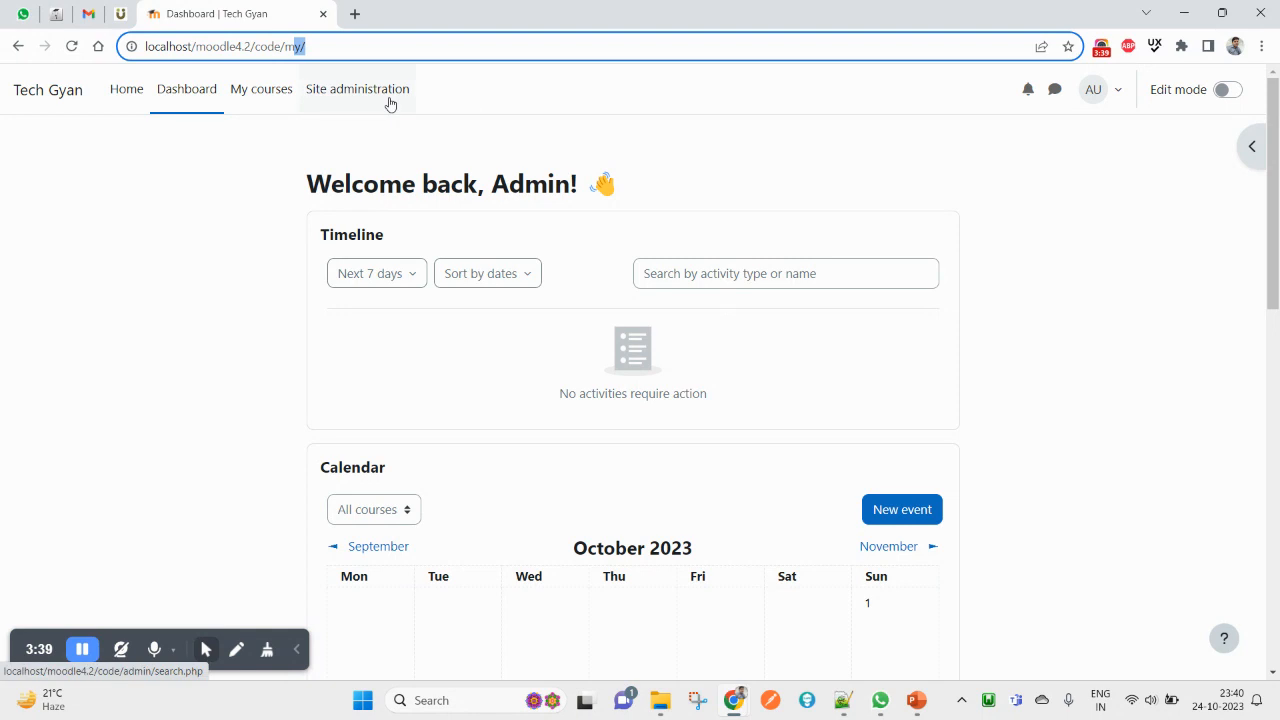
click(356, 88)
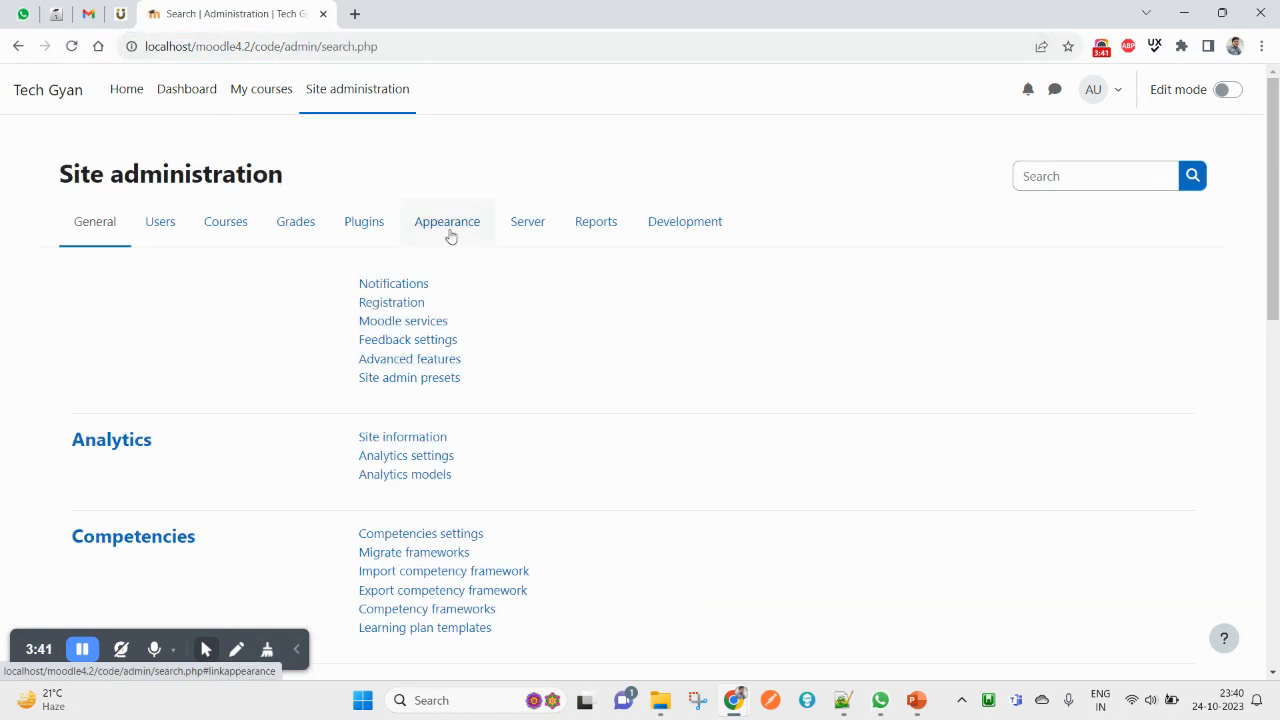
click(448, 220)
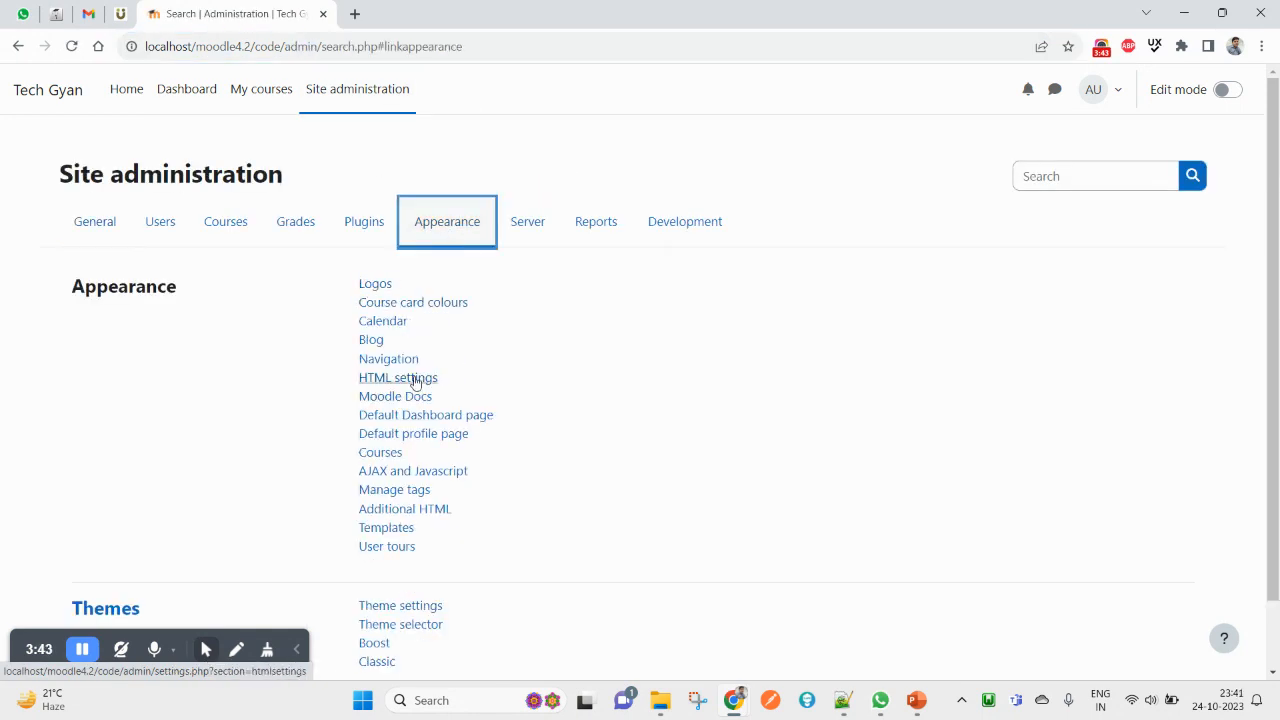
click(388, 358)
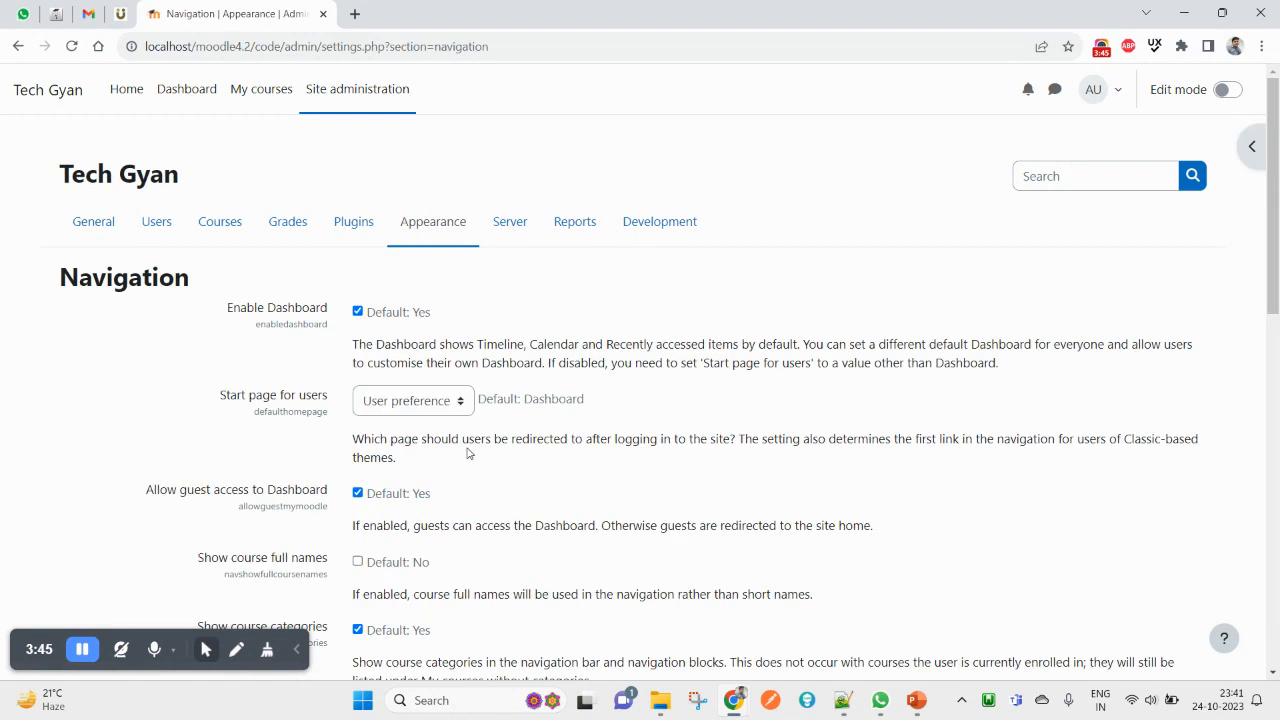
click(412, 400)
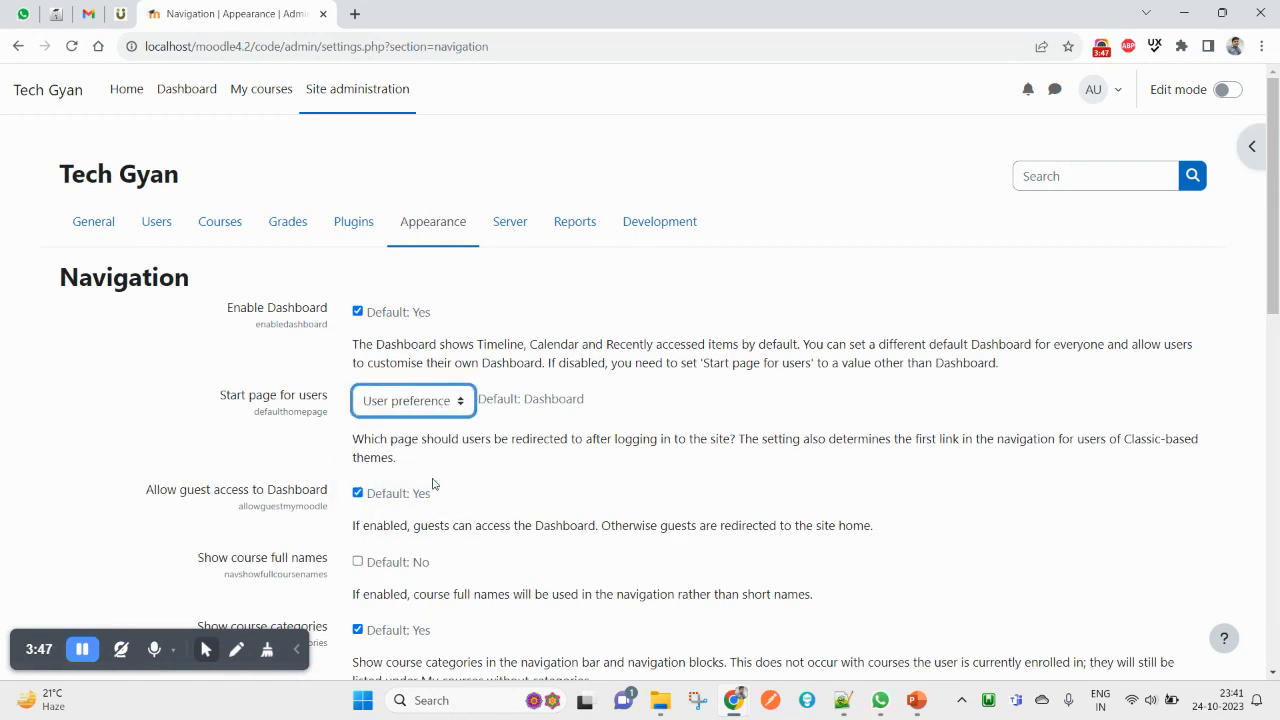
Save the Navigation settings again and log out to the login page
scroll(down, 3)
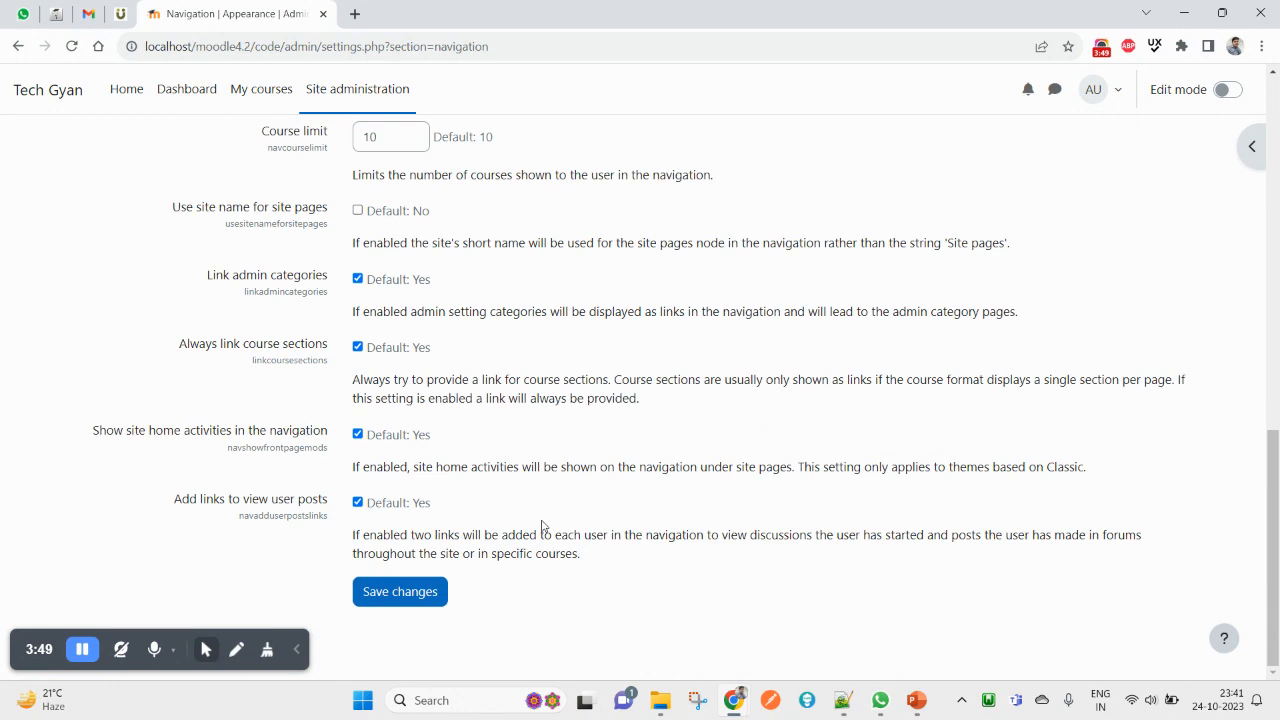
click(400, 592)
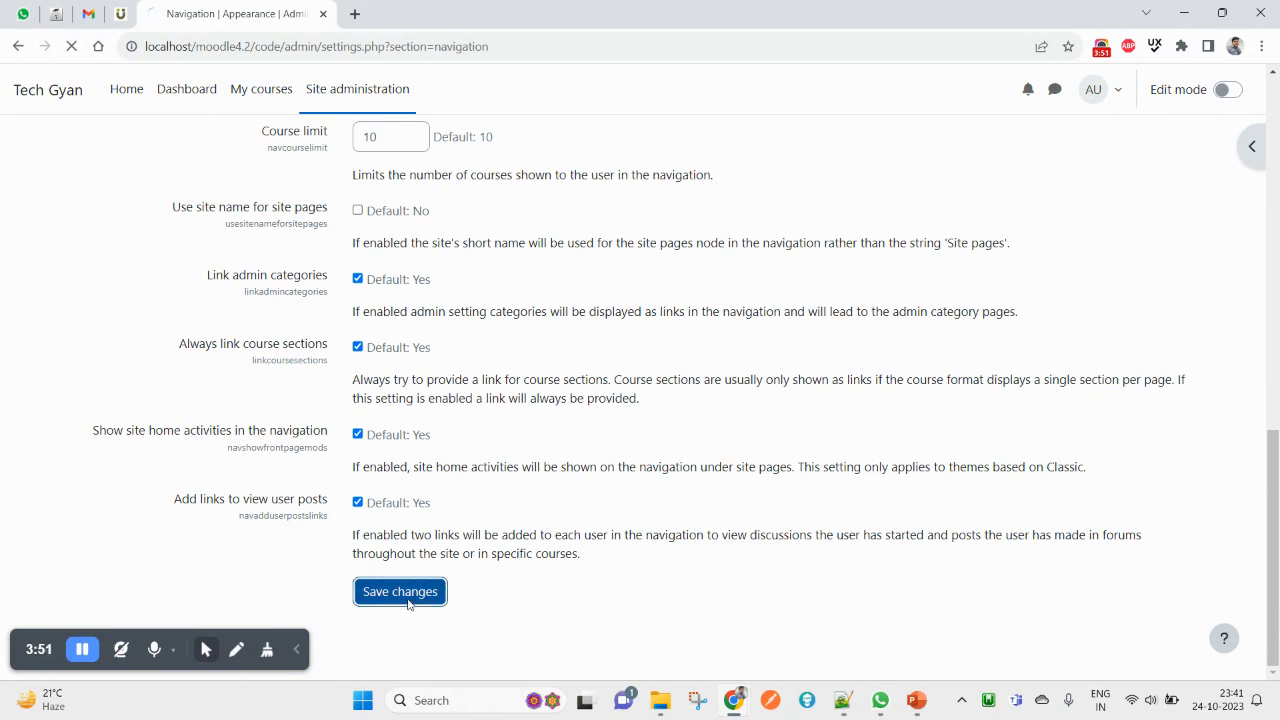
click(400, 592)
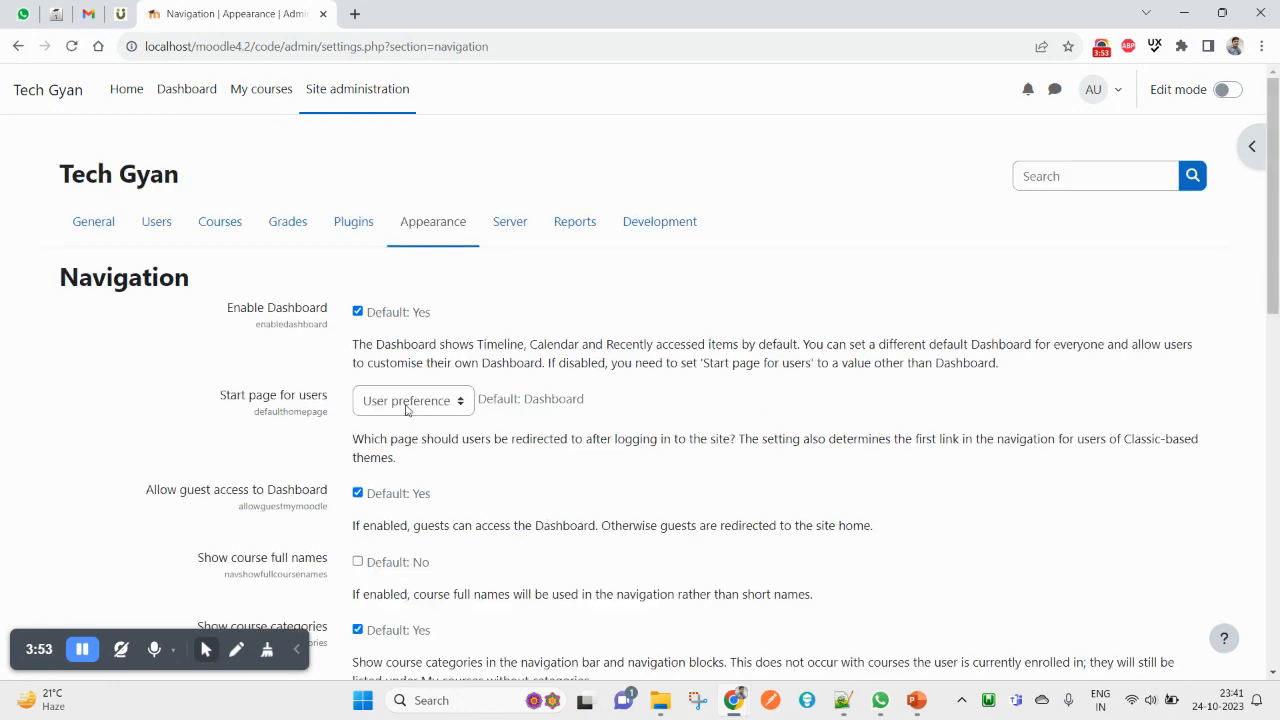
click(412, 400)
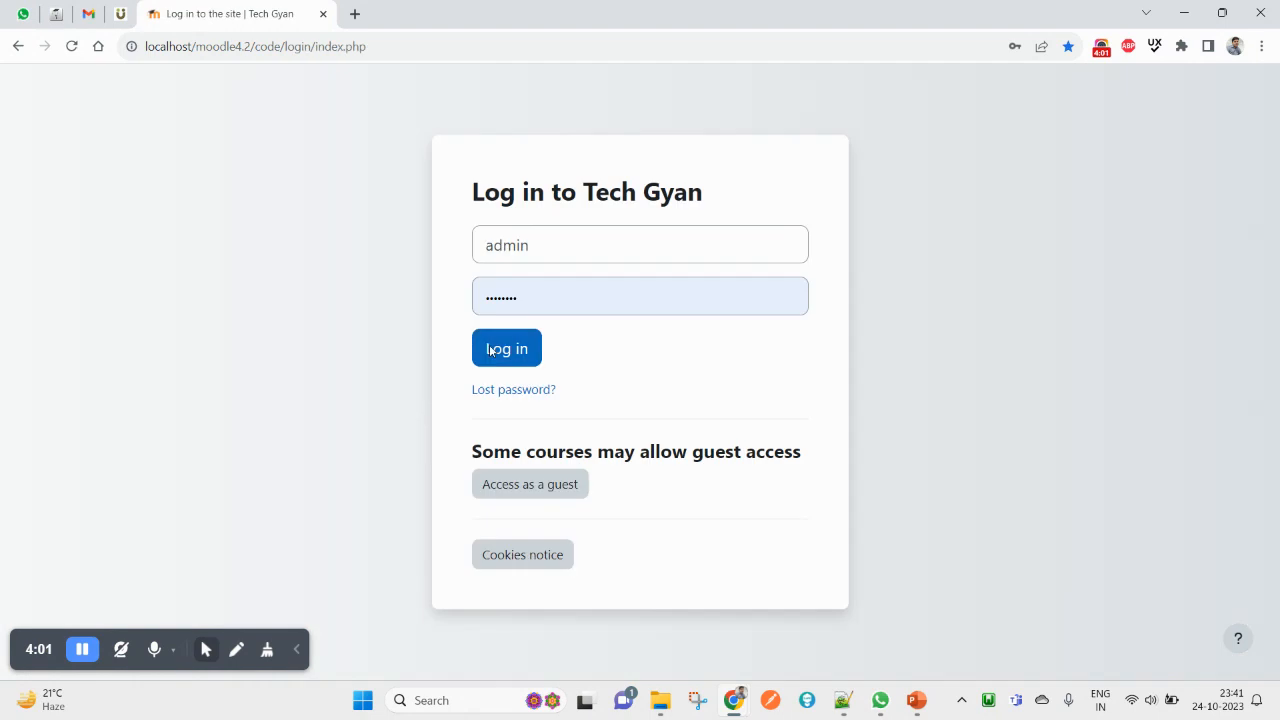
Log in under User preference, visit the account Preferences page and return to the Dashboard
click(506, 348)
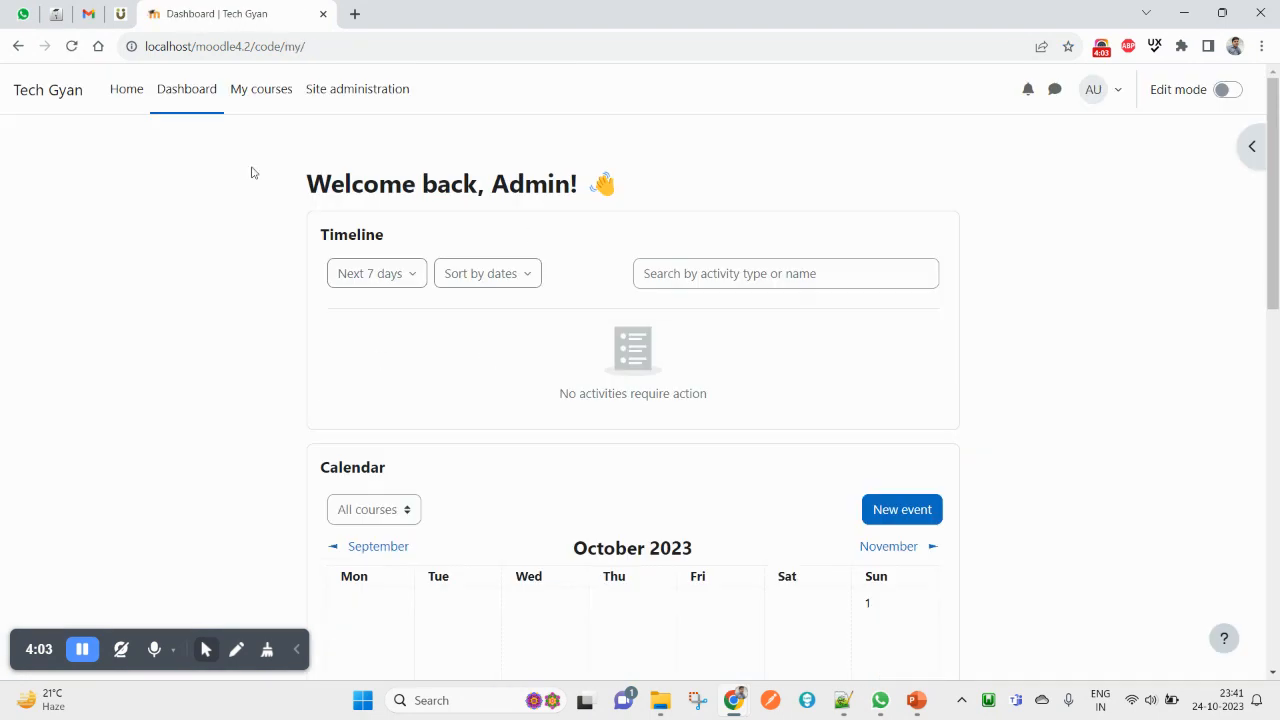
mouse_move(200, 122)
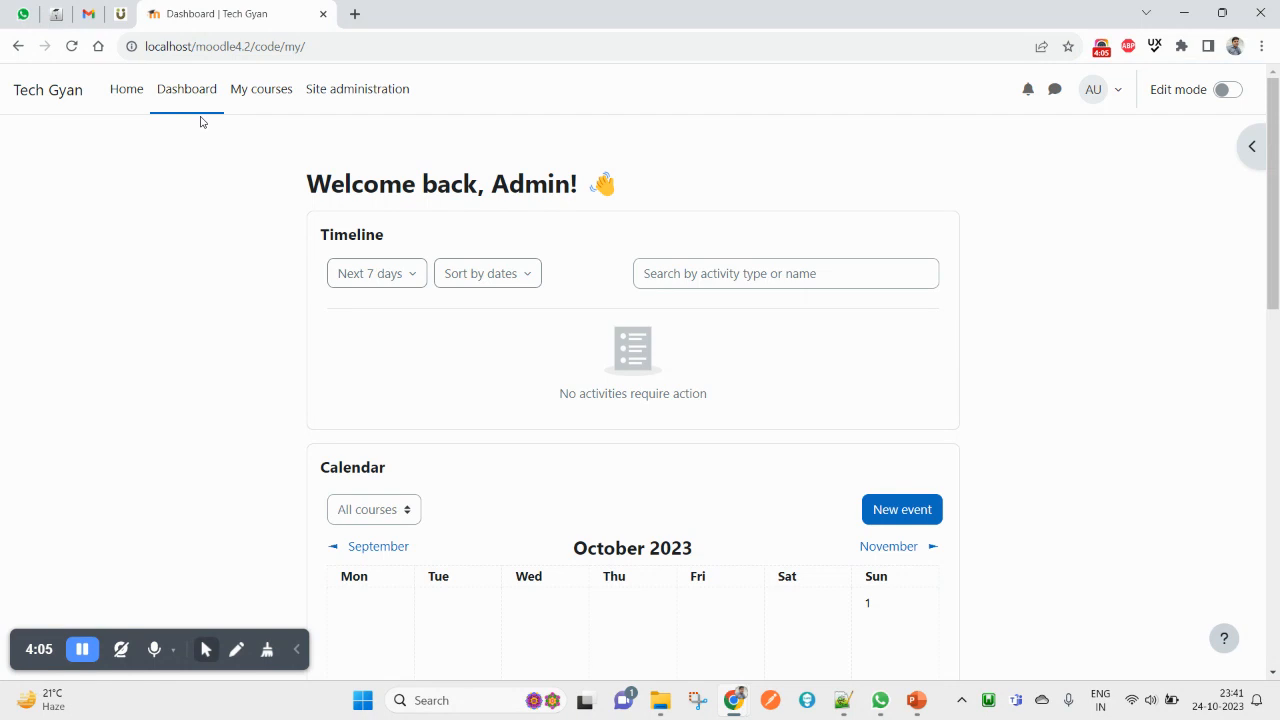
click(1100, 88)
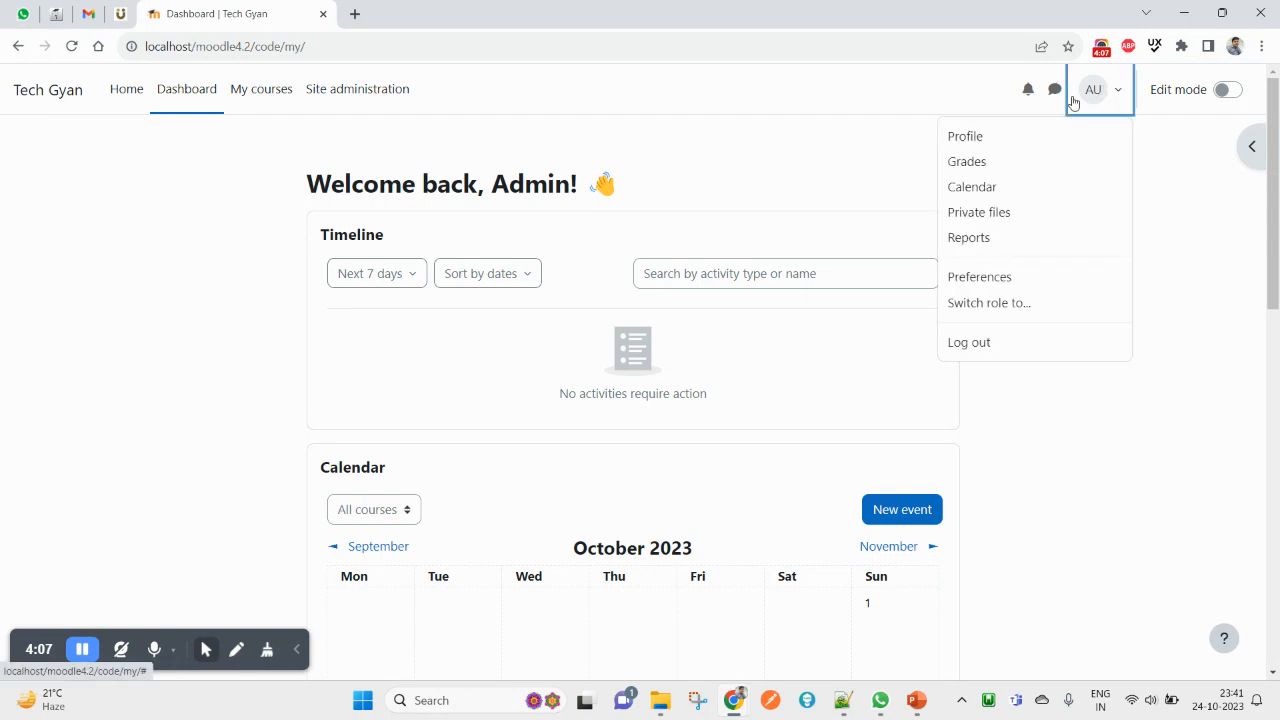
click(980, 276)
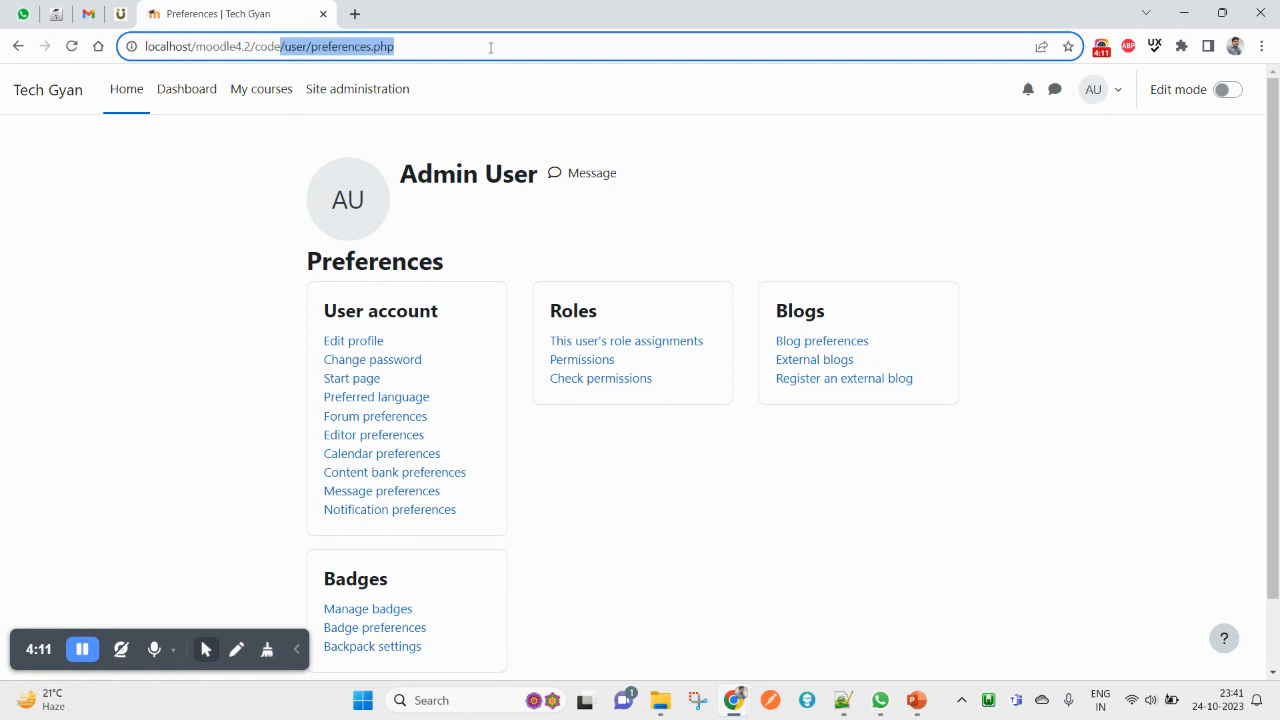
click(186, 88)
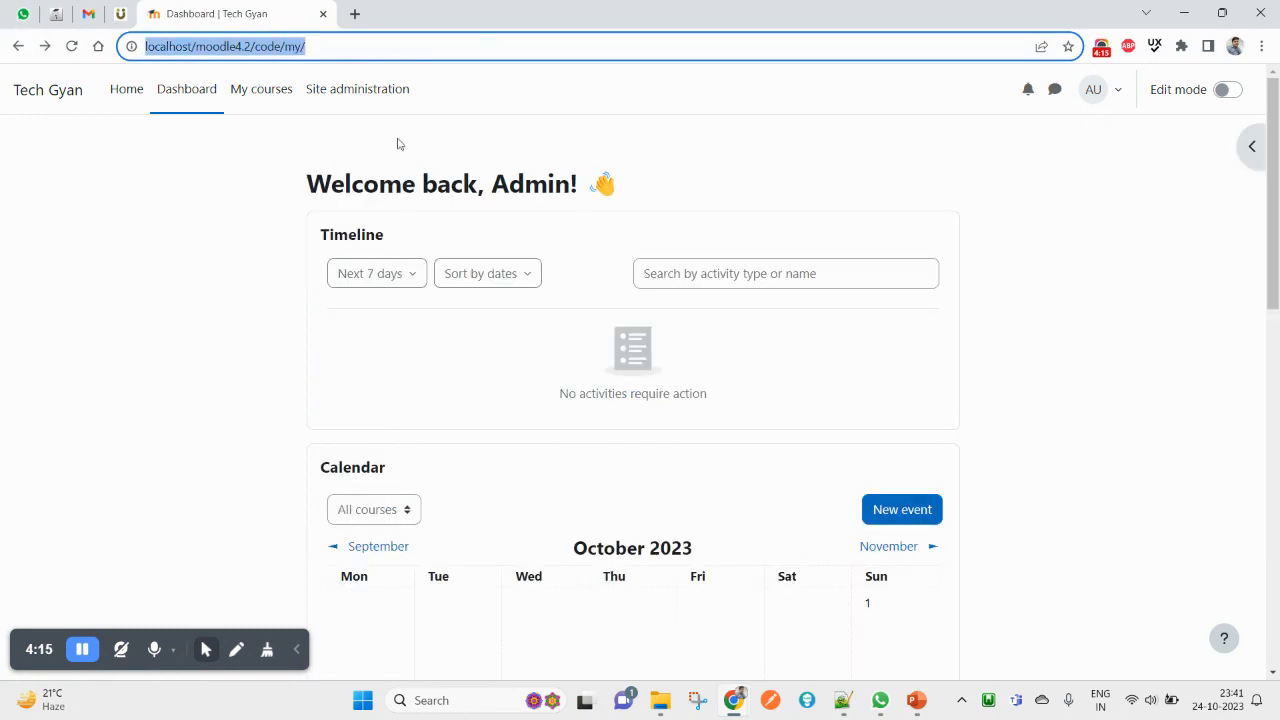
Reopen Navigation settings and review the Start page for users dropdown showing User preference
click(356, 88)
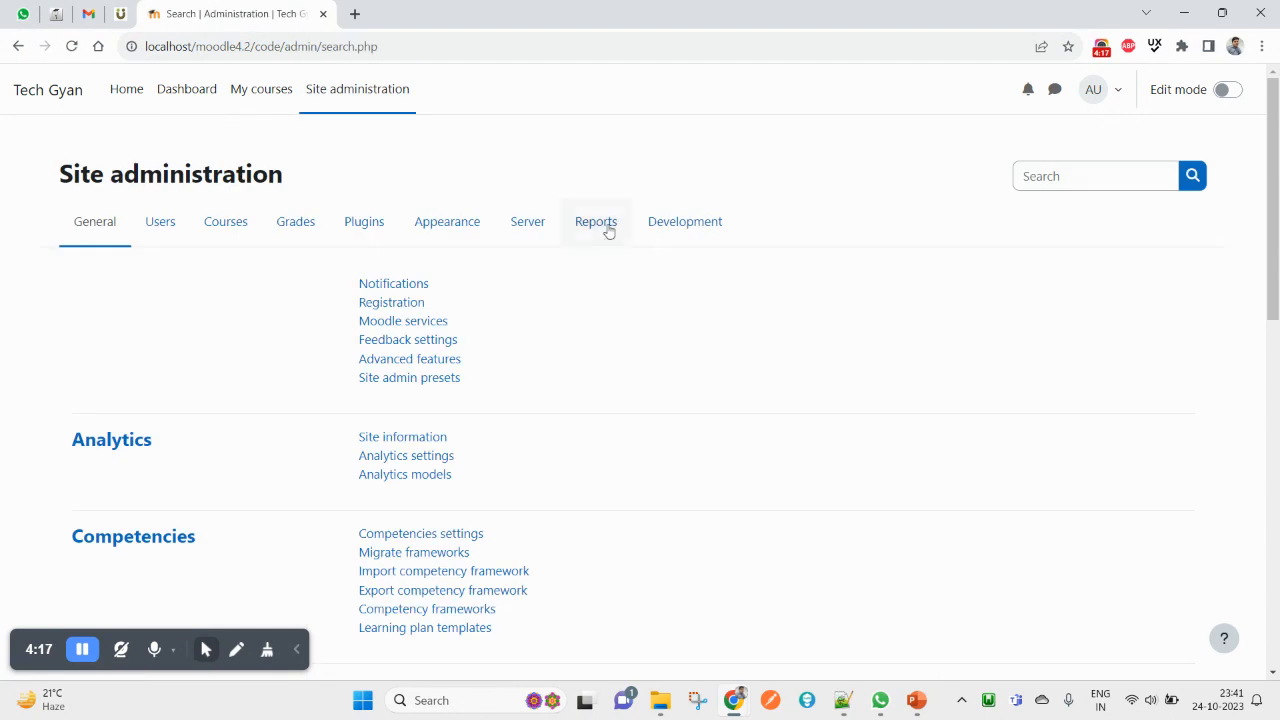
click(448, 220)
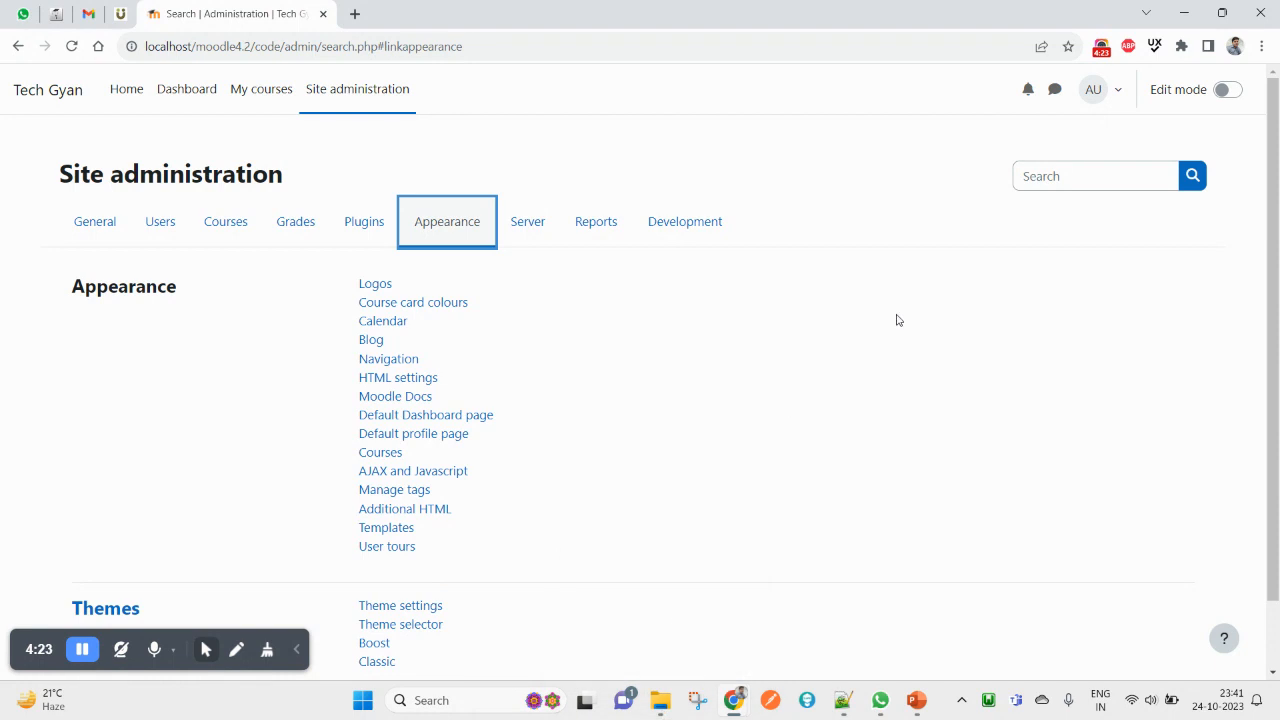
click(1092, 88)
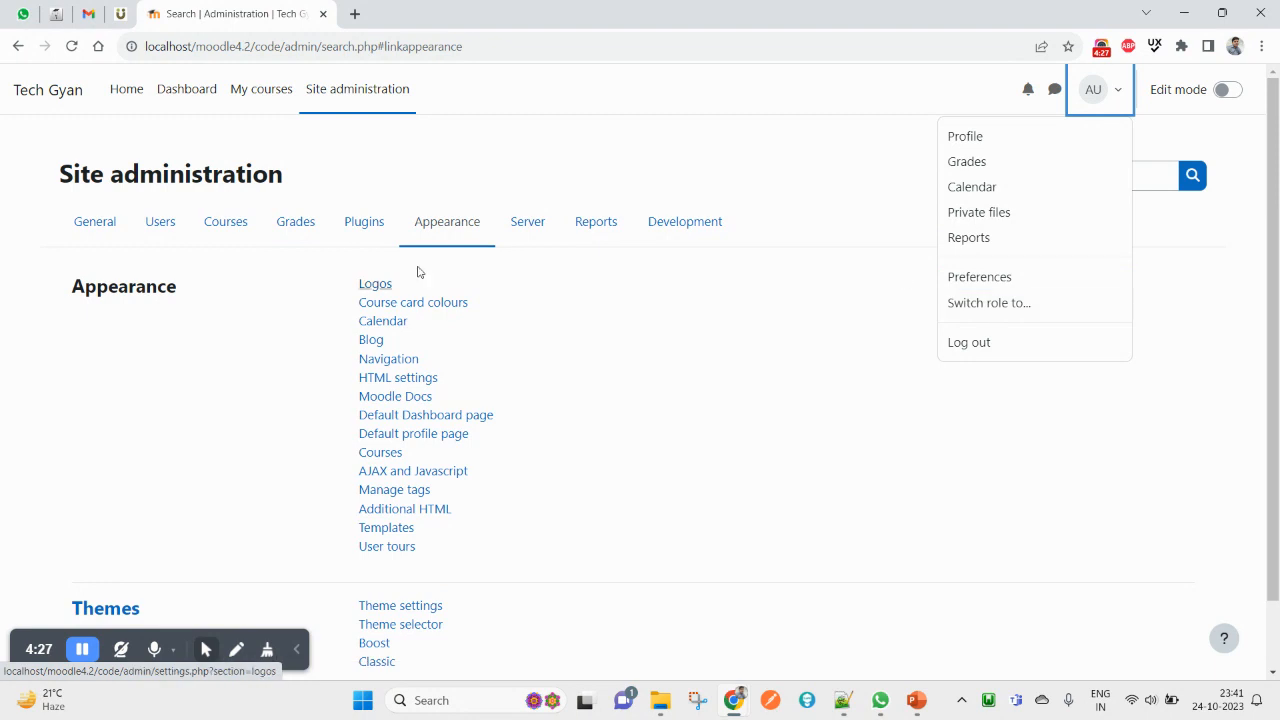
click(388, 358)
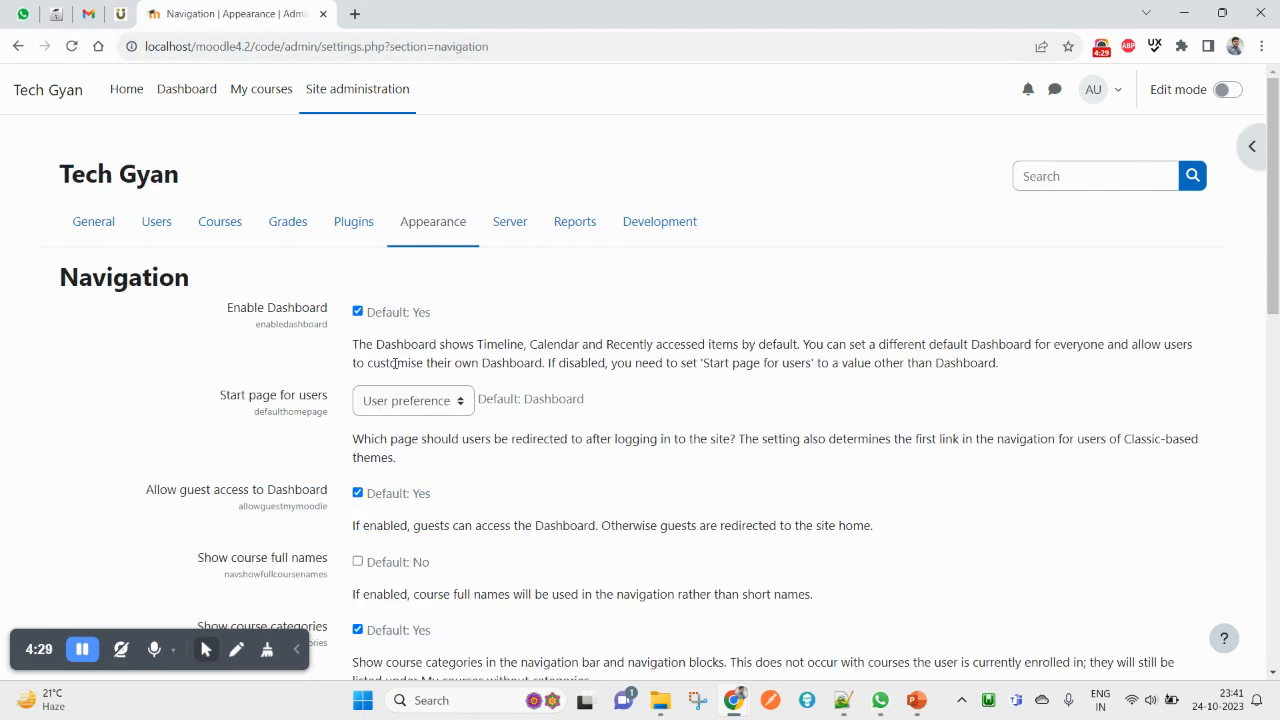
click(412, 400)
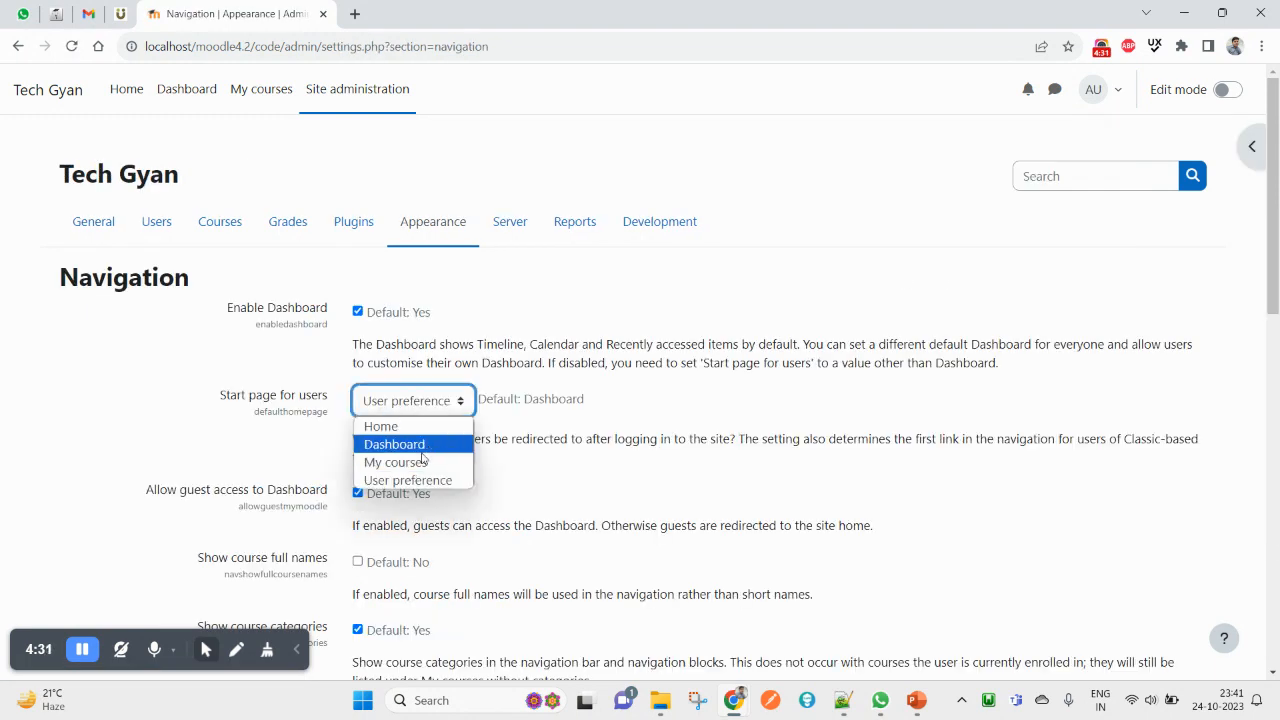
mouse_move(396, 460)
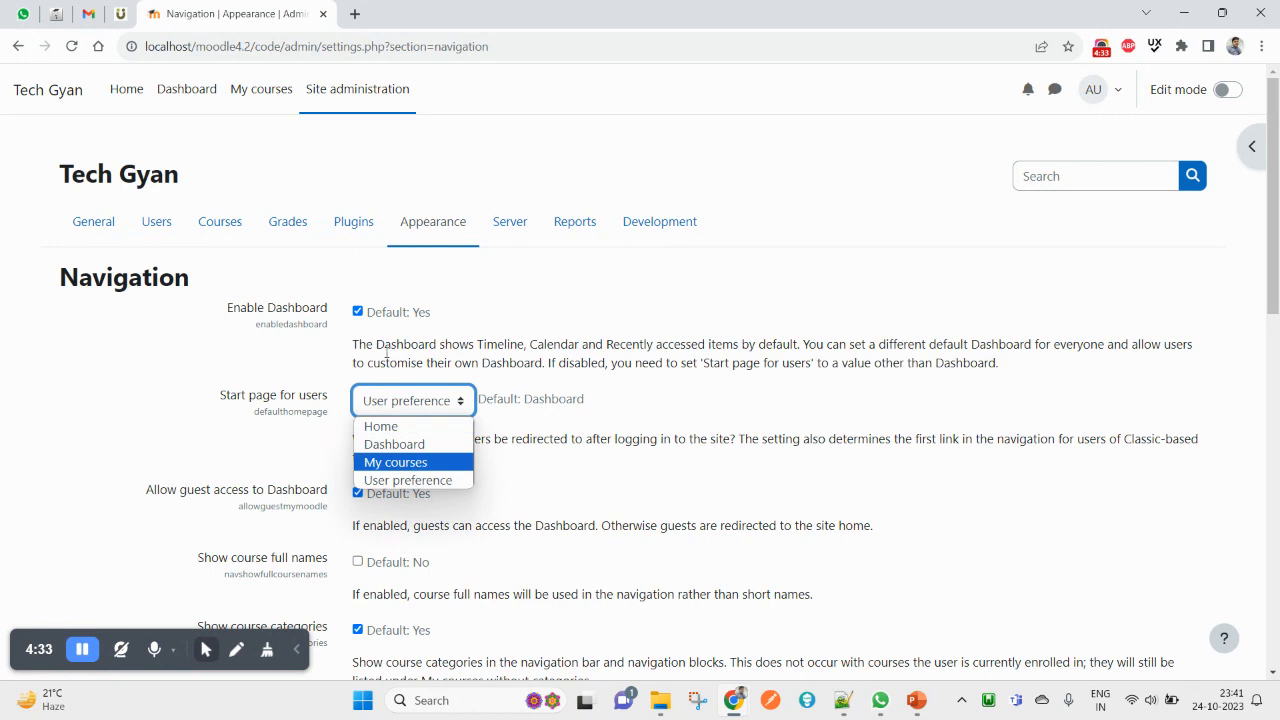
click(412, 400)
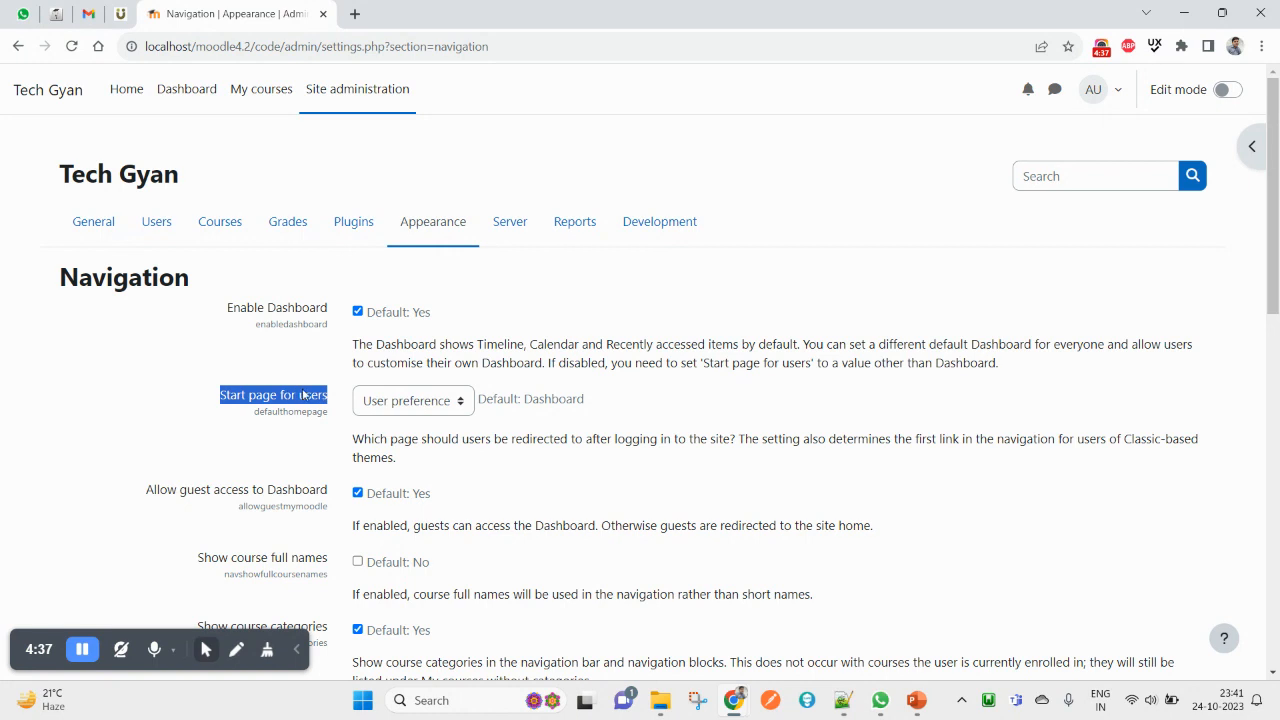
mouse_move(488, 392)
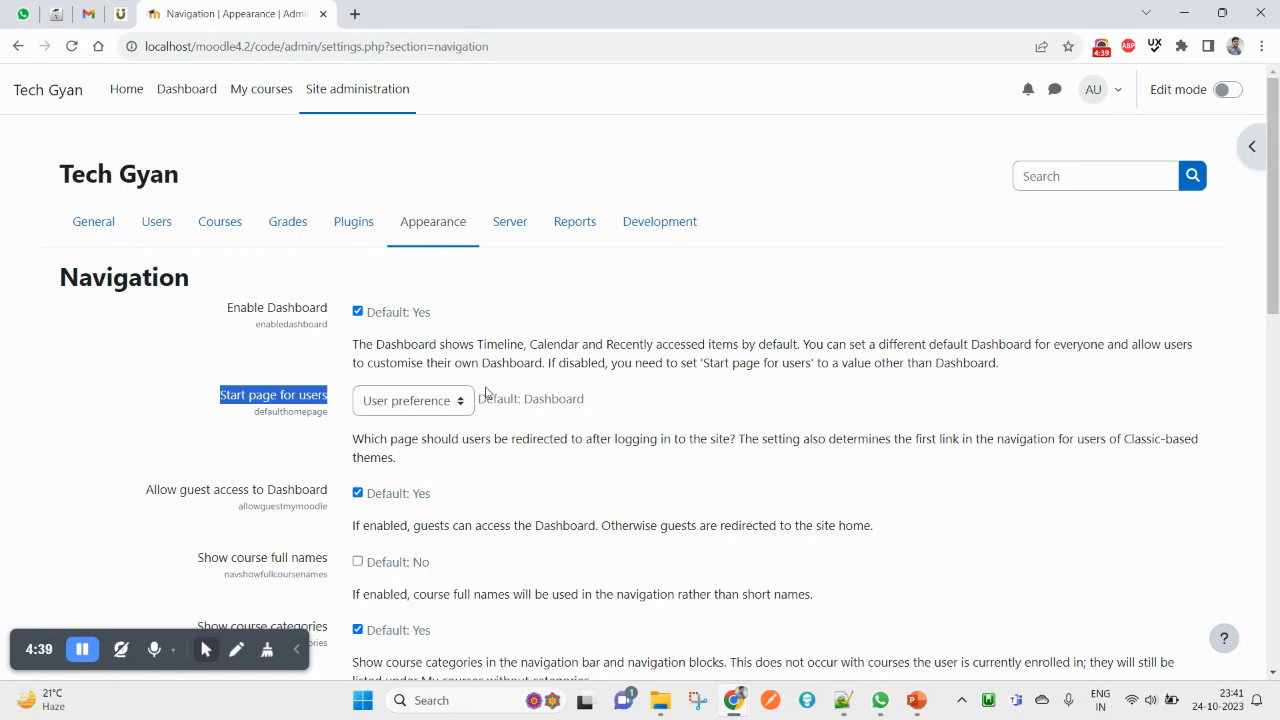
click(412, 400)
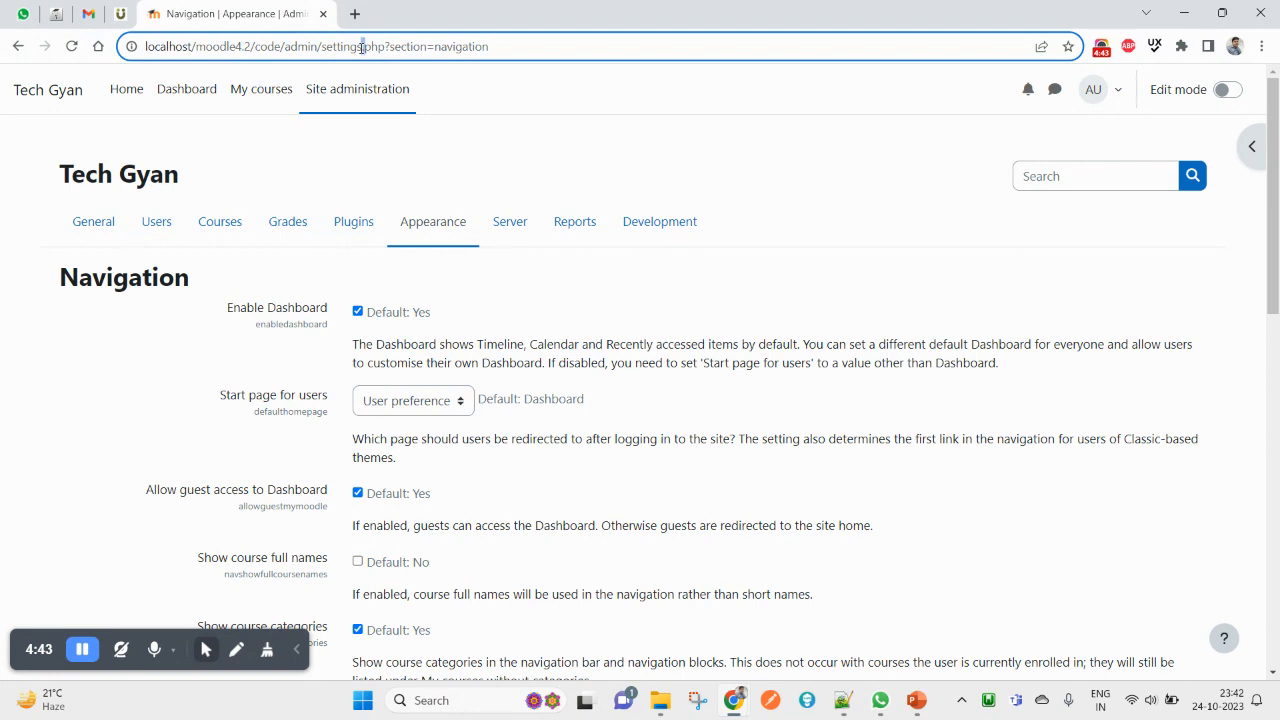
click(412, 400)
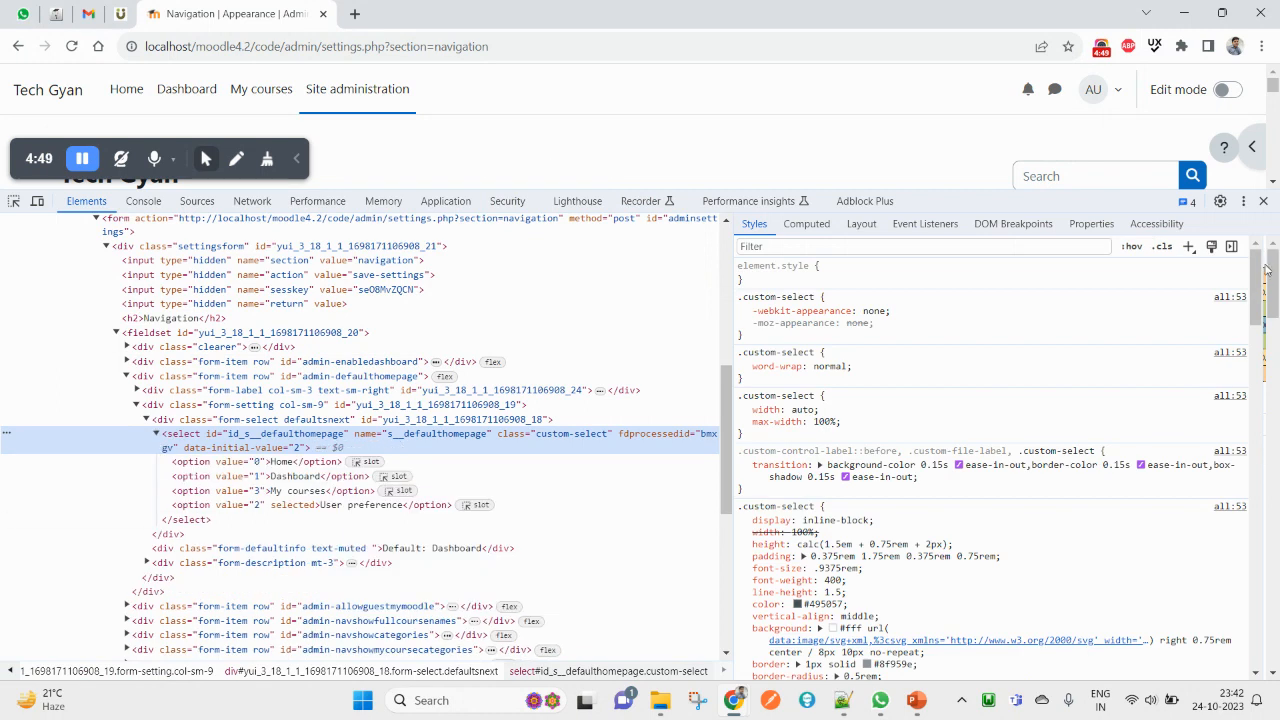
mouse_move(458, 440)
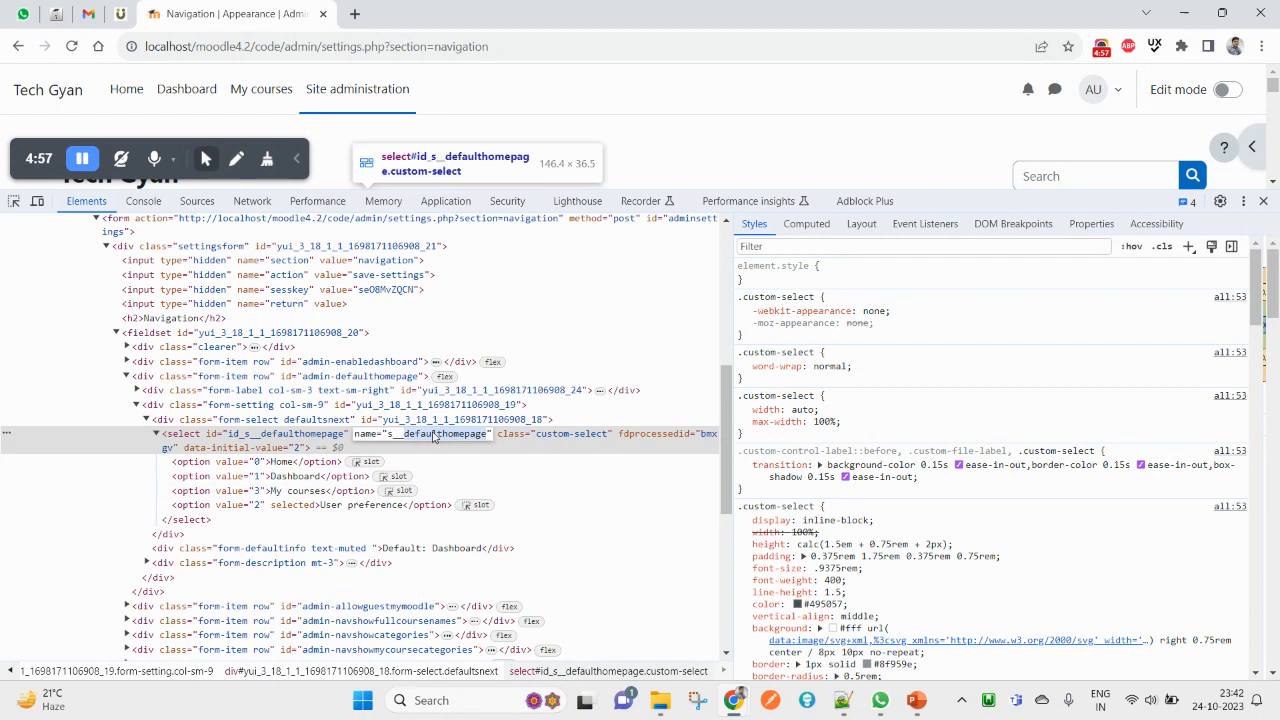
mouse_move(470, 448)
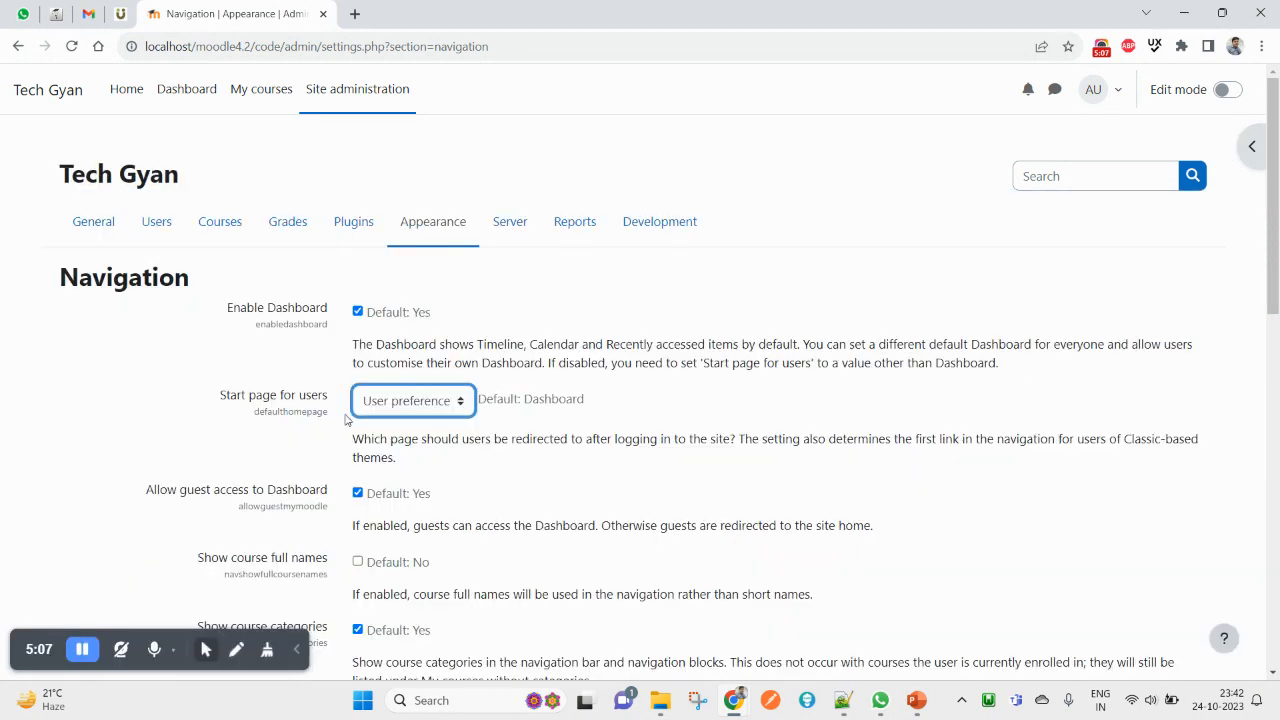
Set Start page for users back to Dashboard, save and log out
click(412, 400)
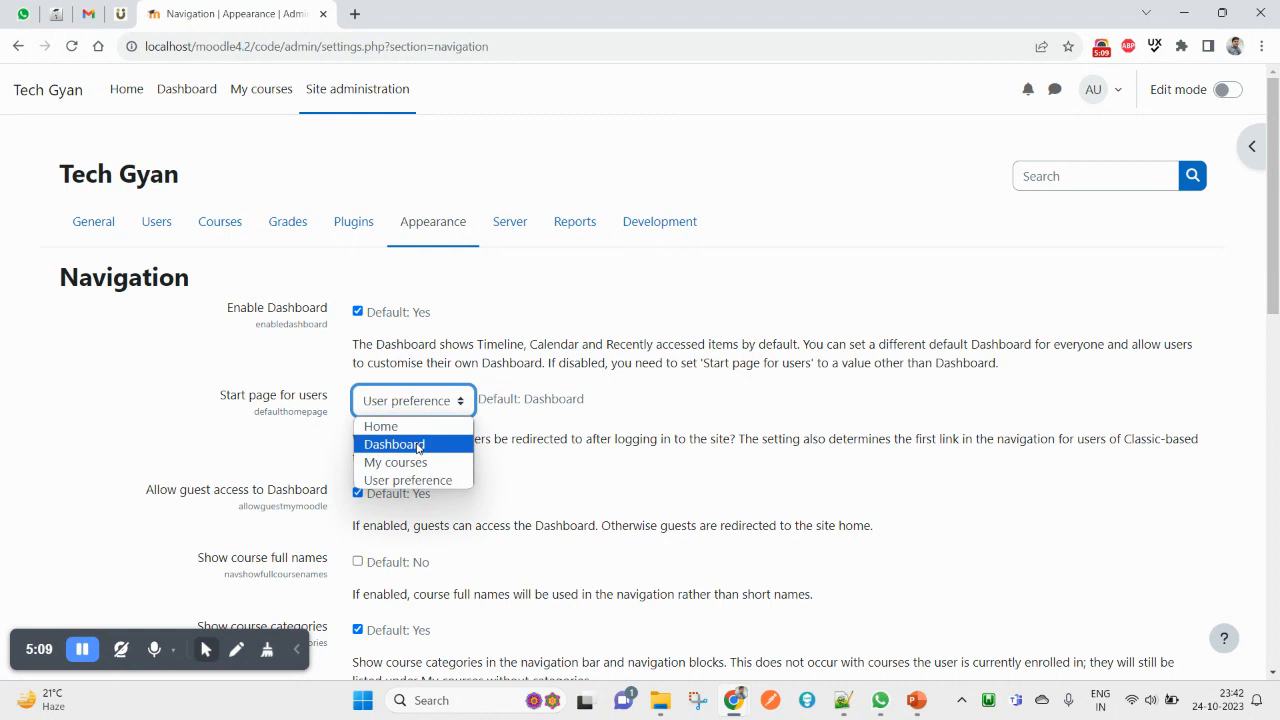
mouse_move(432, 448)
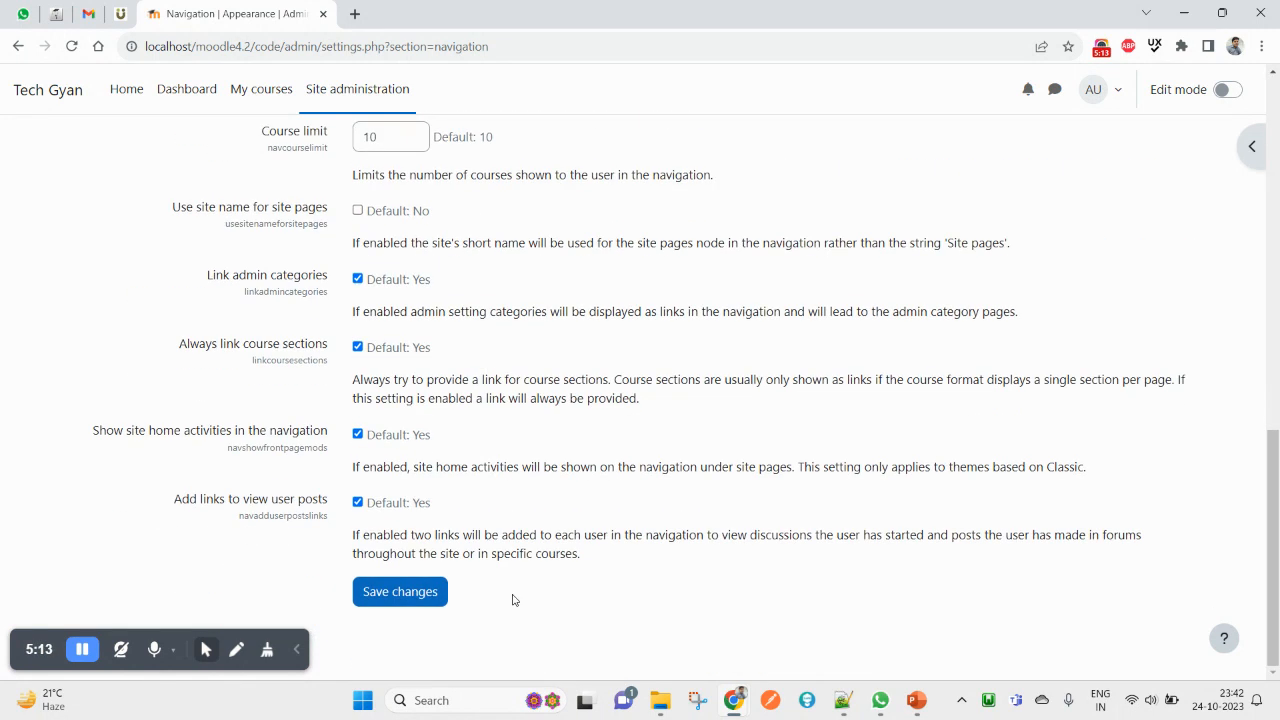
click(400, 592)
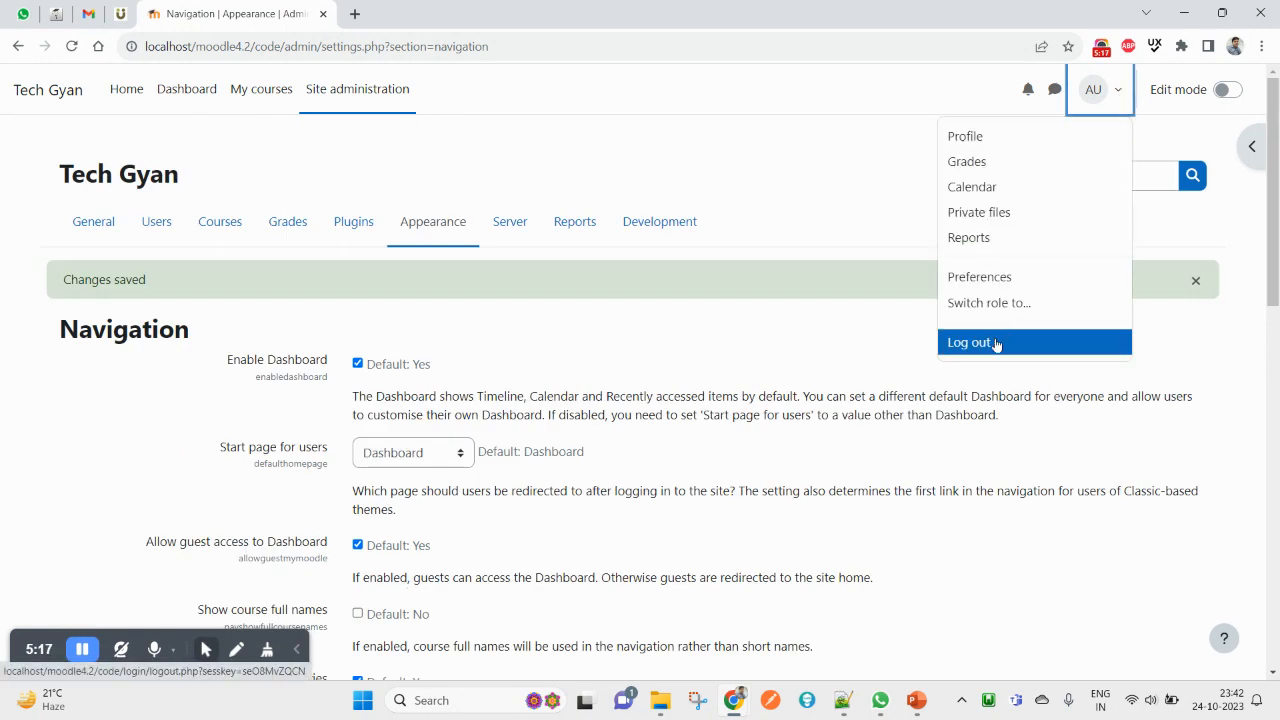
click(972, 342)
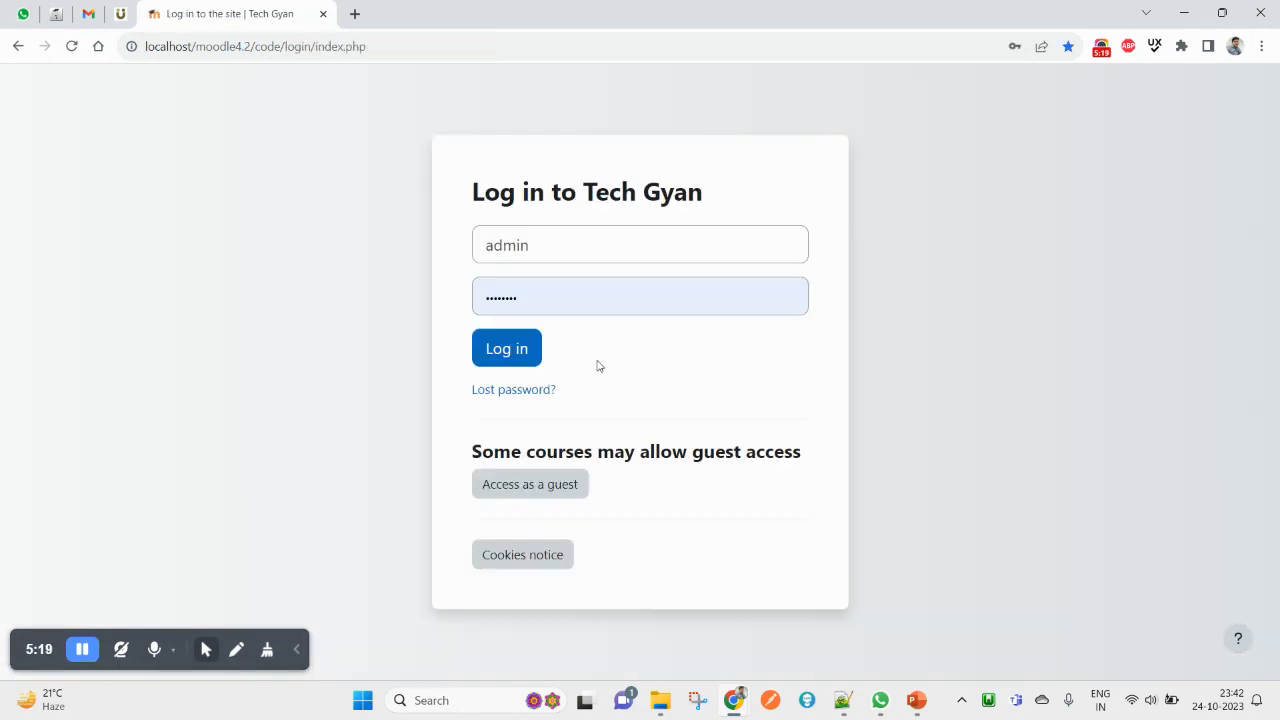
Log in with the filled credentials and land on the Dashboard
click(506, 348)
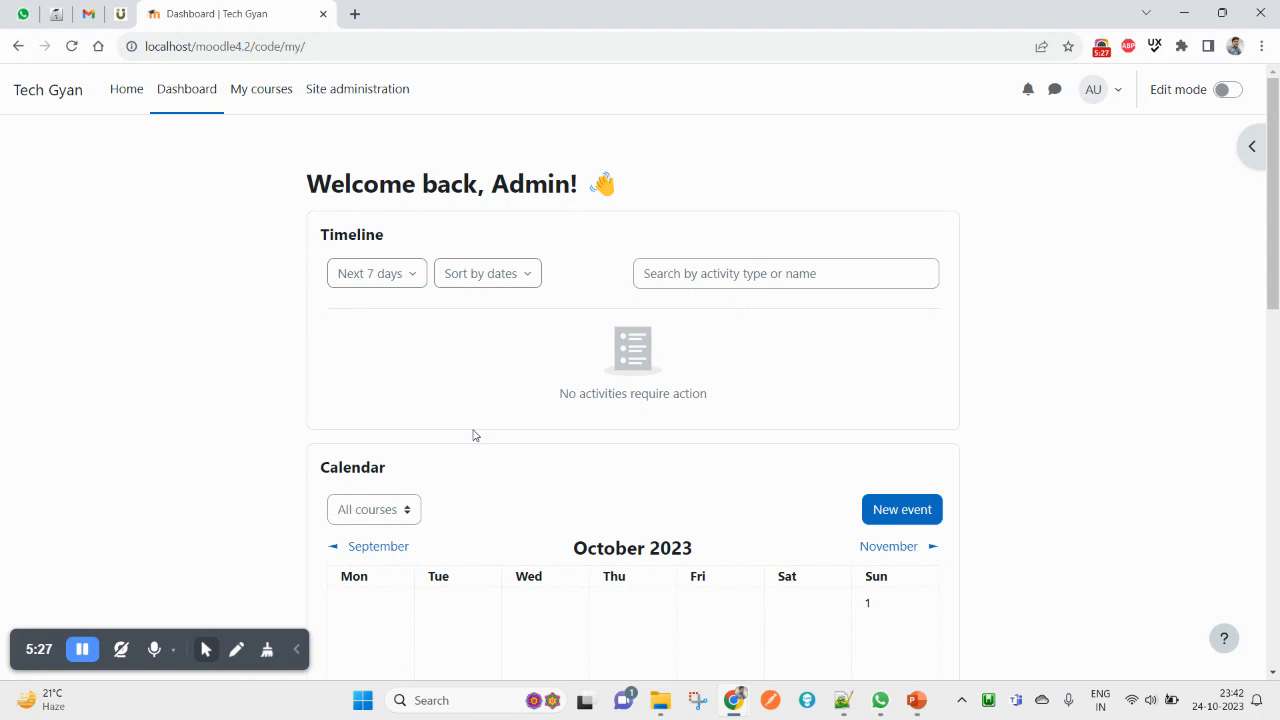
mouse_move(730, 332)
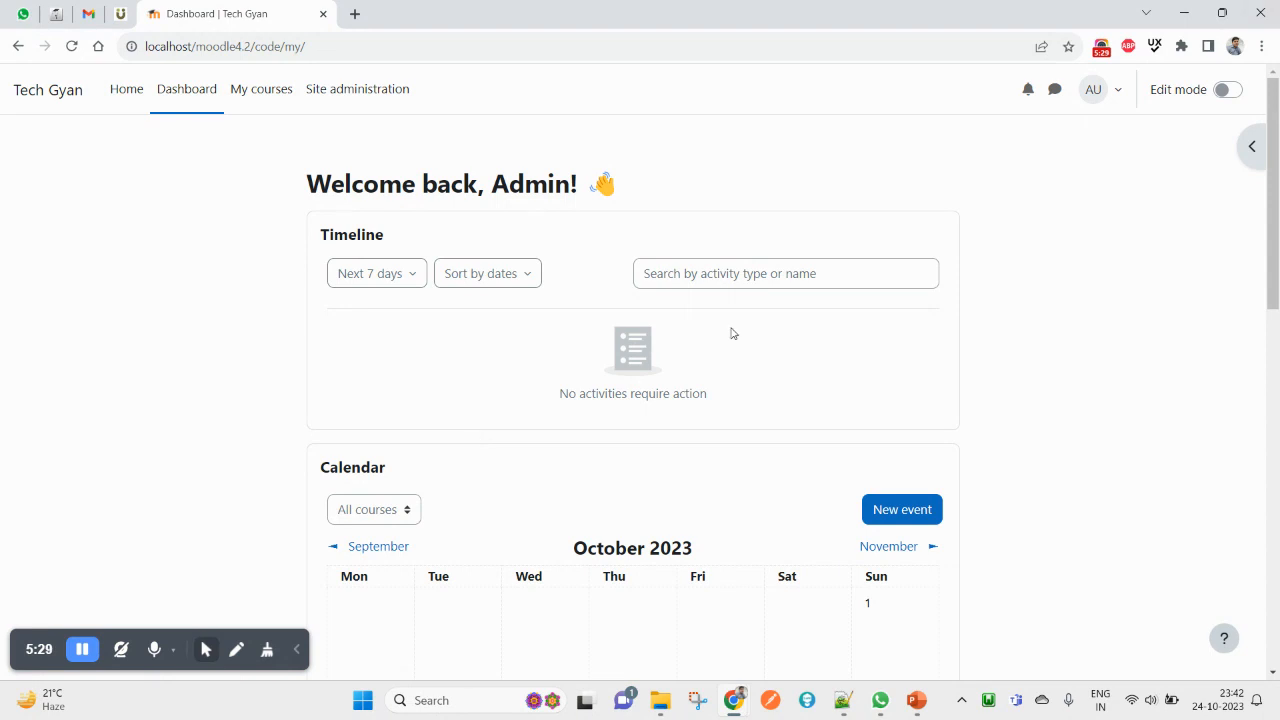
mouse_move(704, 352)
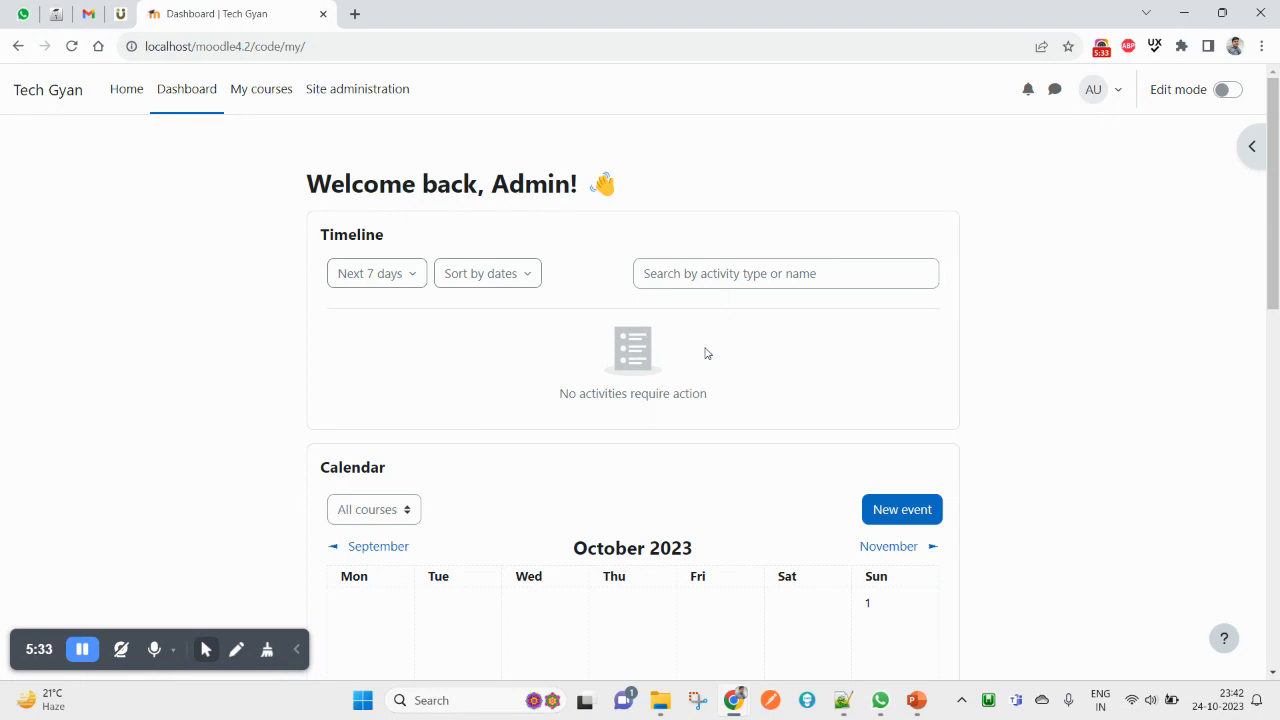
mouse_move(168, 324)
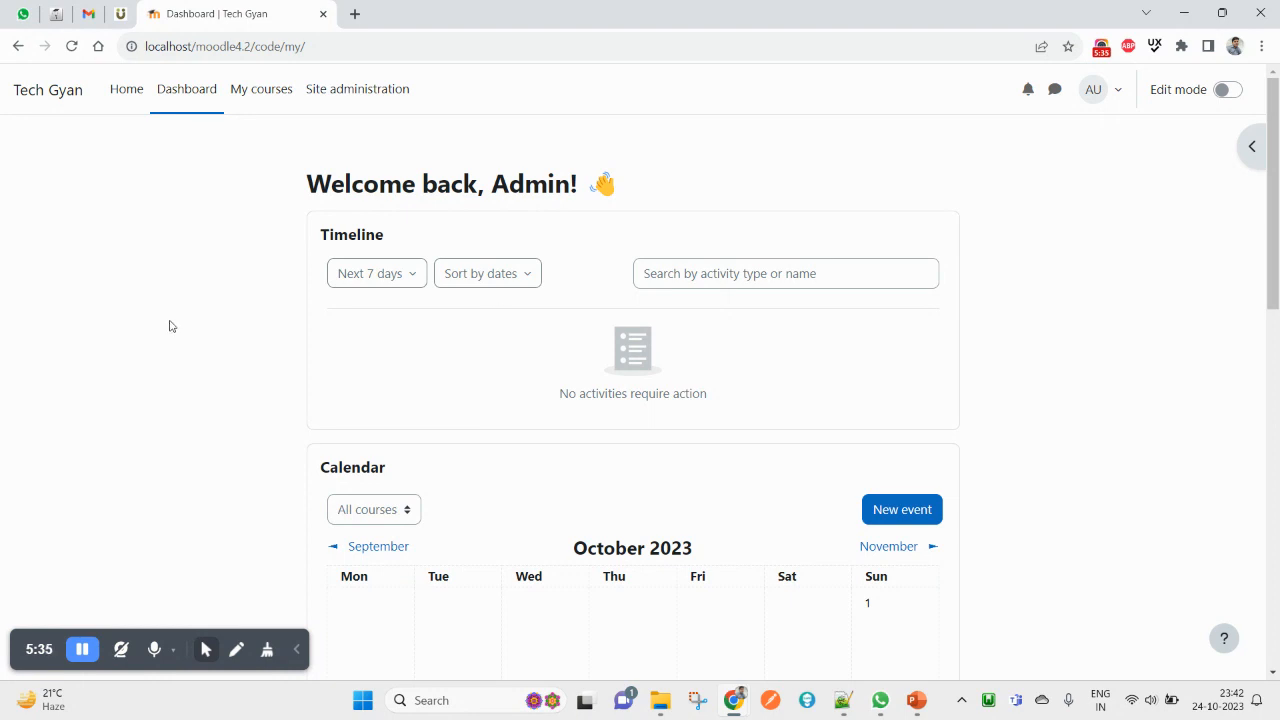
mouse_move(140, 568)
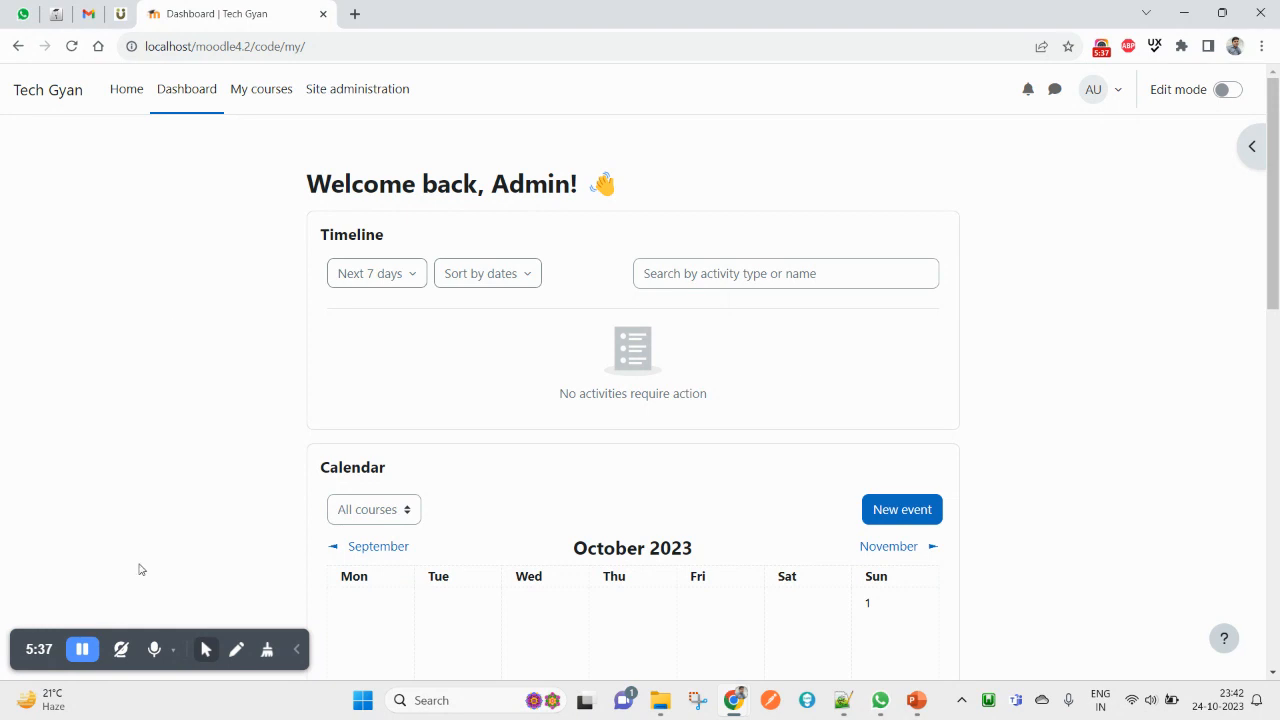